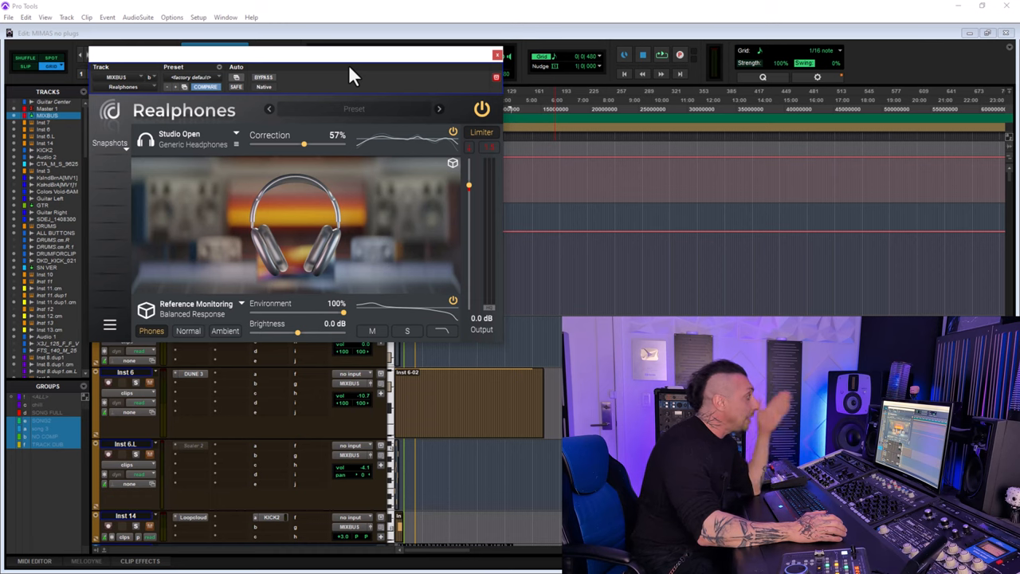
{"action": "mouse_move", "coordinate": [446, 84]}
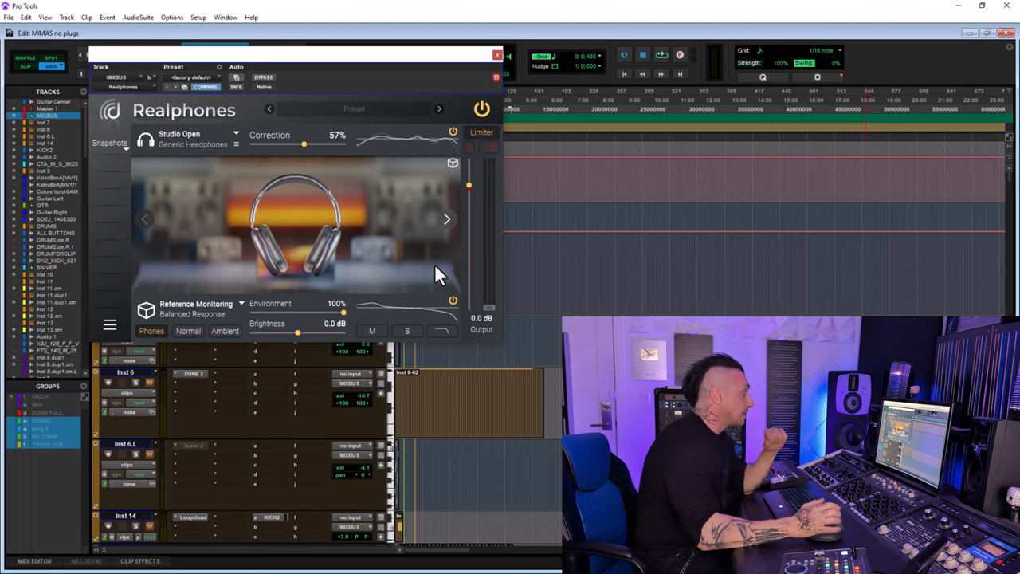
{"action": "mouse_move", "coordinate": [428, 263]}
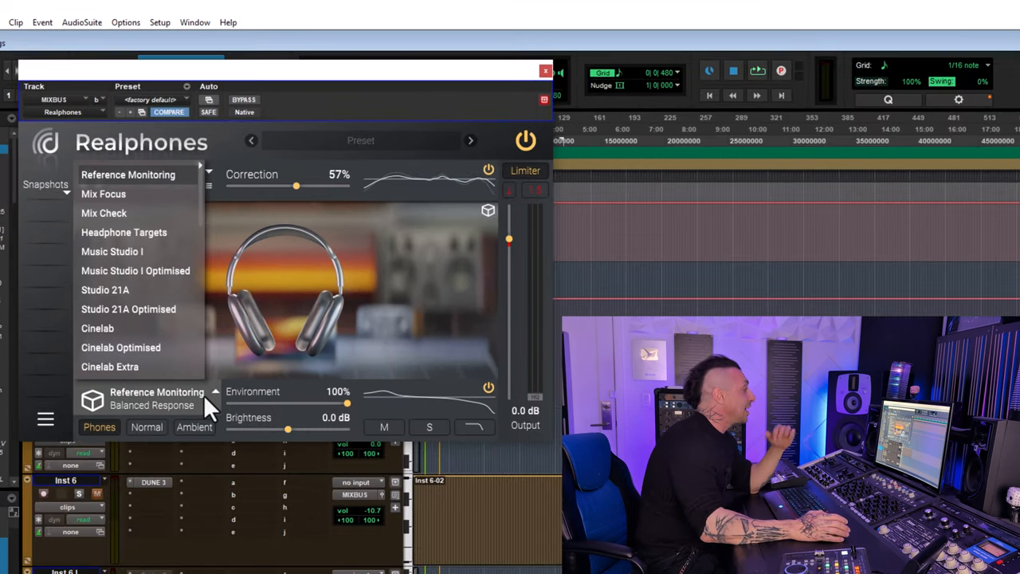
{"action": "mouse_move", "coordinate": [143, 208]}
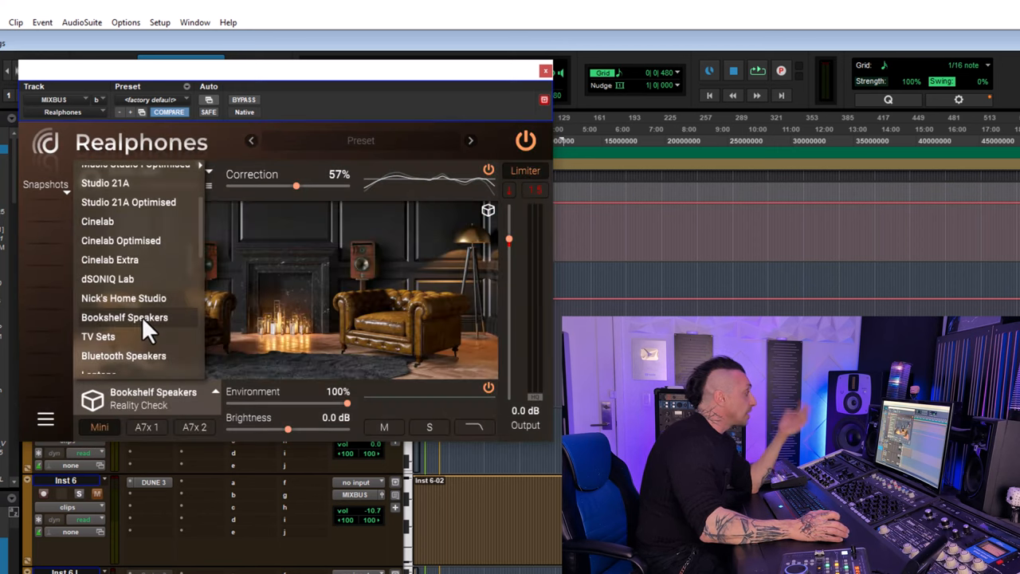
Step: Audition the TV Sets and Bluetooth Speakers environments in Realphones
{"action": "left_click", "coordinate": [98, 300]}
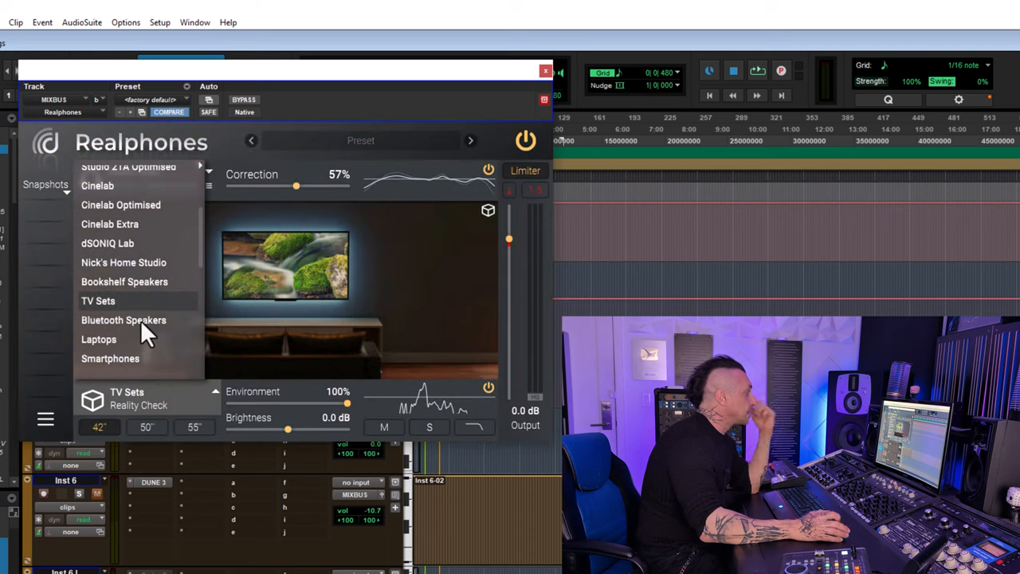
{"action": "left_click", "coordinate": [110, 357]}
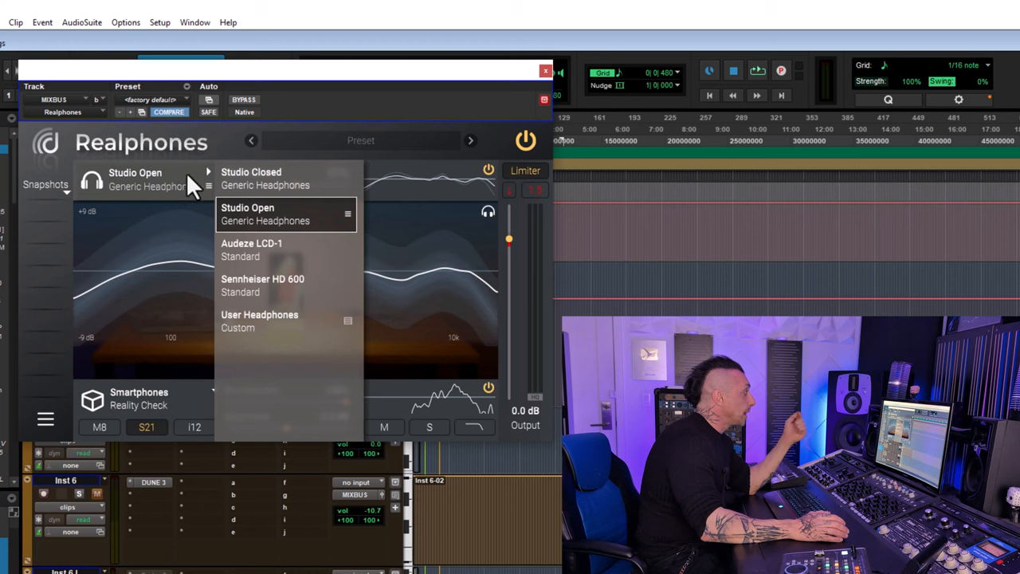
{"action": "mouse_move", "coordinate": [207, 183]}
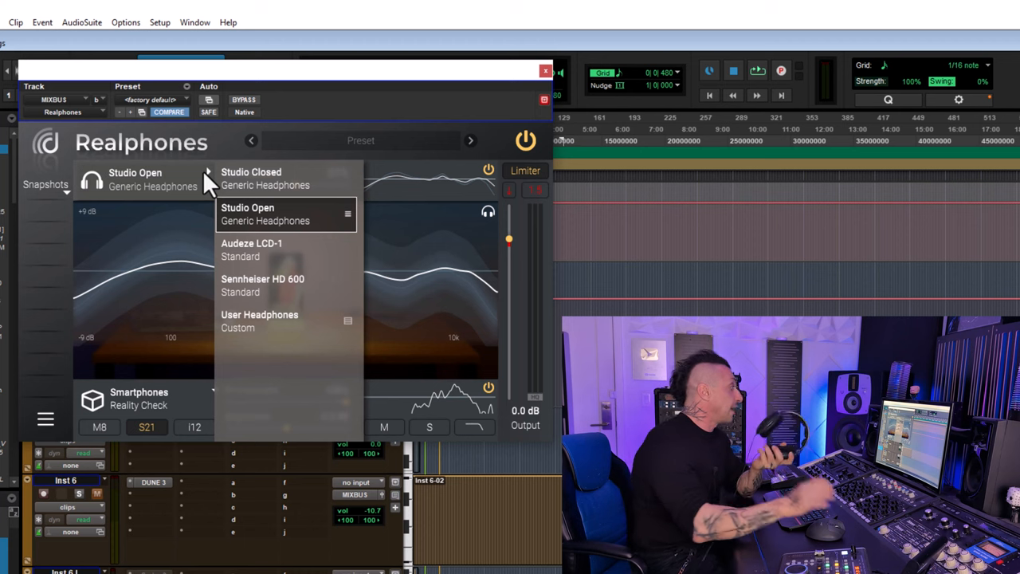
{"action": "mouse_move", "coordinate": [285, 285]}
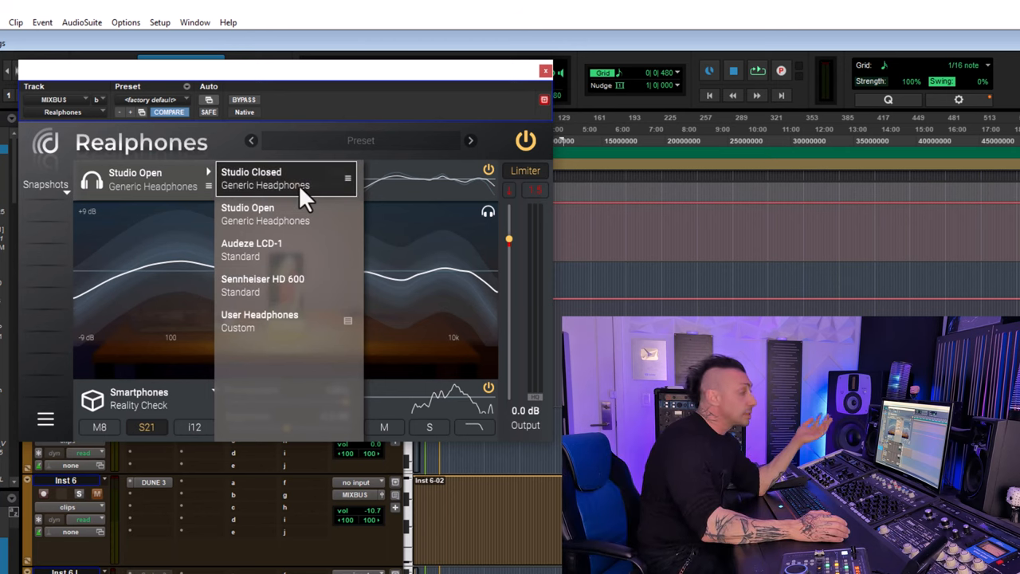
{"action": "mouse_move", "coordinate": [311, 231]}
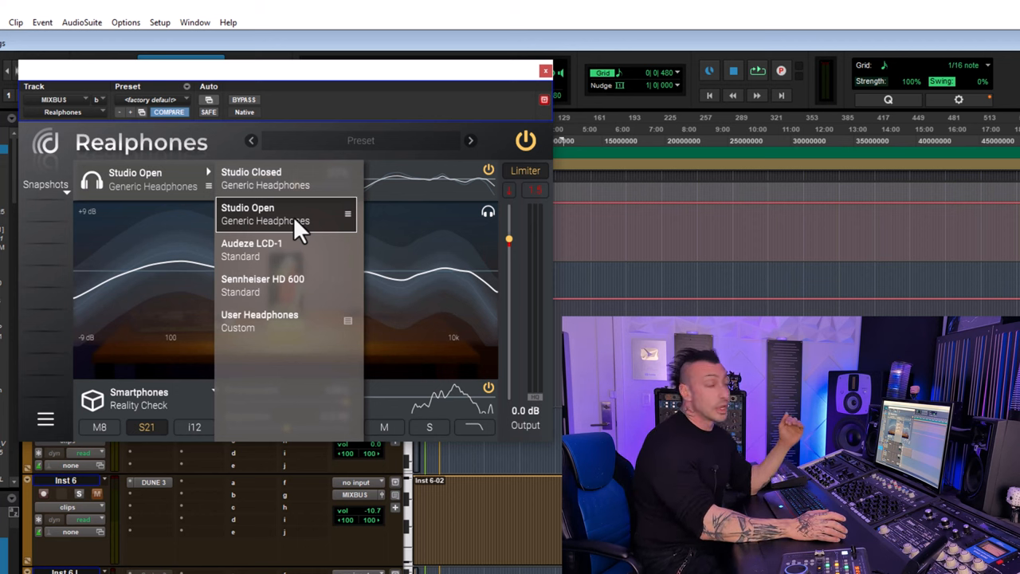
{"action": "left_click", "coordinate": [266, 213]}
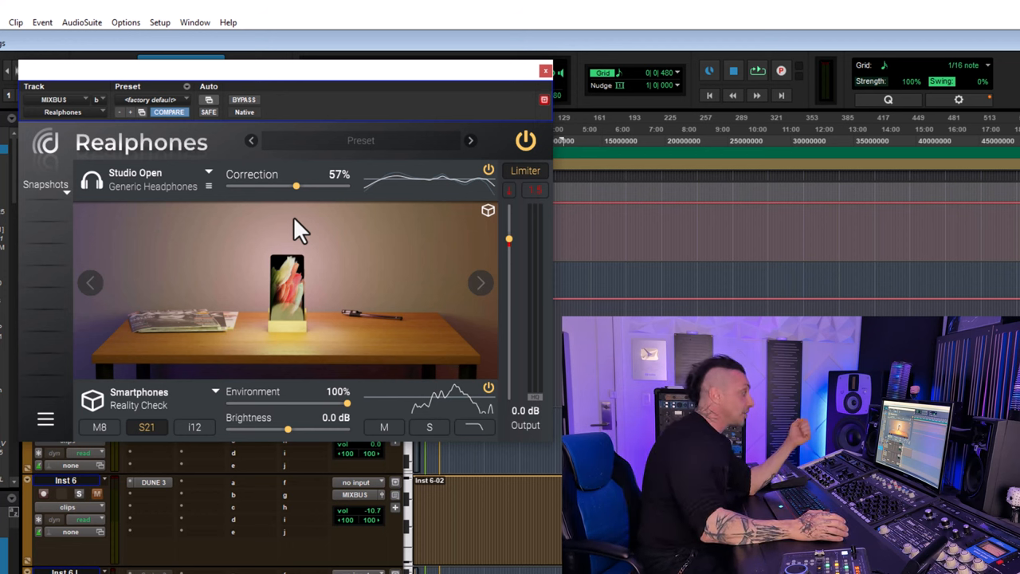
{"action": "mouse_move", "coordinate": [329, 285]}
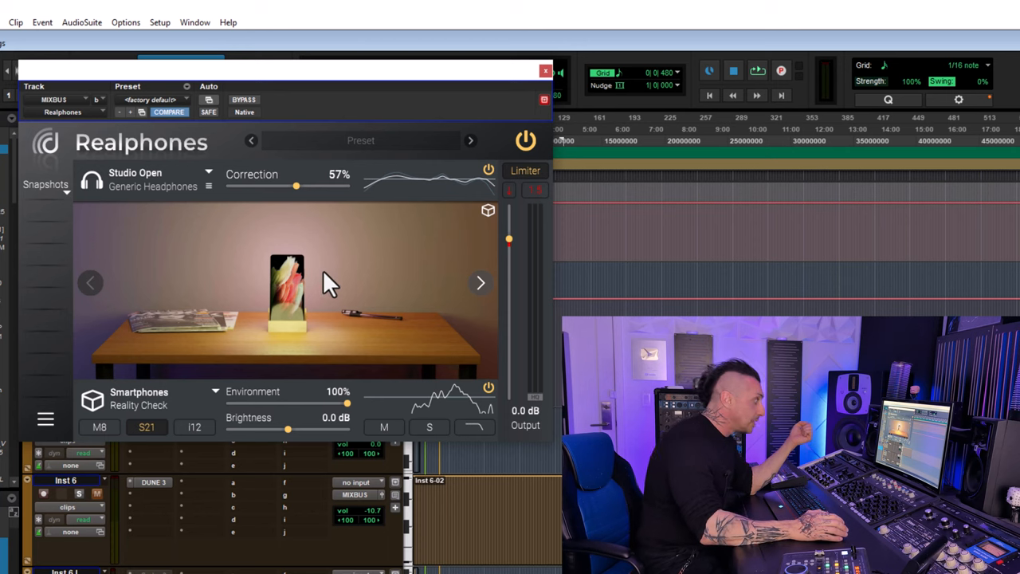
{"action": "left_click", "coordinate": [151, 178]}
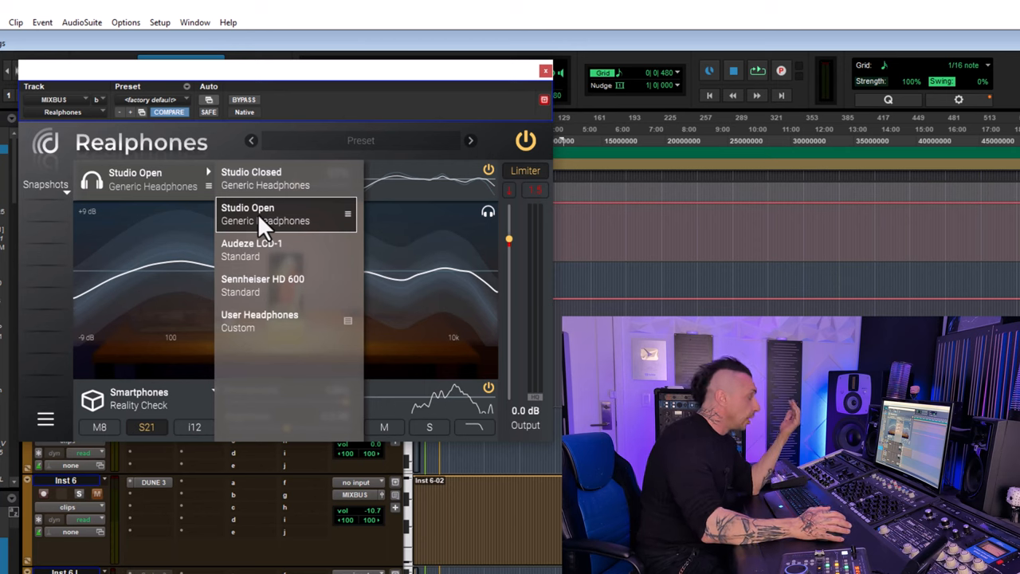
Step: Confirm Studio Open and sweep headphone correction through 21%, 62% and 63% up to 100%
{"action": "left_click", "coordinate": [247, 213]}
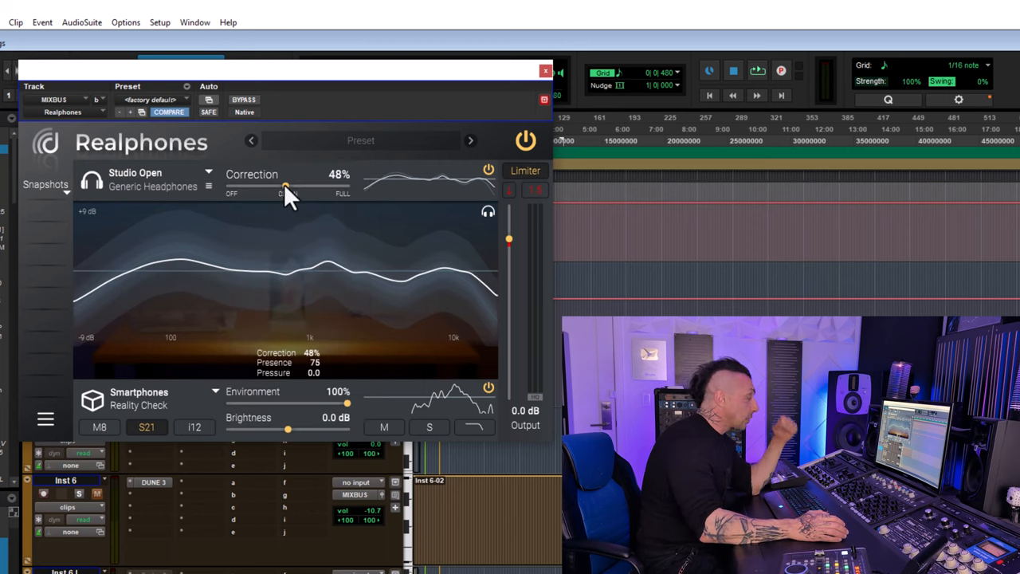
{"action": "left_click_drag", "start_coordinate": [284, 189], "coordinate": [253, 190]}
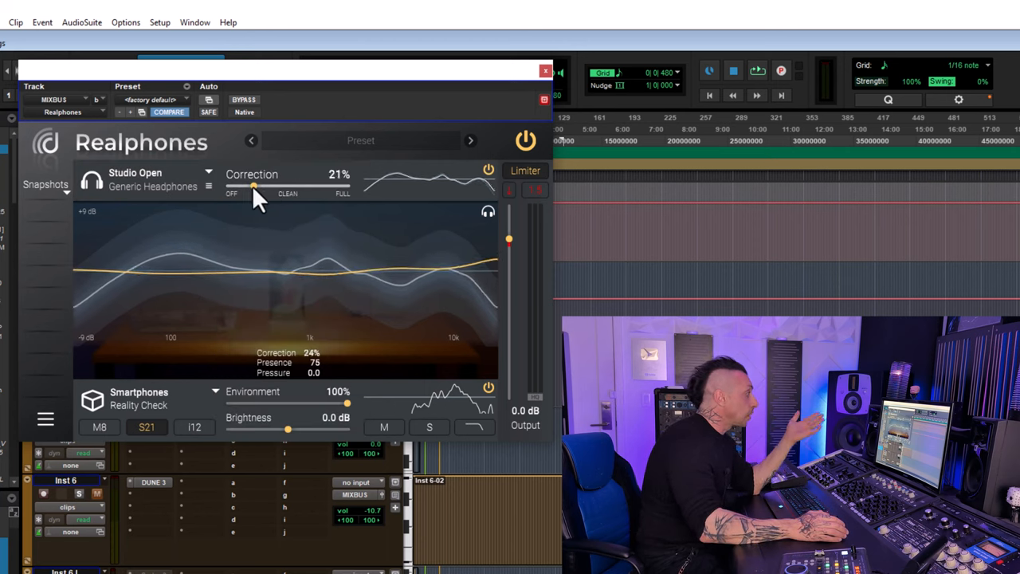
{"action": "left_click_drag", "start_coordinate": [253, 186], "coordinate": [301, 185]}
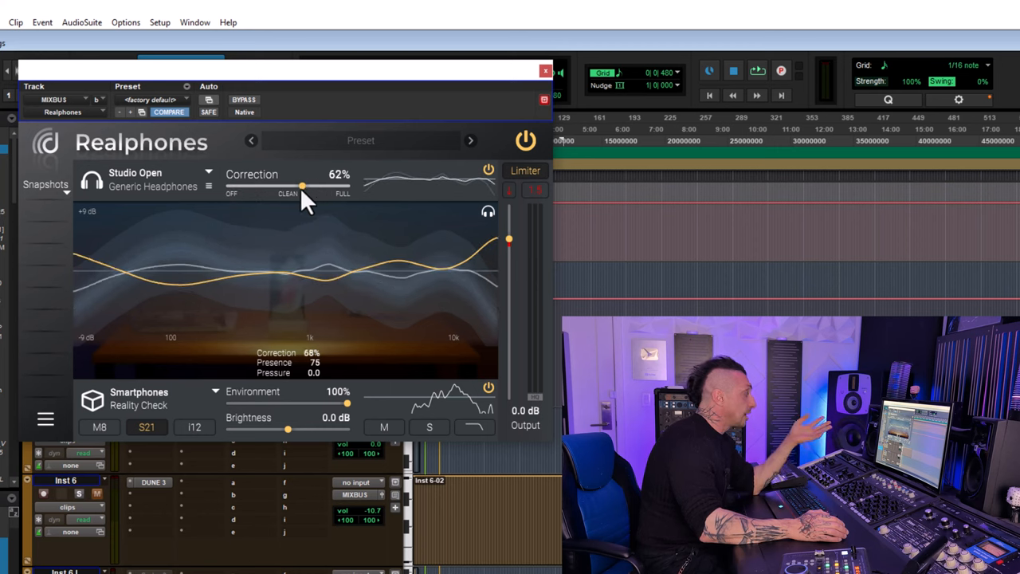
{"action": "left_click_drag", "start_coordinate": [301, 185], "coordinate": [303, 184]}
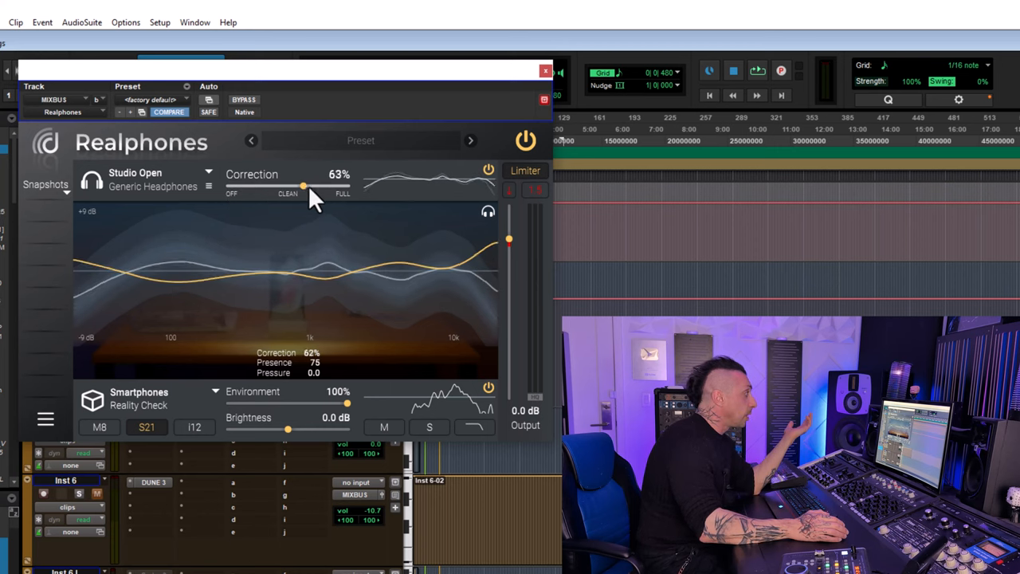
{"action": "left_click_drag", "start_coordinate": [303, 186], "coordinate": [347, 186]}
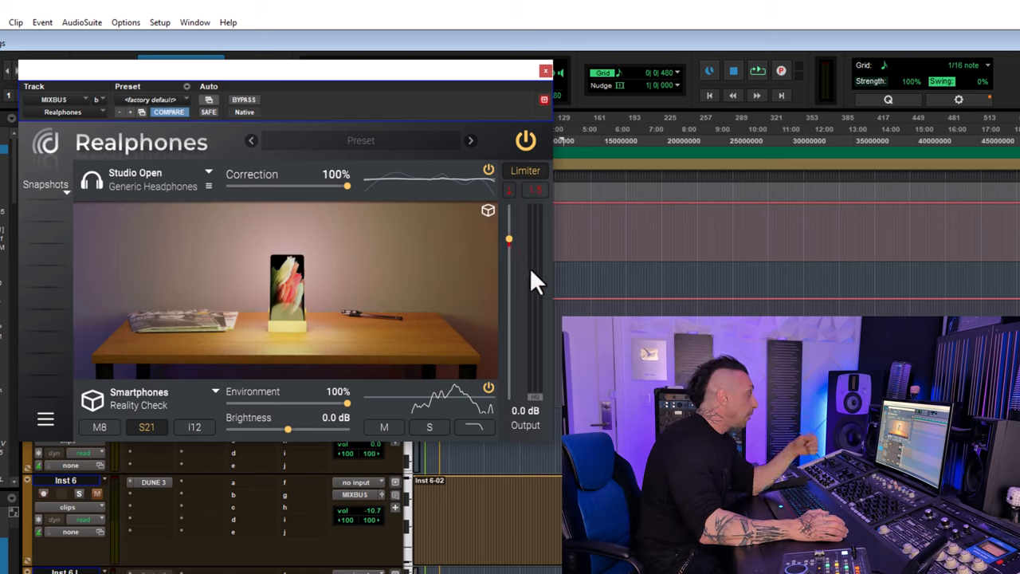
{"action": "mouse_move", "coordinate": [224, 402]}
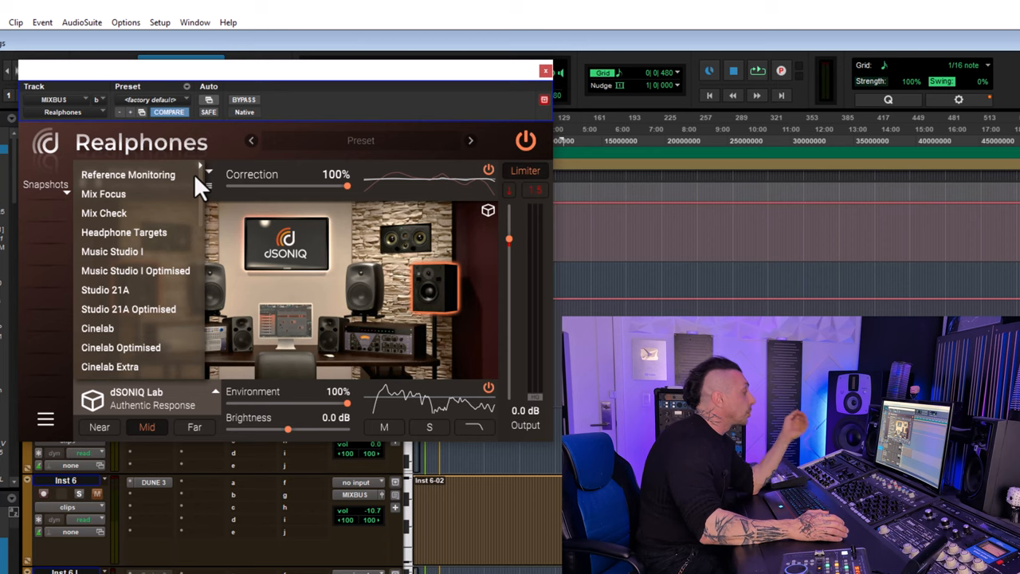
{"action": "mouse_move", "coordinate": [163, 187]}
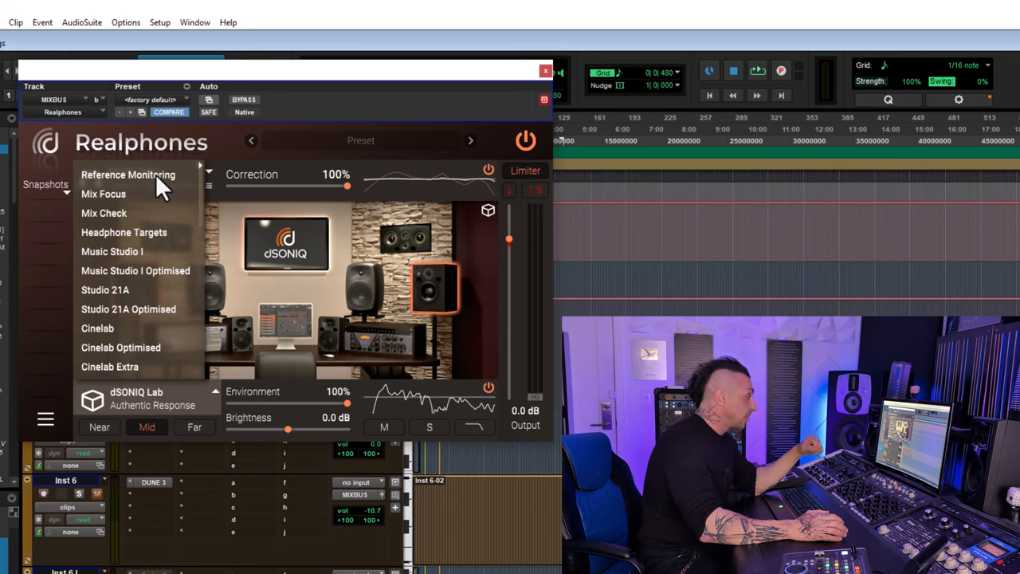
Step: Try Reference Monitoring's Normal and Ambient variants, then Nick's Home Studio Mix and Far positions
{"action": "left_click", "coordinate": [129, 174]}
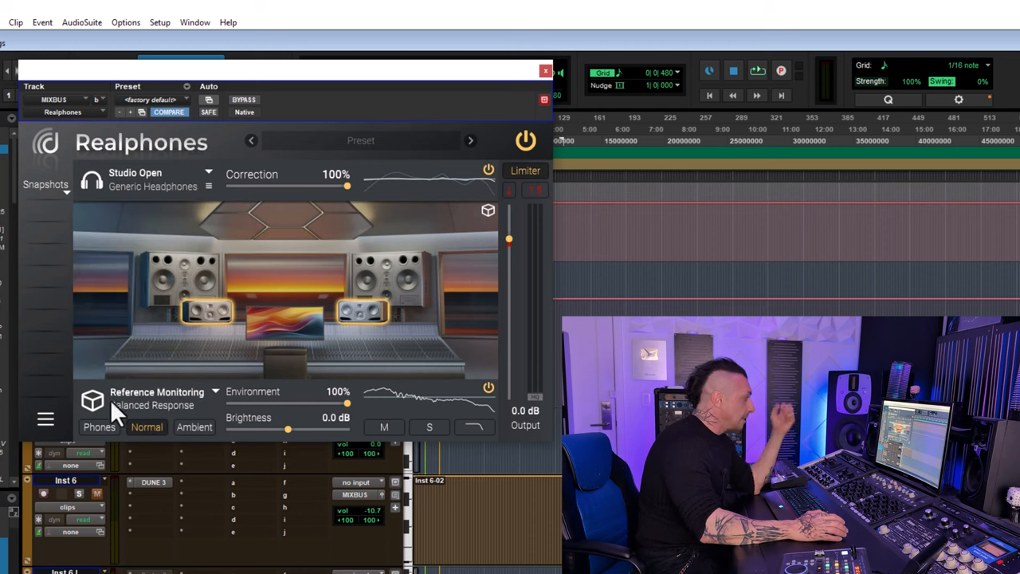
{"action": "mouse_move", "coordinate": [189, 406]}
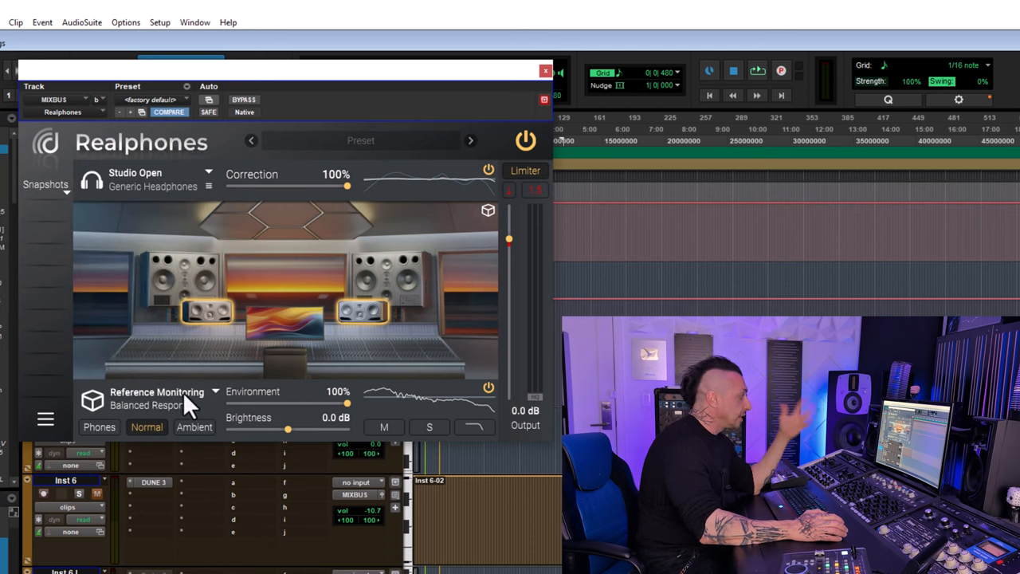
{"action": "mouse_move", "coordinate": [133, 442]}
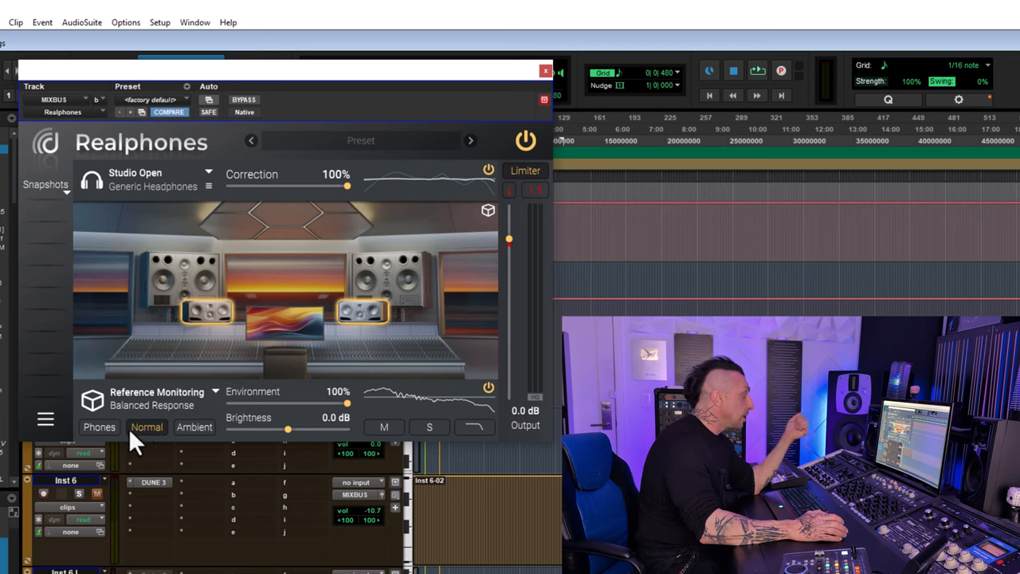
{"action": "left_click", "coordinate": [157, 397]}
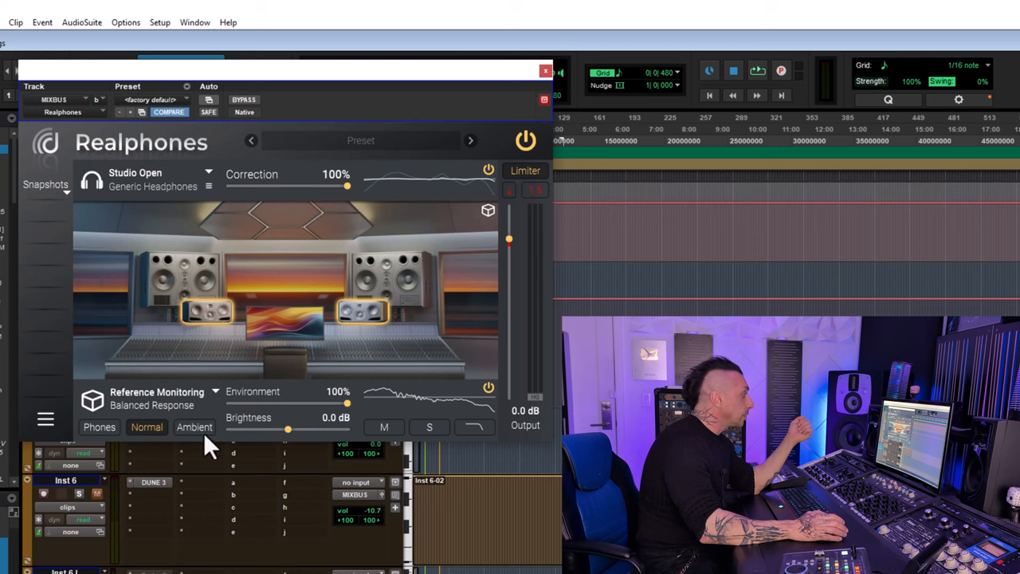
{"action": "left_click", "coordinate": [193, 427]}
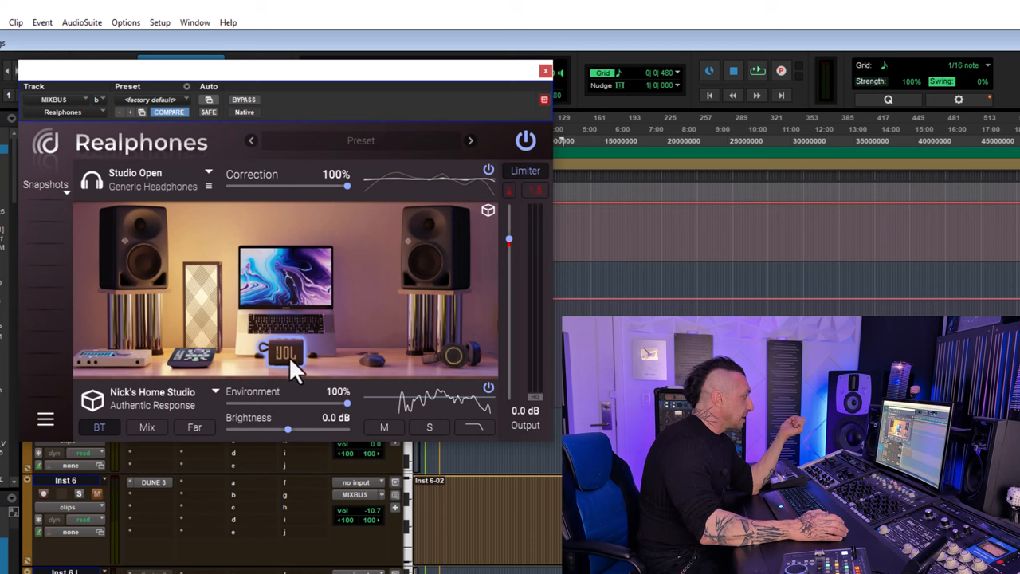
{"action": "left_click", "coordinate": [146, 427]}
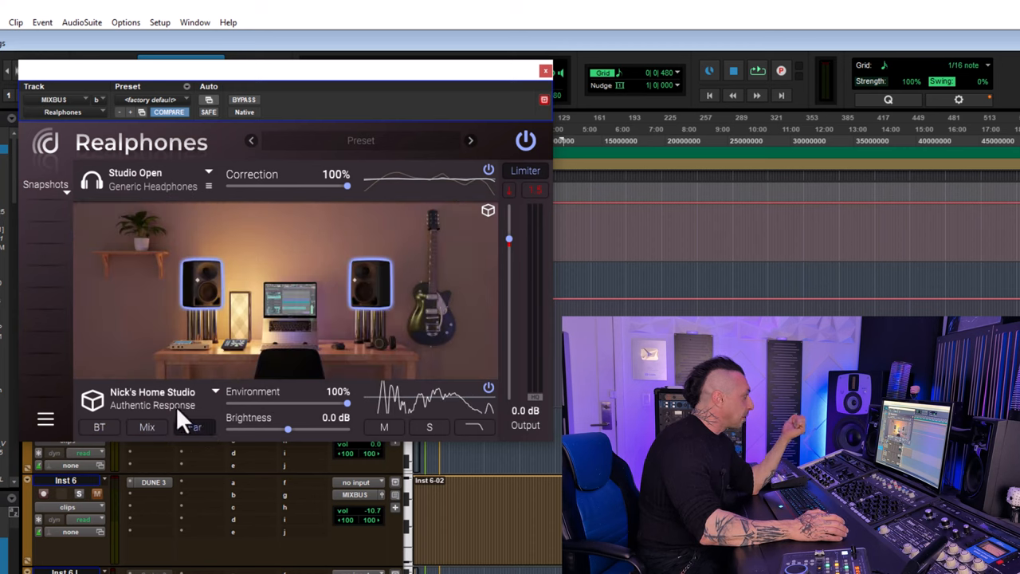
{"action": "left_click", "coordinate": [215, 391]}
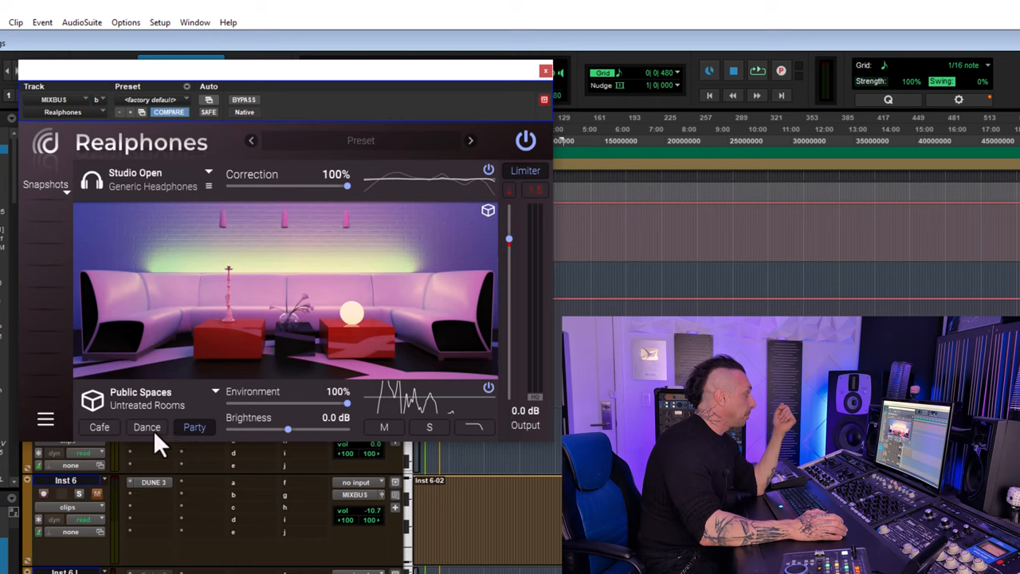
Step: Try Night Club Small with FOH, then the Stereo Field (1.8) 1 Mon variant
{"action": "left_click", "coordinate": [215, 391]}
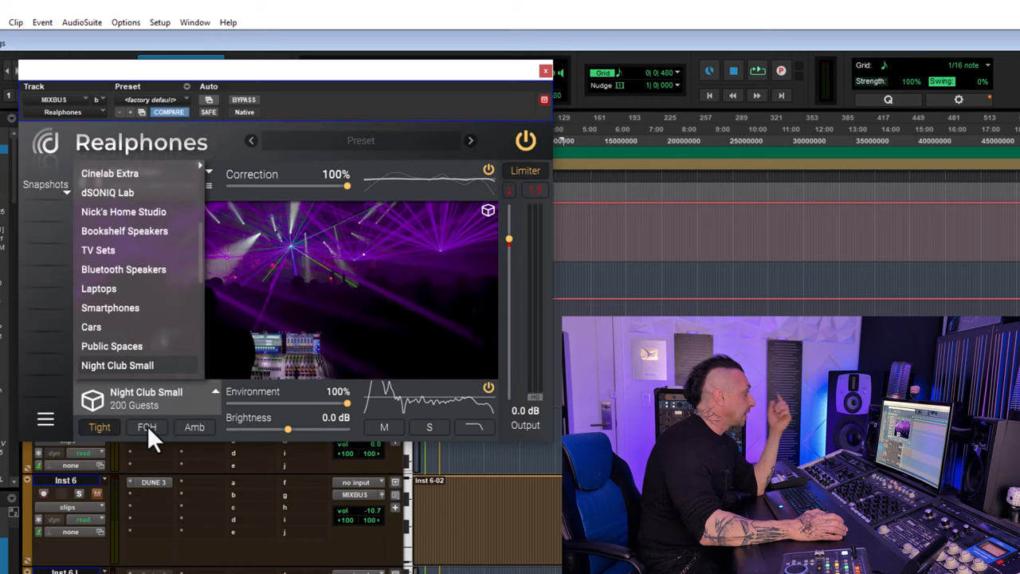
{"action": "left_click", "coordinate": [135, 179]}
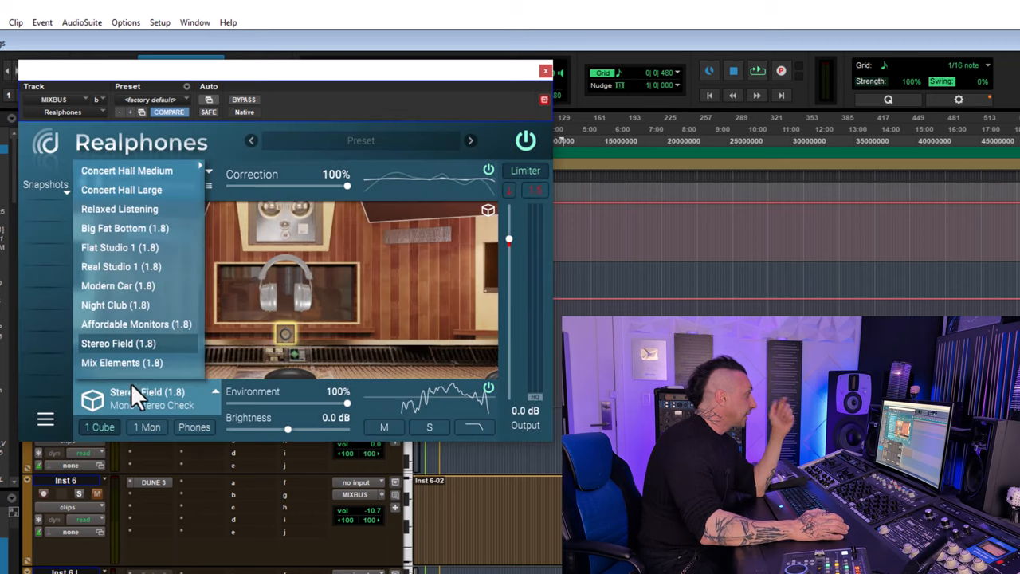
{"action": "left_click", "coordinate": [148, 180]}
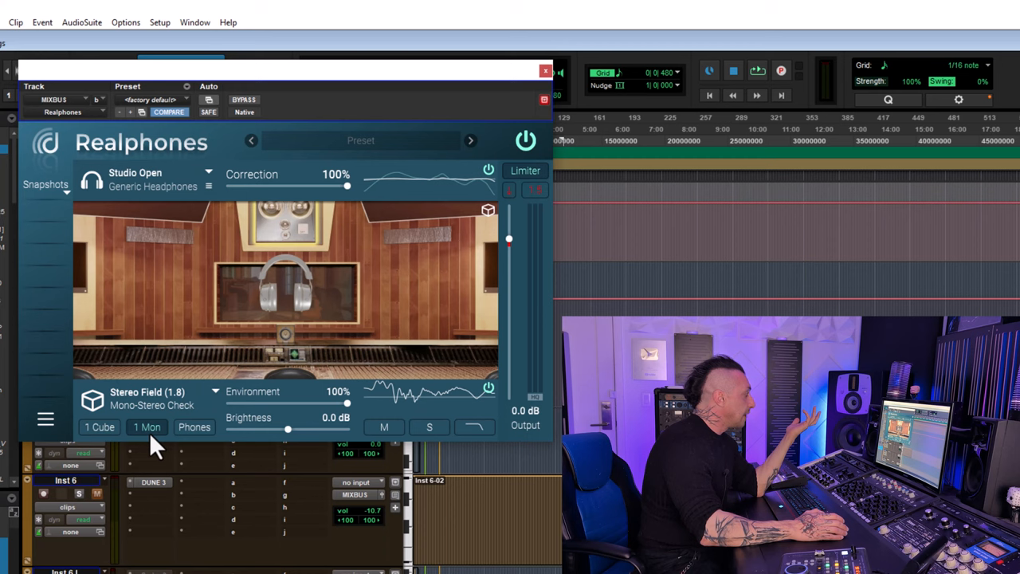
{"action": "left_click", "coordinate": [194, 427]}
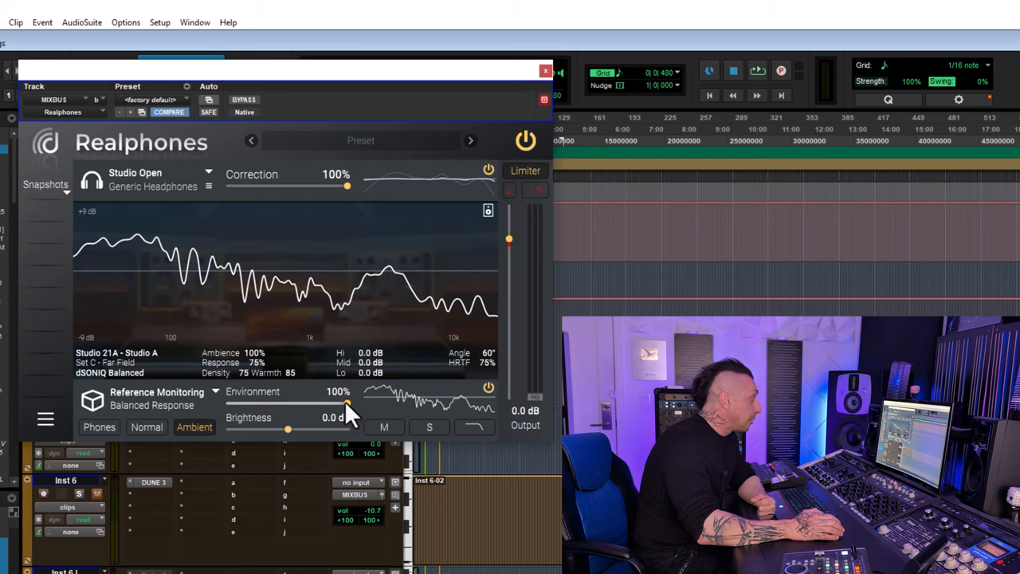
Step: Dip the environment amount to 8%, restore it to 100%, and solo the low end
{"action": "left_click_drag", "start_coordinate": [346, 403], "coordinate": [237, 403]}
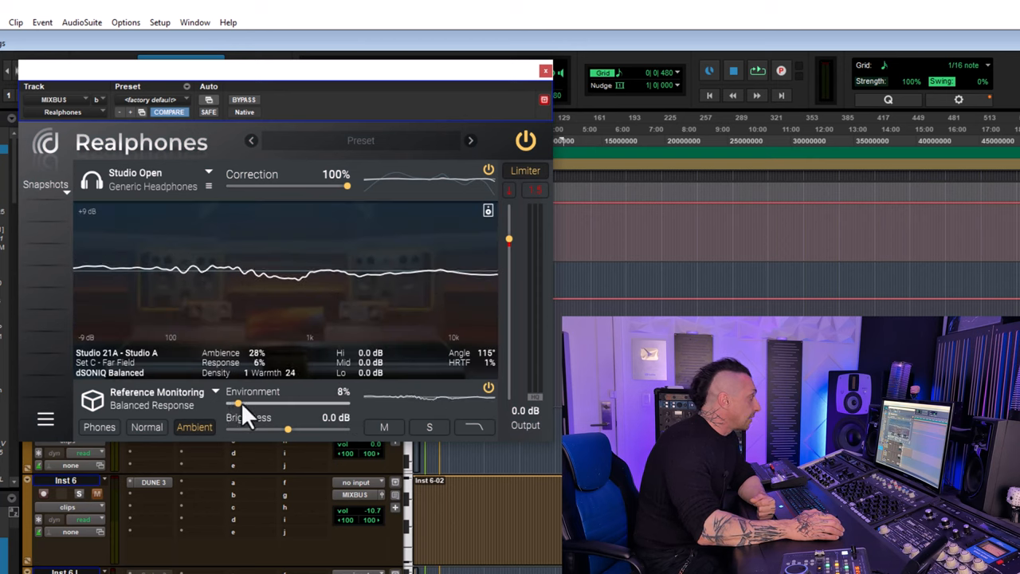
{"action": "left_click_drag", "start_coordinate": [237, 403], "coordinate": [347, 403]}
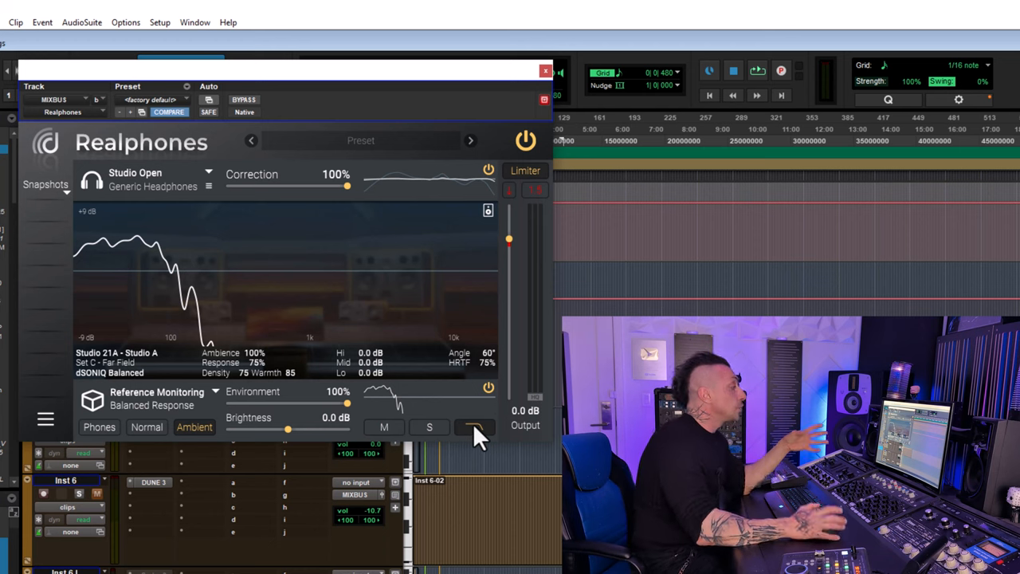
{"action": "left_click", "coordinate": [45, 418]}
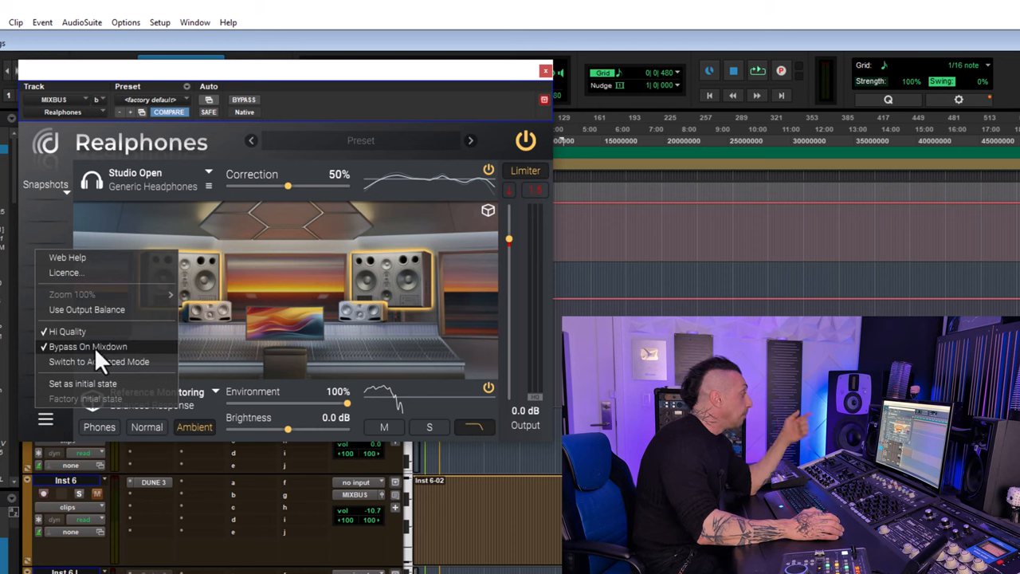
{"action": "mouse_move", "coordinate": [132, 351]}
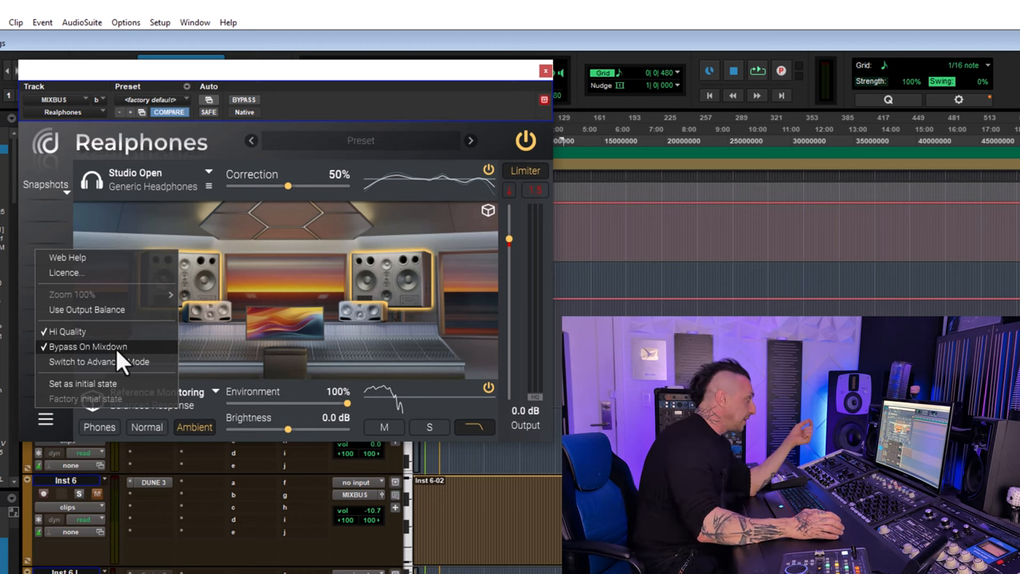
{"action": "mouse_move", "coordinate": [78, 361]}
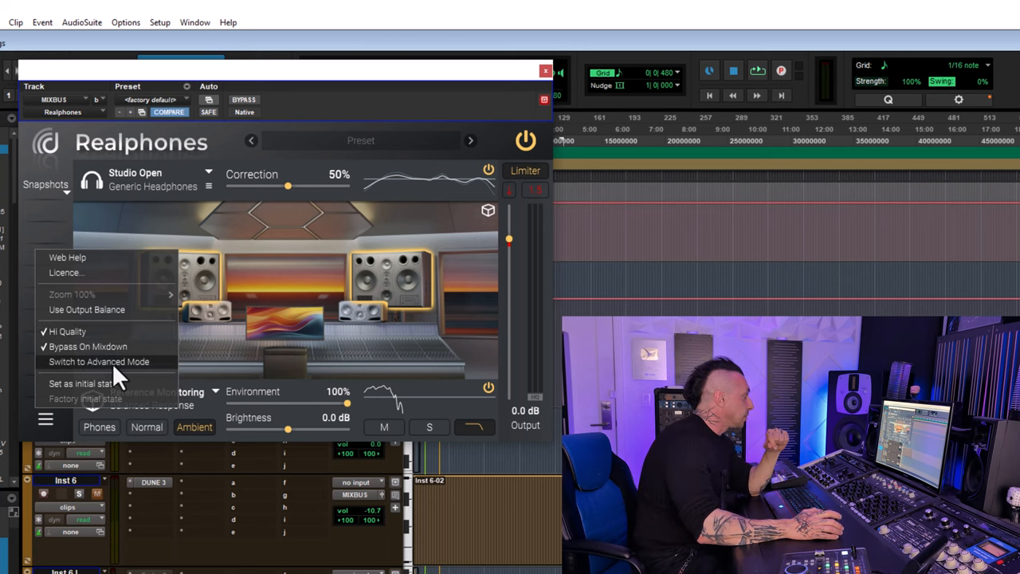
Step: Switch Realphones to advanced mode, then set speaker angle to 101° and HRTF to 15%
{"action": "left_click", "coordinate": [99, 361]}
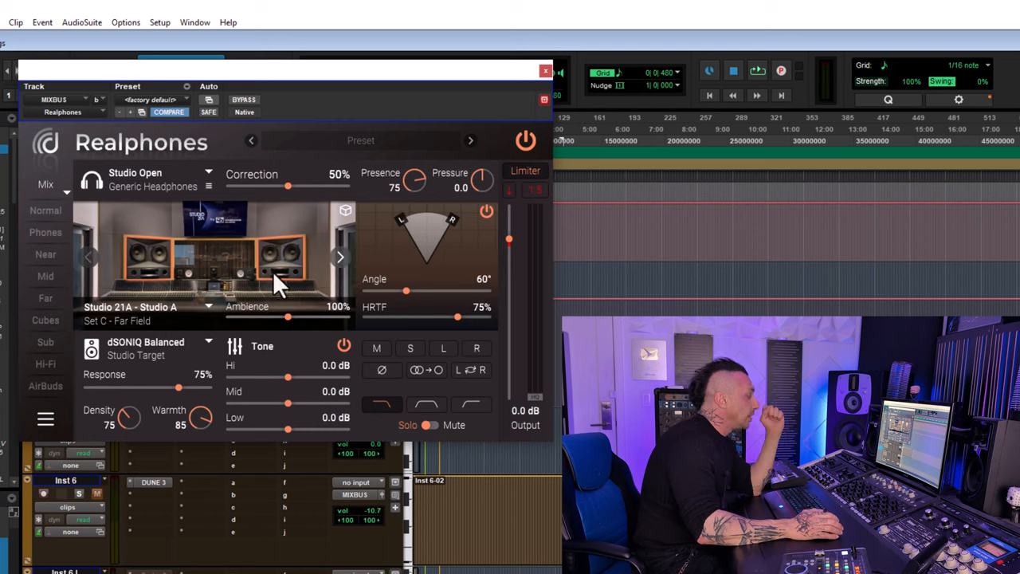
{"action": "mouse_move", "coordinate": [386, 355]}
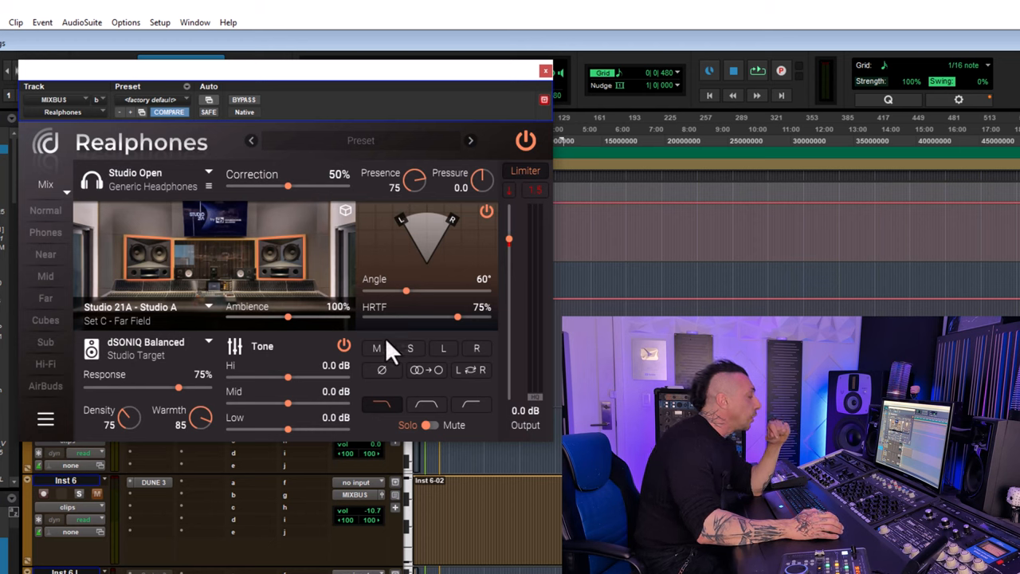
{"action": "mouse_move", "coordinate": [303, 335]}
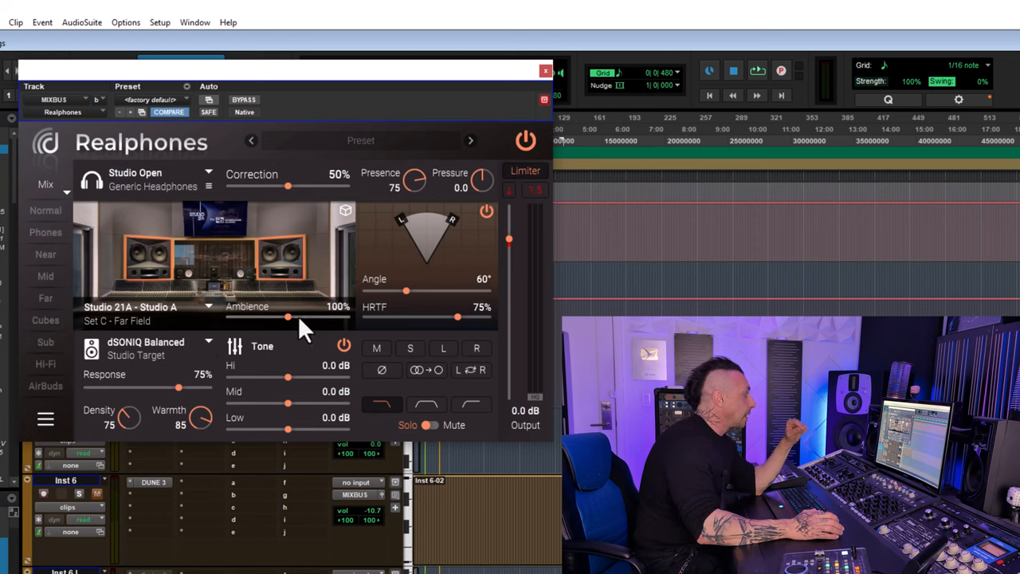
{"action": "mouse_move", "coordinate": [408, 307]}
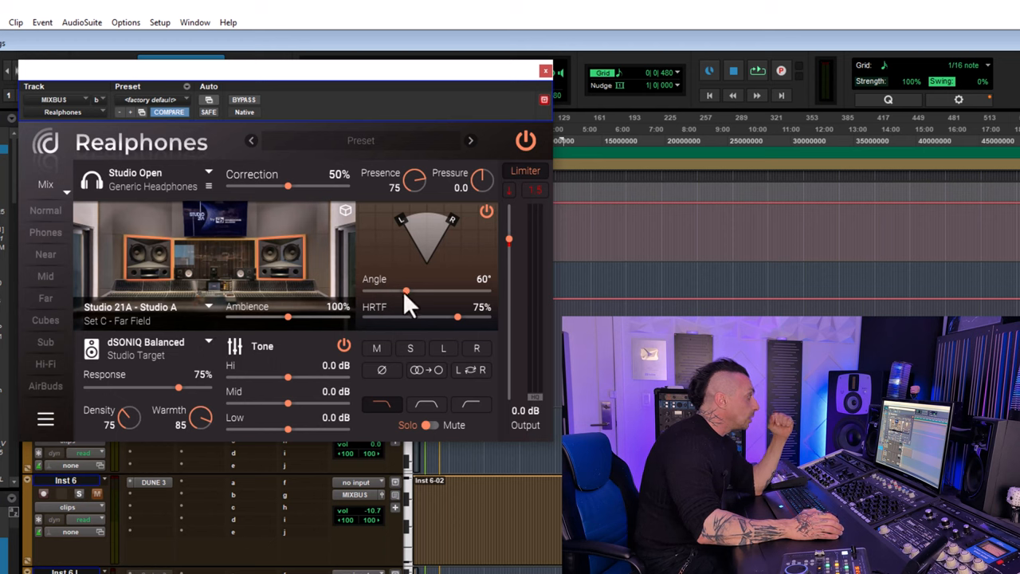
{"action": "left_click_drag", "start_coordinate": [406, 291], "coordinate": [401, 291]}
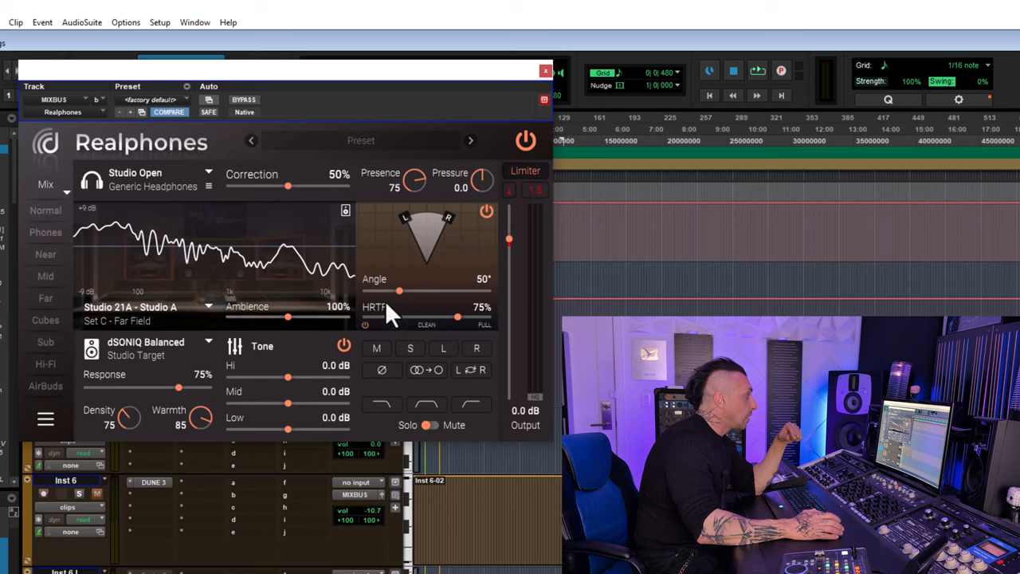
{"action": "left_click_drag", "start_coordinate": [399, 292], "coordinate": [401, 292]}
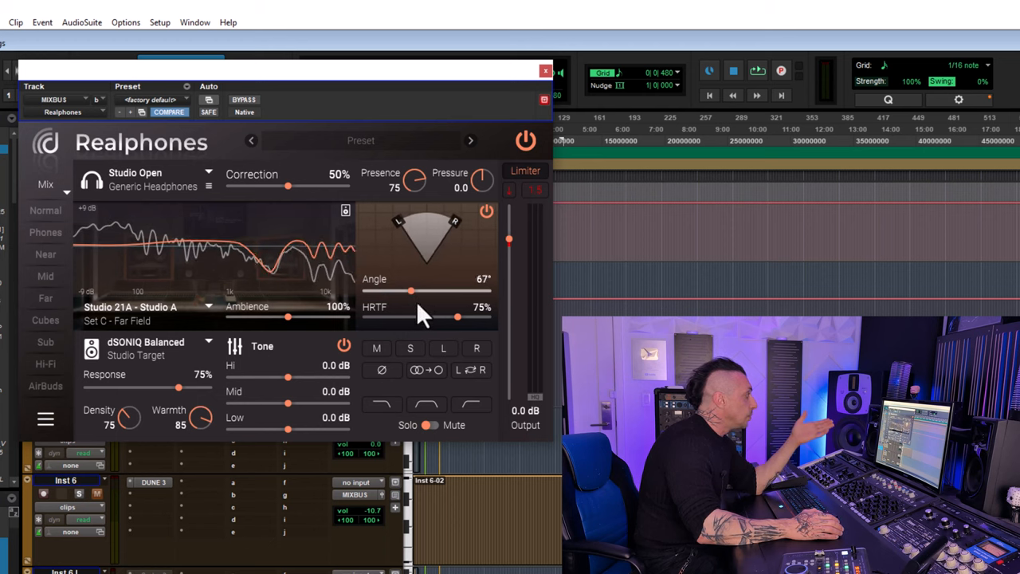
{"action": "left_click_drag", "start_coordinate": [458, 316], "coordinate": [387, 316]}
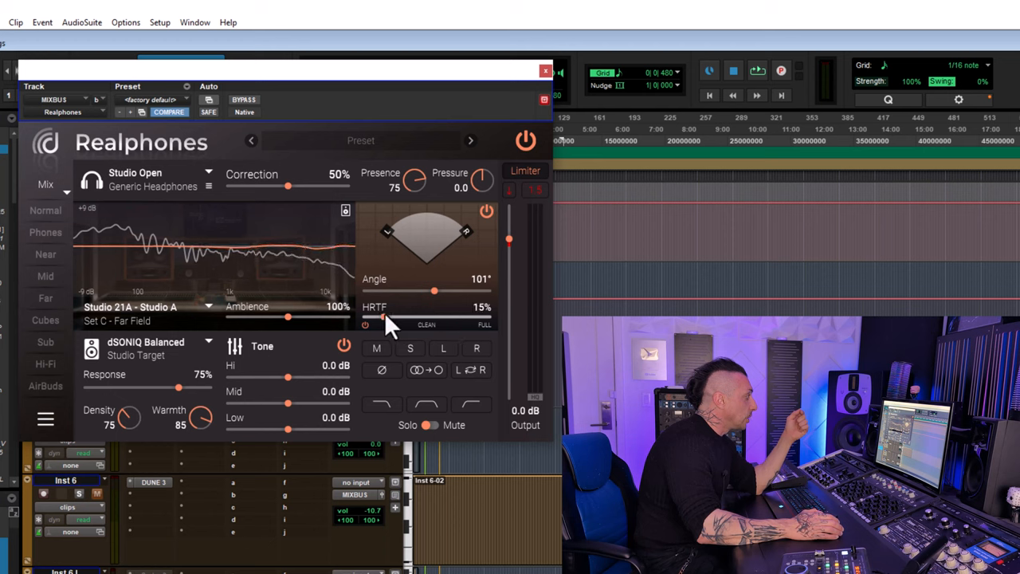
{"action": "left_click_drag", "start_coordinate": [388, 317], "coordinate": [457, 317]}
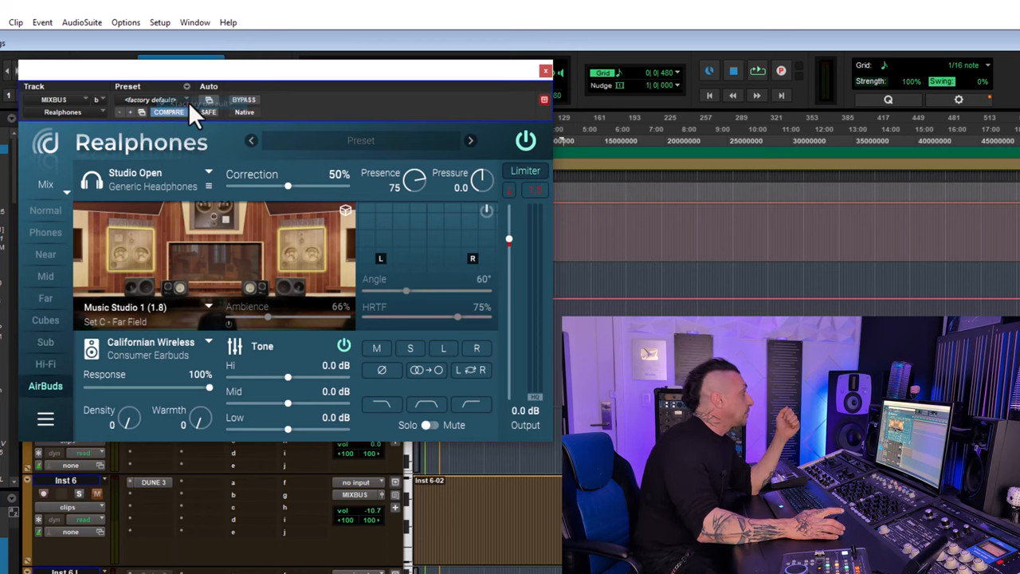
Step: Load the <factory default> preset for Realphones
{"action": "left_click", "coordinate": [147, 179]}
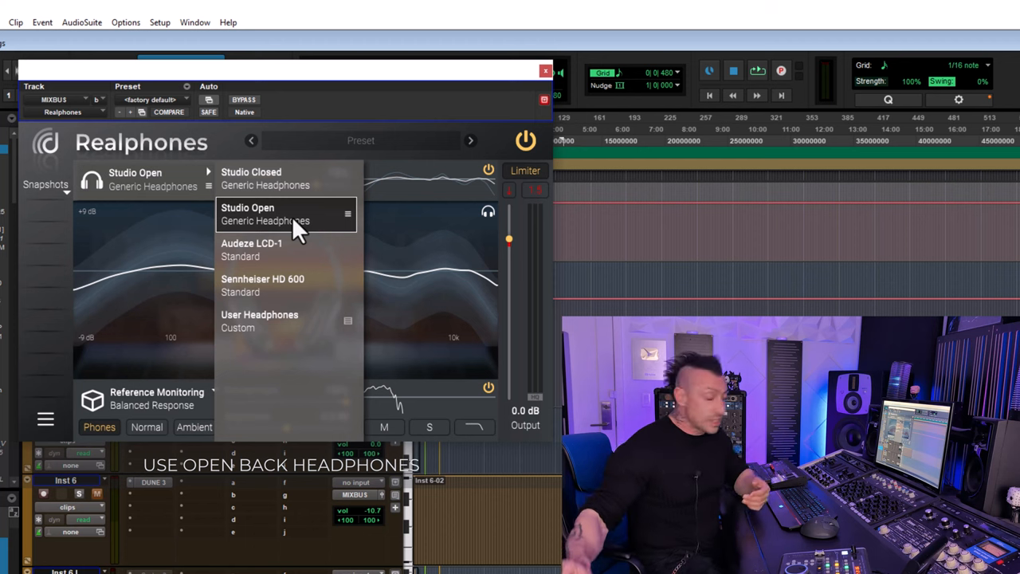
Step: Choose the Studio Closed headphone profile and toggle the plugin bypass to compare
{"action": "left_click", "coordinate": [251, 172]}
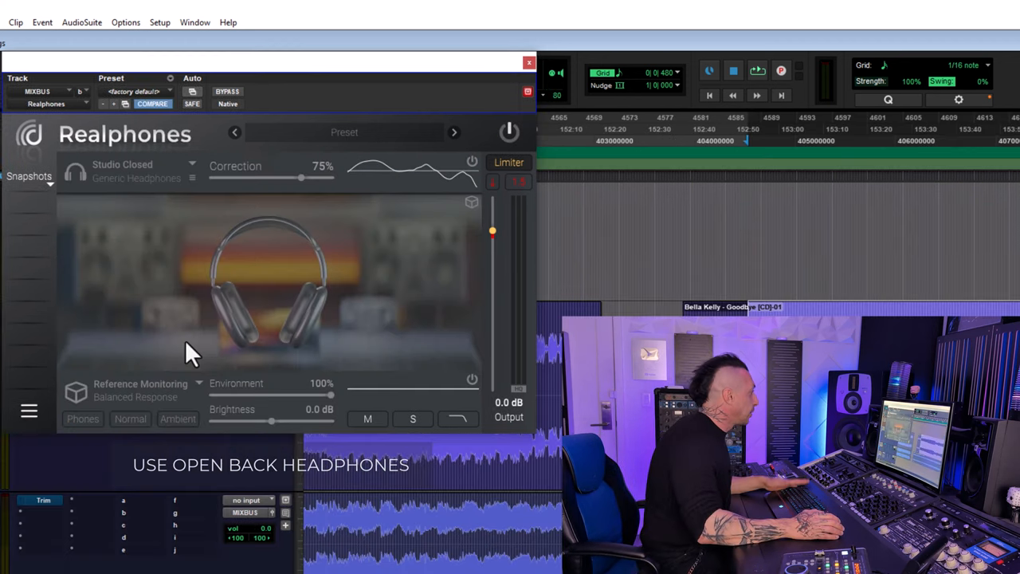
{"action": "left_click", "coordinate": [510, 132]}
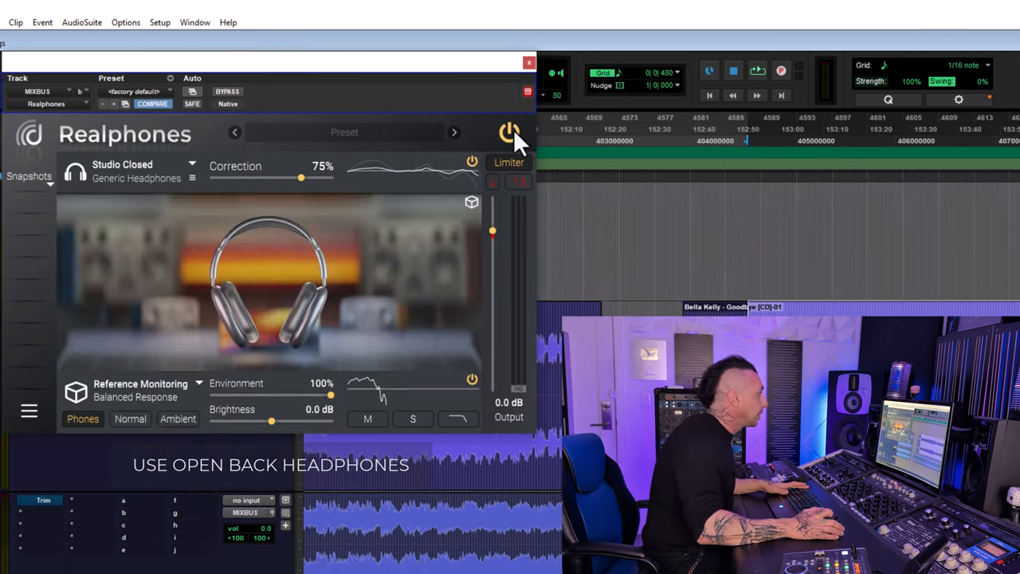
{"action": "left_click", "coordinate": [508, 132]}
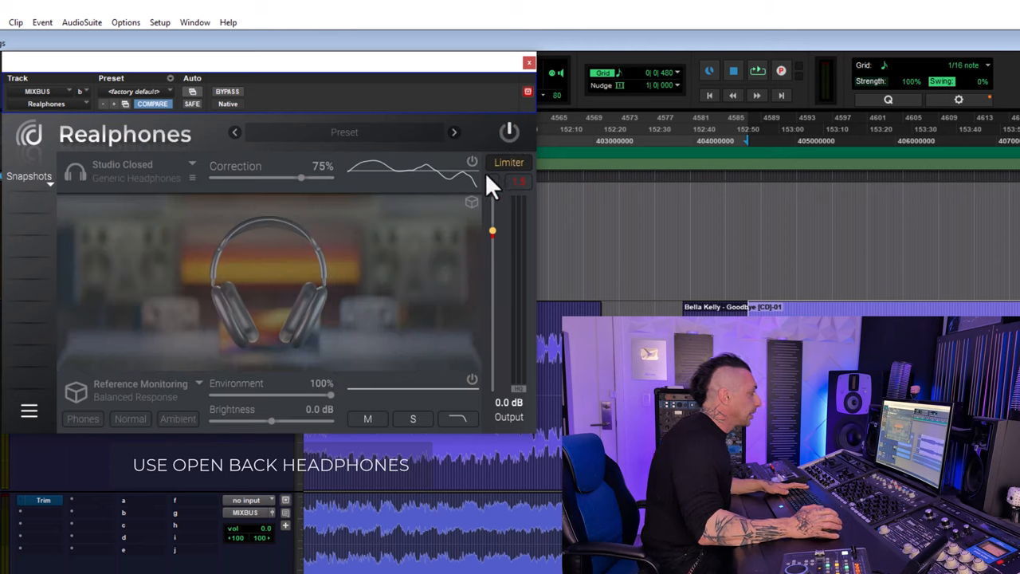
{"action": "left_click", "coordinate": [756, 71]}
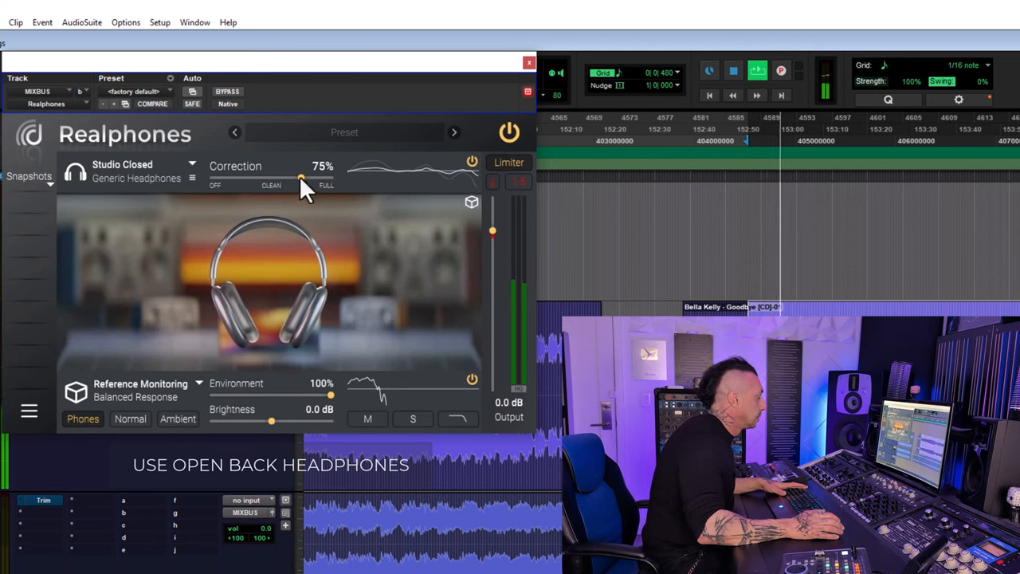
Step: Settle headphone correction at 71% after trying values from 67% to 82%
{"action": "left_click_drag", "start_coordinate": [301, 177], "coordinate": [291, 177]}
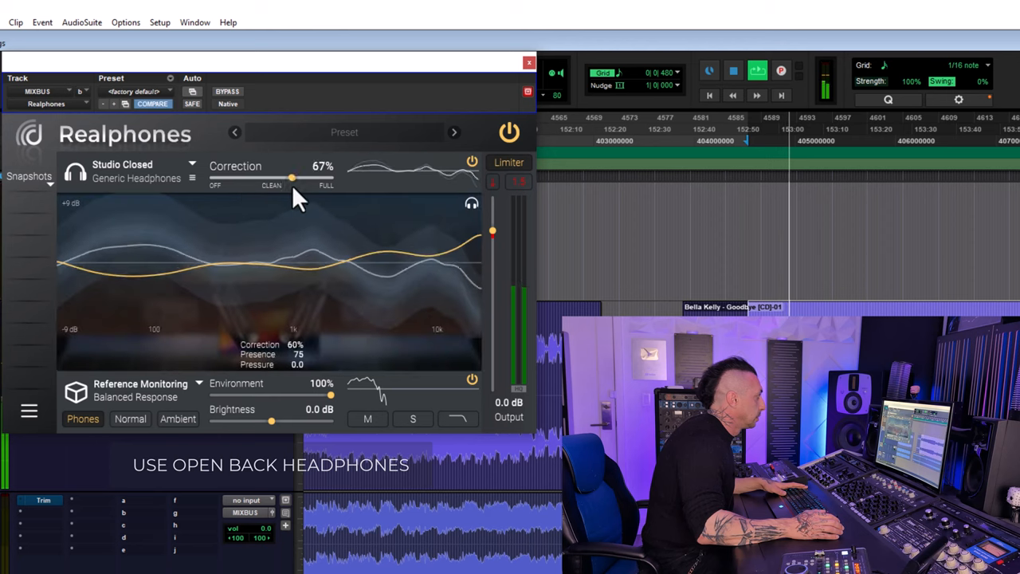
{"action": "left_click_drag", "start_coordinate": [290, 178], "coordinate": [300, 178]}
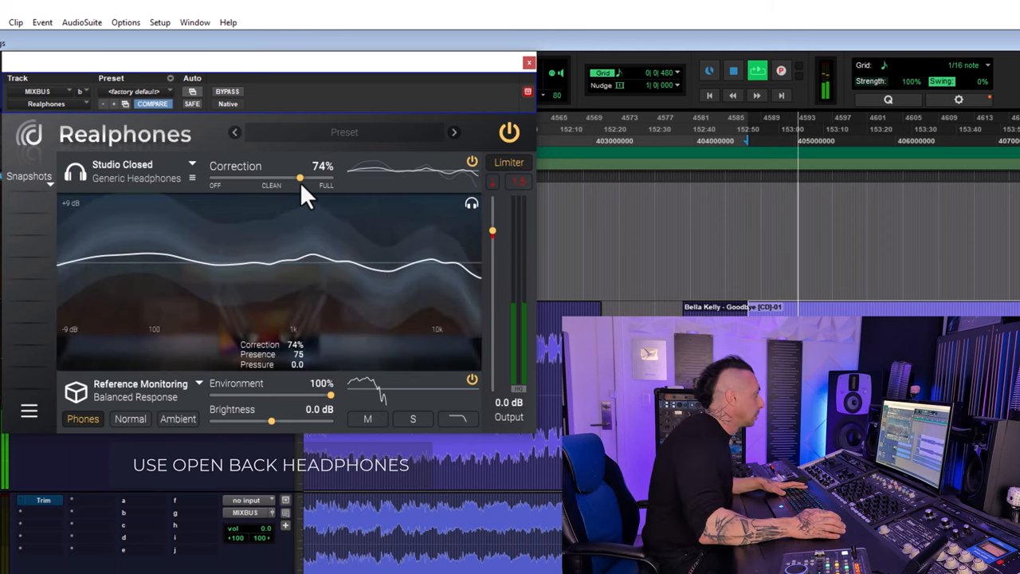
{"action": "left_click_drag", "start_coordinate": [299, 177], "coordinate": [293, 177]}
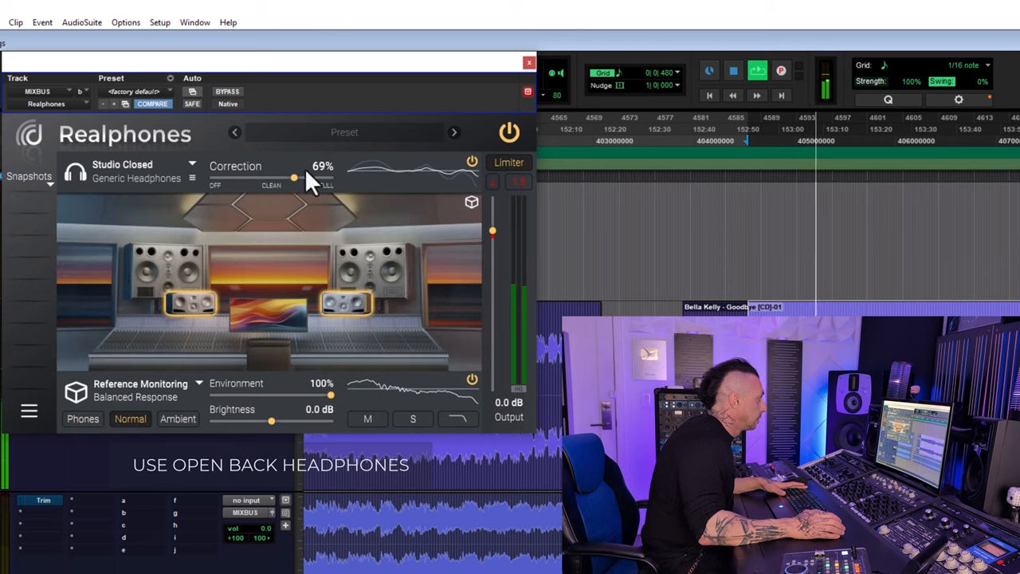
{"action": "left_click_drag", "start_coordinate": [293, 177], "coordinate": [301, 177]}
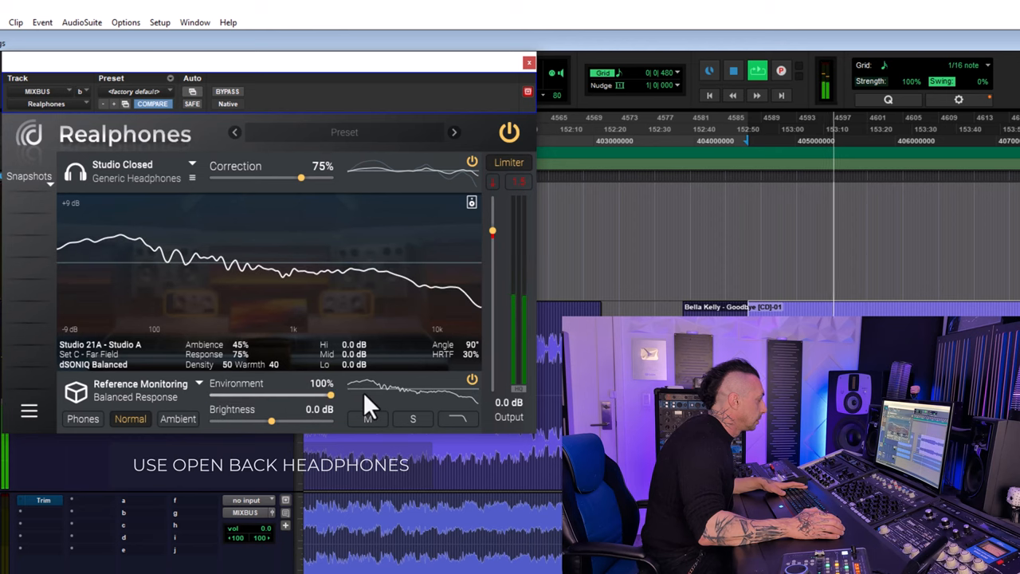
{"action": "left_click_drag", "start_coordinate": [301, 177], "coordinate": [311, 176]}
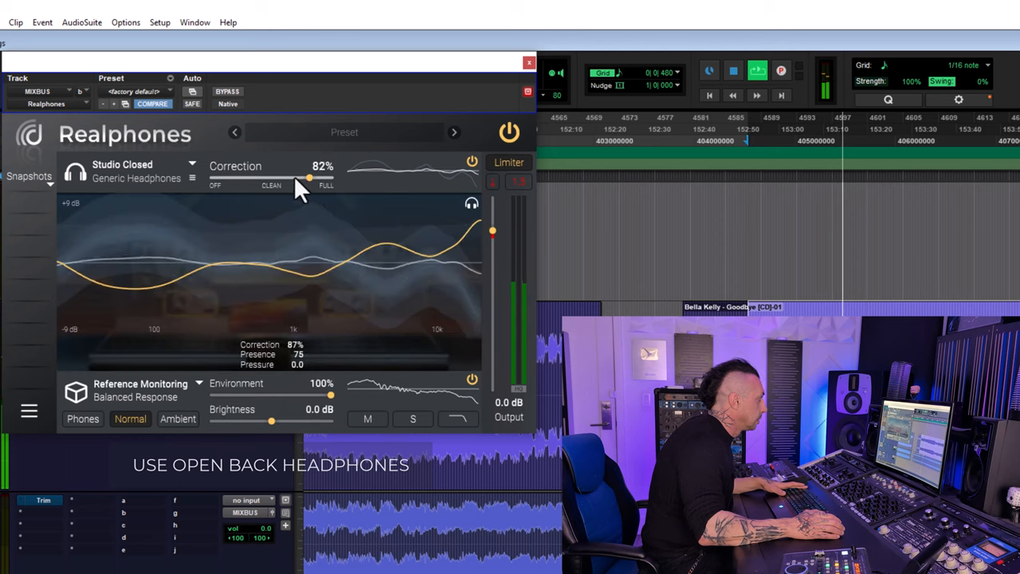
{"action": "left_click_drag", "start_coordinate": [309, 178], "coordinate": [285, 179]}
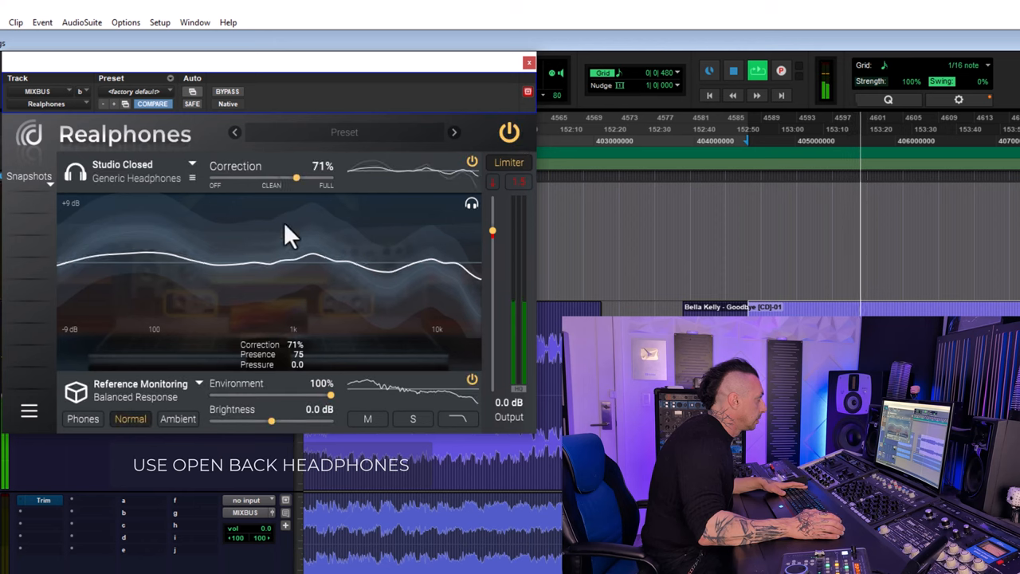
{"action": "left_click", "coordinate": [177, 418]}
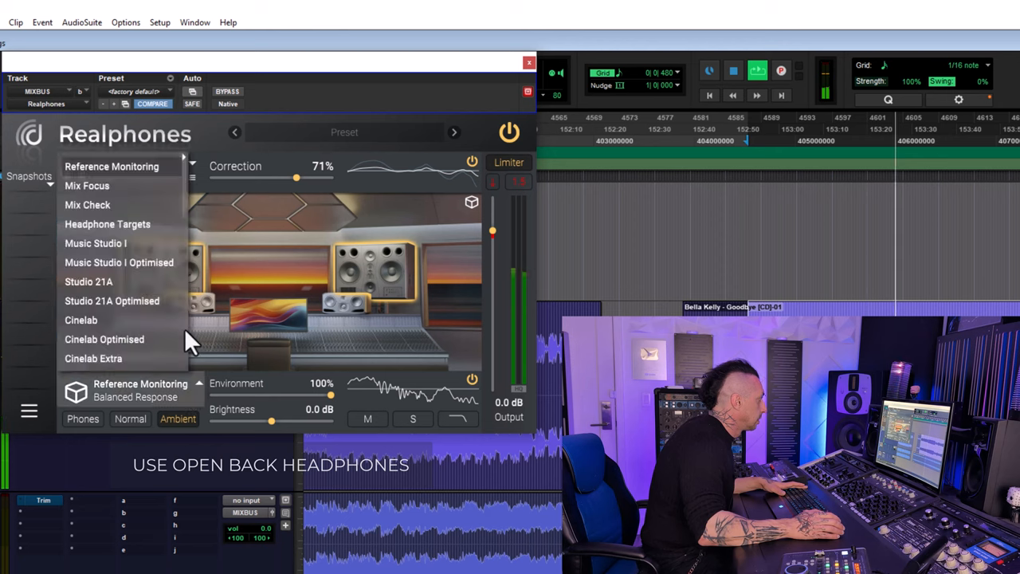
Step: Switch to the Mix Focus environment and audition its Clarity variant
{"action": "left_click", "coordinate": [87, 185]}
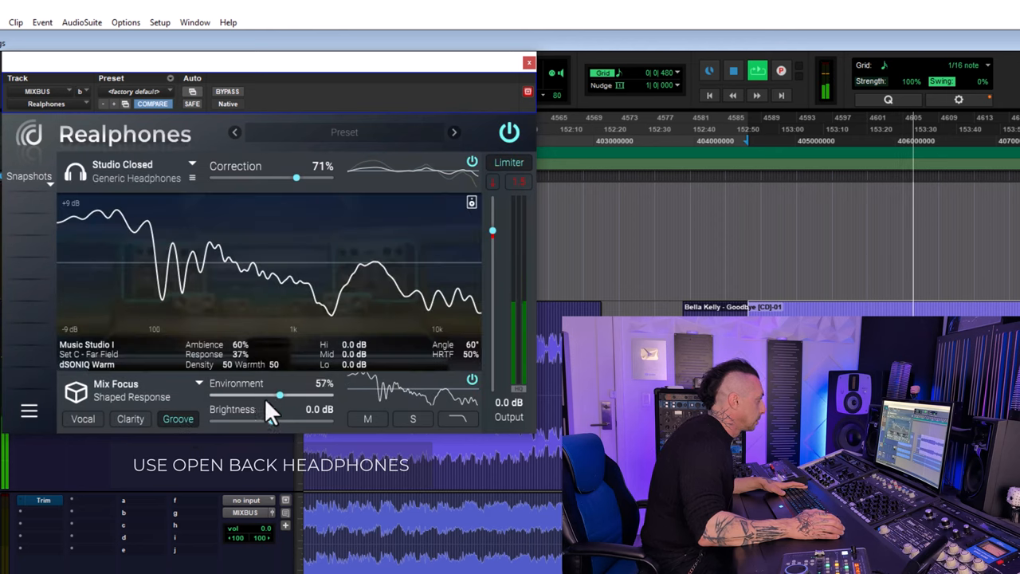
{"action": "left_click_drag", "start_coordinate": [279, 396], "coordinate": [331, 395]}
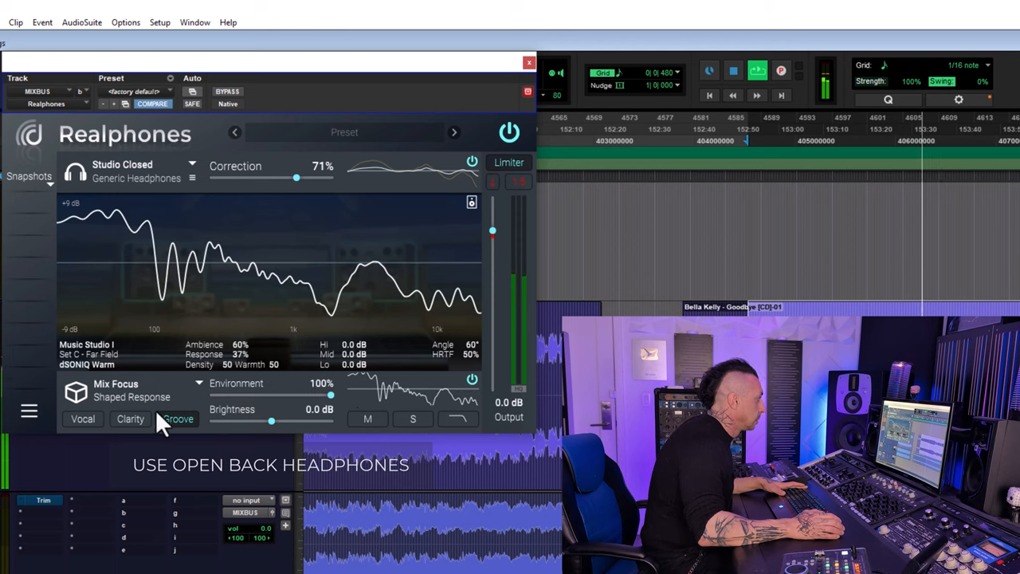
{"action": "left_click", "coordinate": [130, 418]}
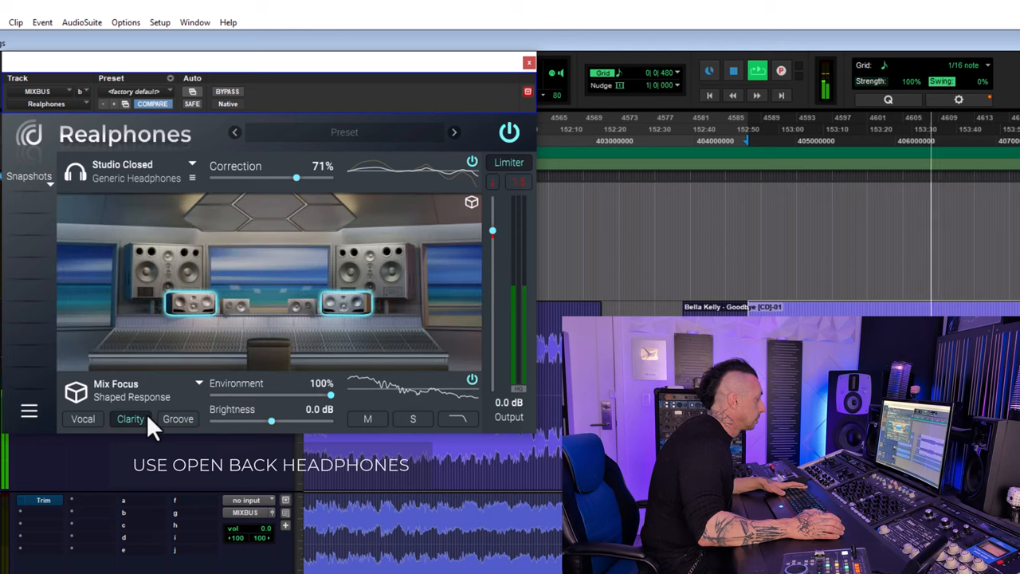
{"action": "left_click", "coordinate": [83, 418]}
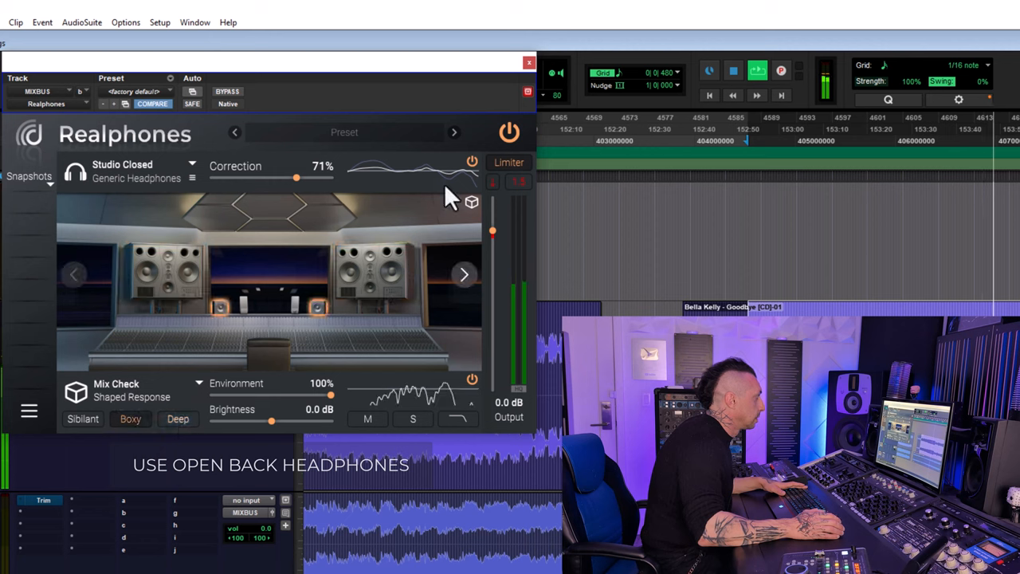
Step: Audition Mix Check's Sibilant, Boxy and Deep variants, then set correction to 68%
{"action": "left_click", "coordinate": [83, 418]}
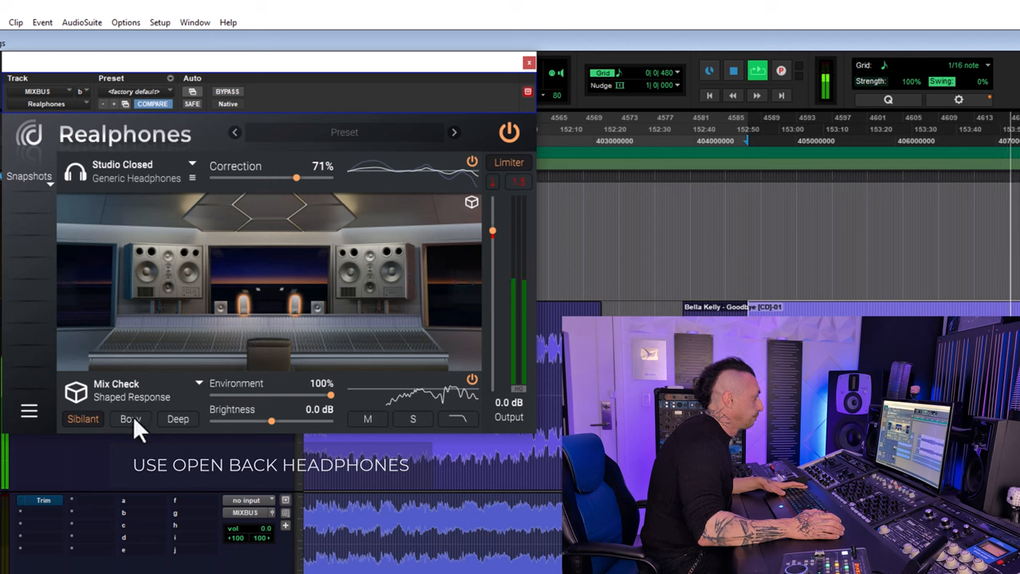
{"action": "left_click", "coordinate": [130, 418]}
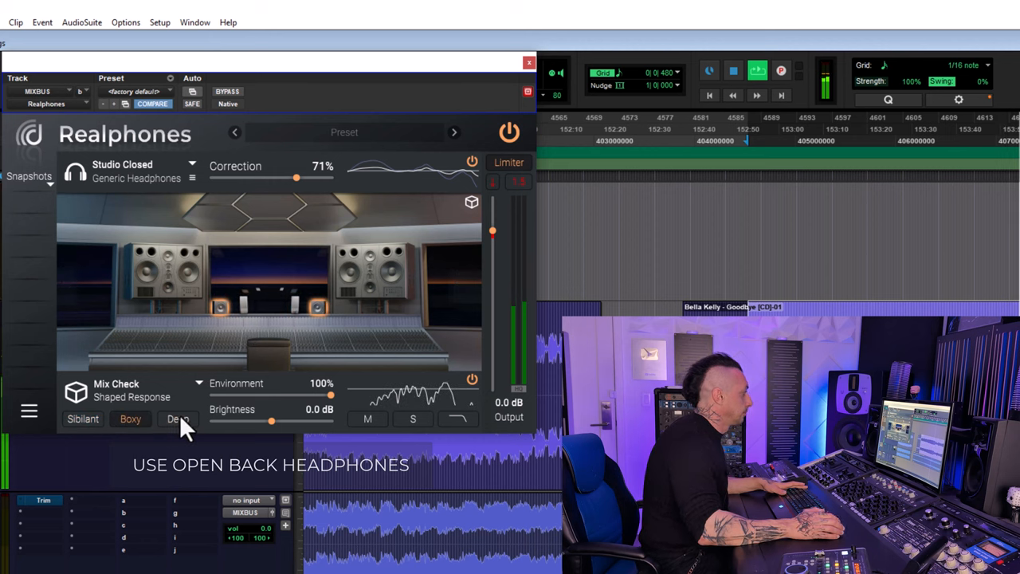
{"action": "left_click", "coordinate": [178, 418]}
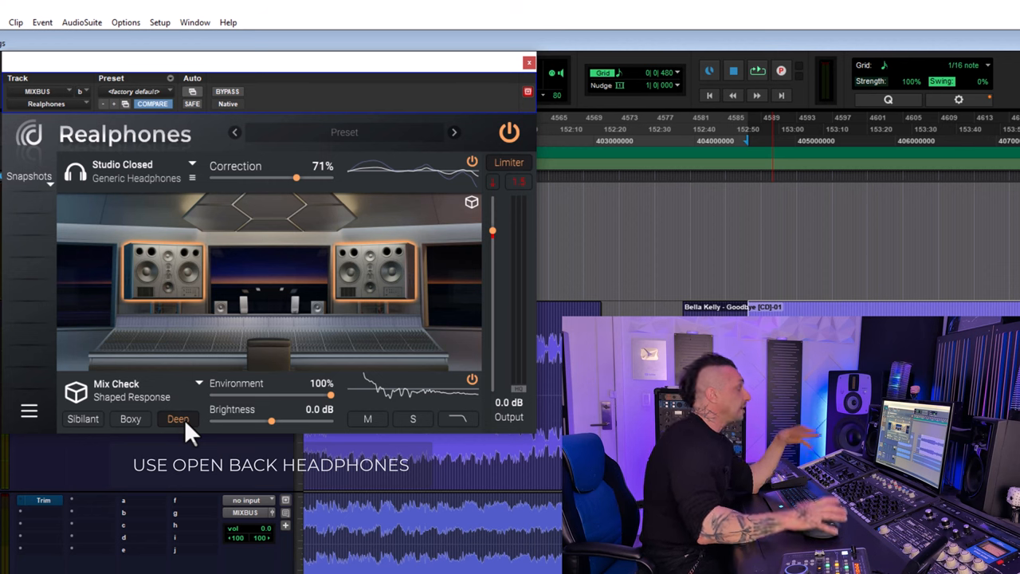
{"action": "left_click", "coordinate": [129, 418]}
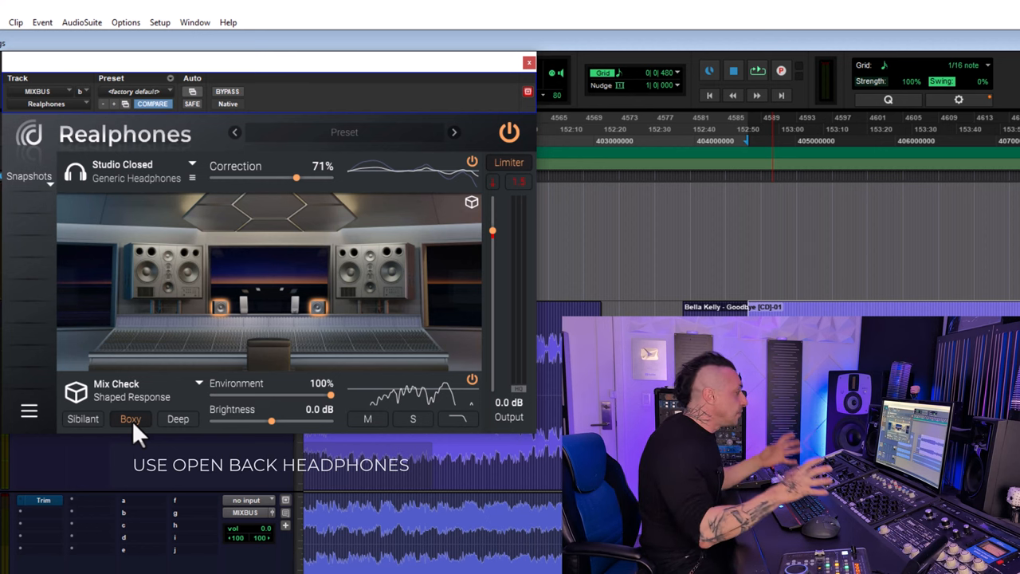
{"action": "left_click", "coordinate": [83, 418]}
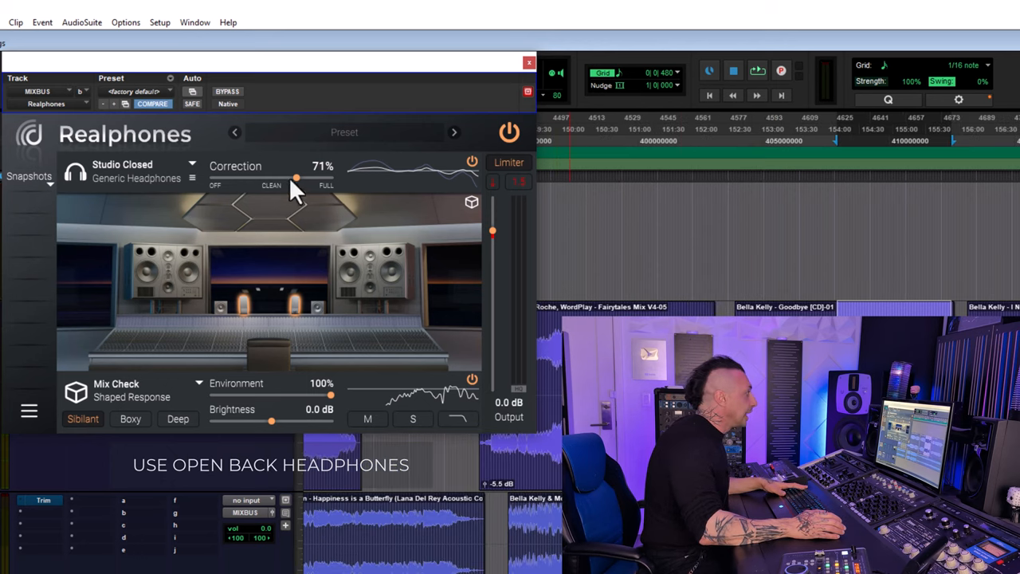
{"action": "left_click_drag", "start_coordinate": [296, 177], "coordinate": [311, 177]}
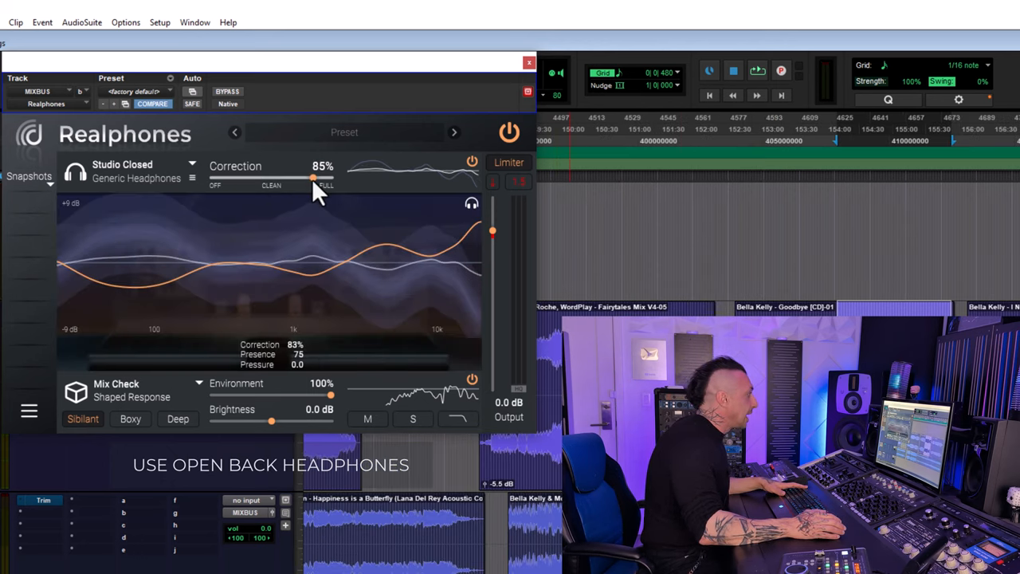
{"action": "left_click_drag", "start_coordinate": [312, 177], "coordinate": [292, 177]}
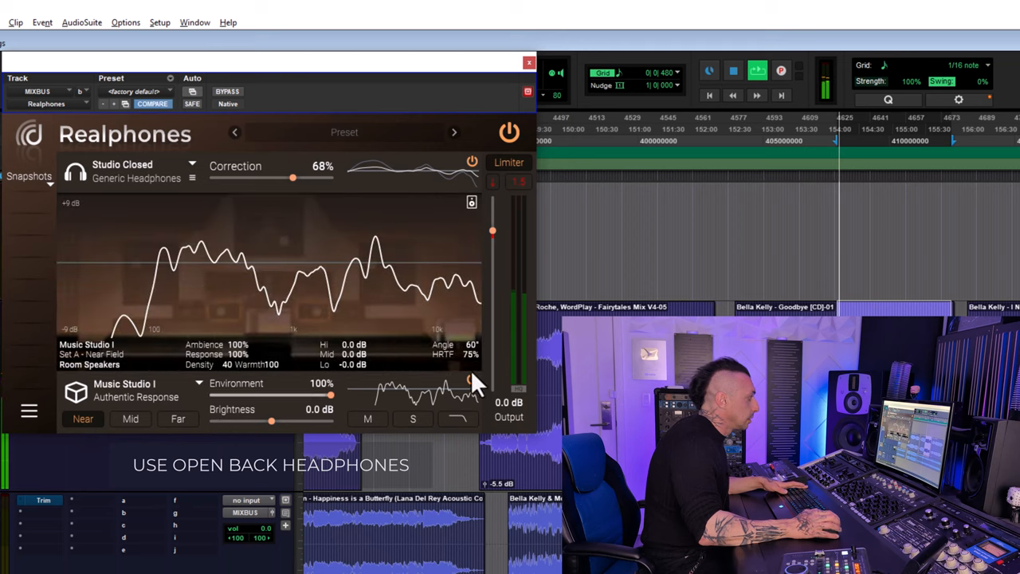
Step: Hide the environment response graph and audition Music Studio I at Mid and Far
{"action": "left_click", "coordinate": [471, 202]}
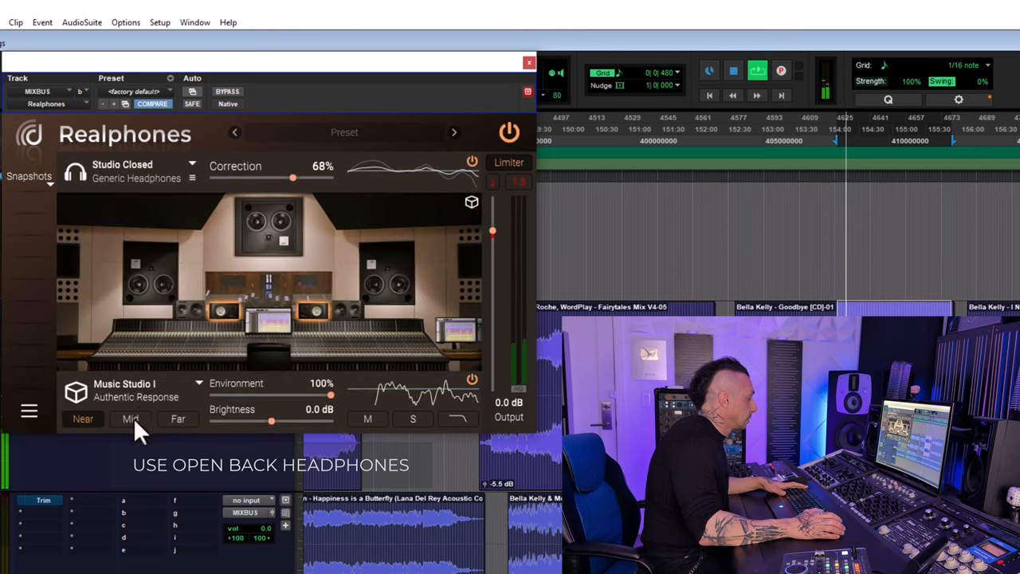
{"action": "left_click", "coordinate": [130, 418]}
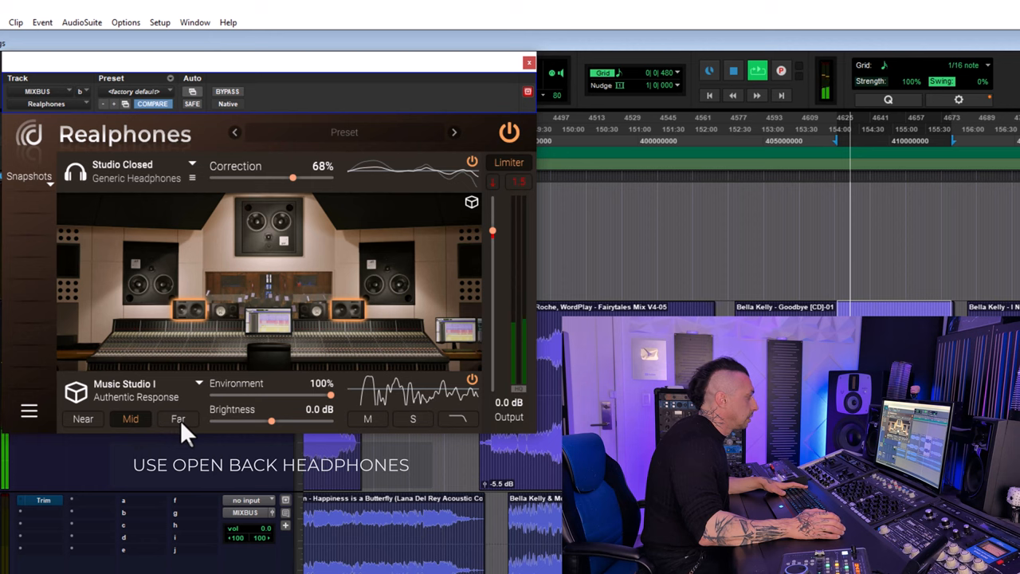
{"action": "left_click", "coordinate": [178, 418]}
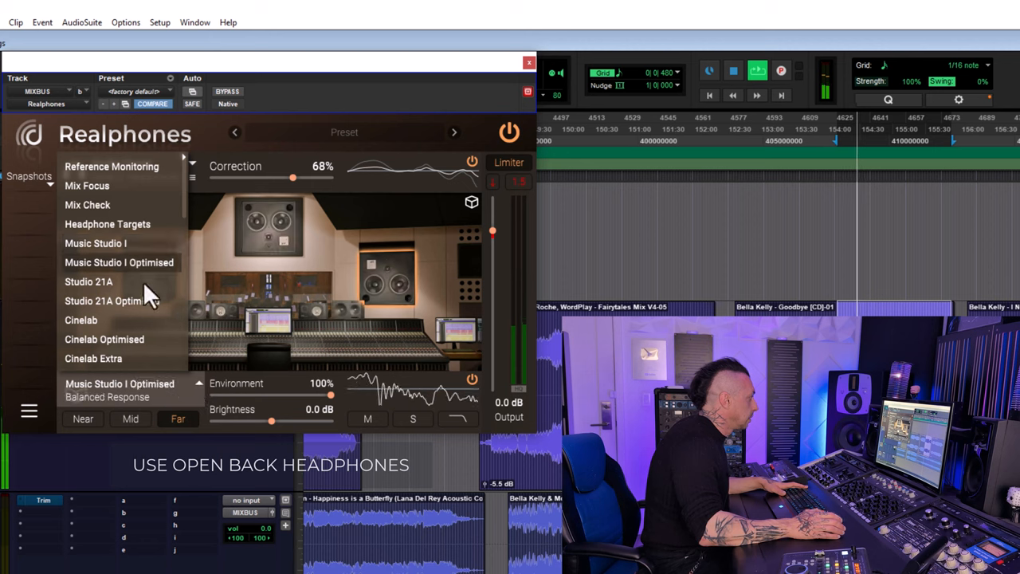
Step: Try Music Studio I Optimised at Near, then Studio 21A Optimised at Near and Far, with correction at 83%
{"action": "left_click", "coordinate": [112, 165]}
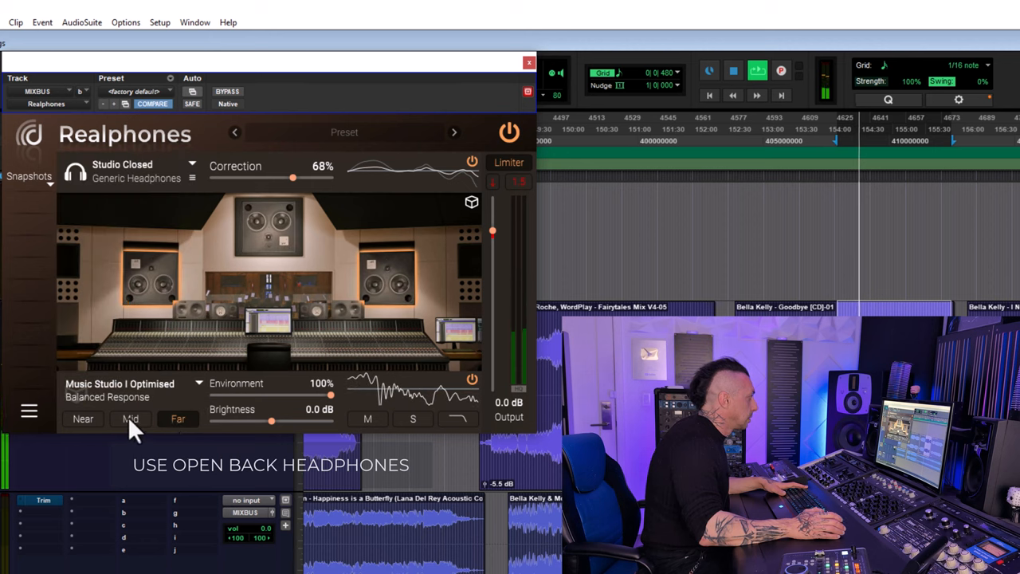
{"action": "left_click", "coordinate": [83, 418]}
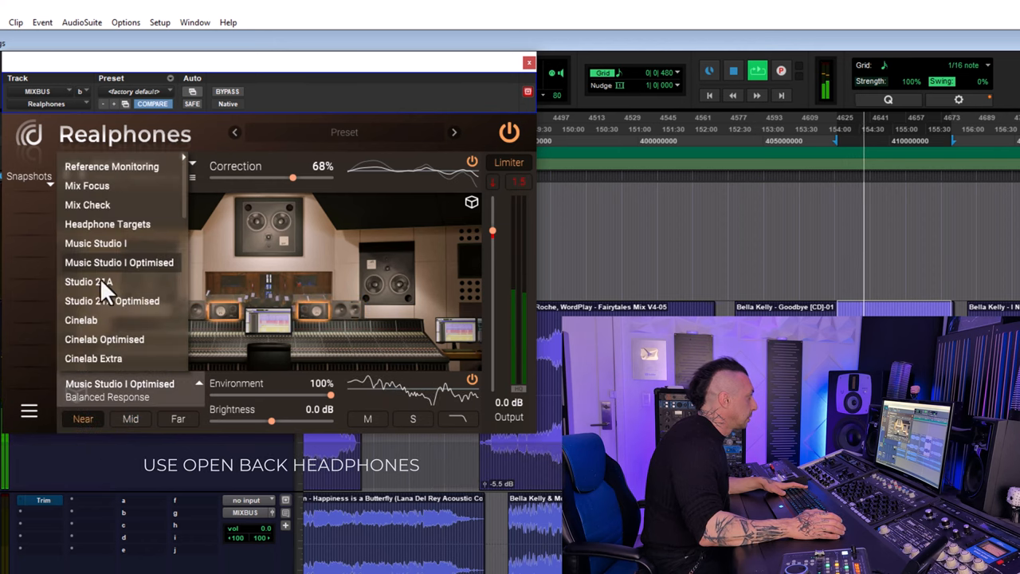
{"action": "left_click", "coordinate": [89, 281]}
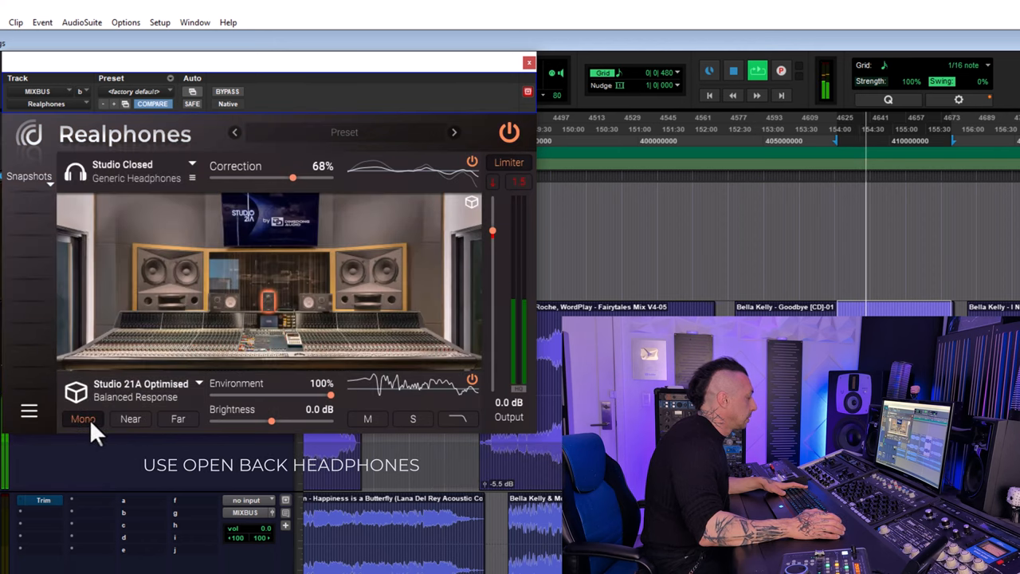
{"action": "left_click", "coordinate": [130, 419]}
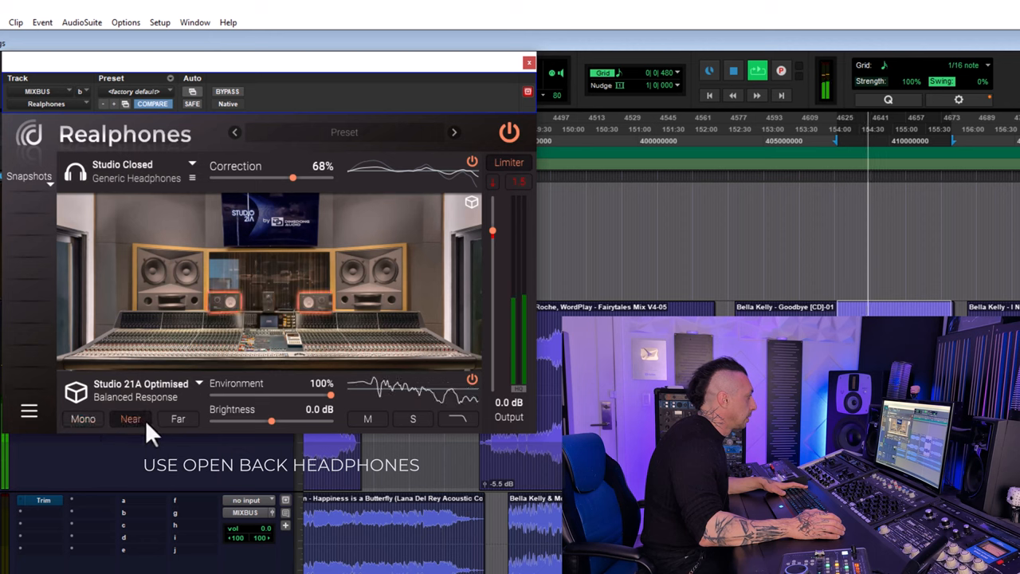
{"action": "left_click", "coordinate": [178, 418]}
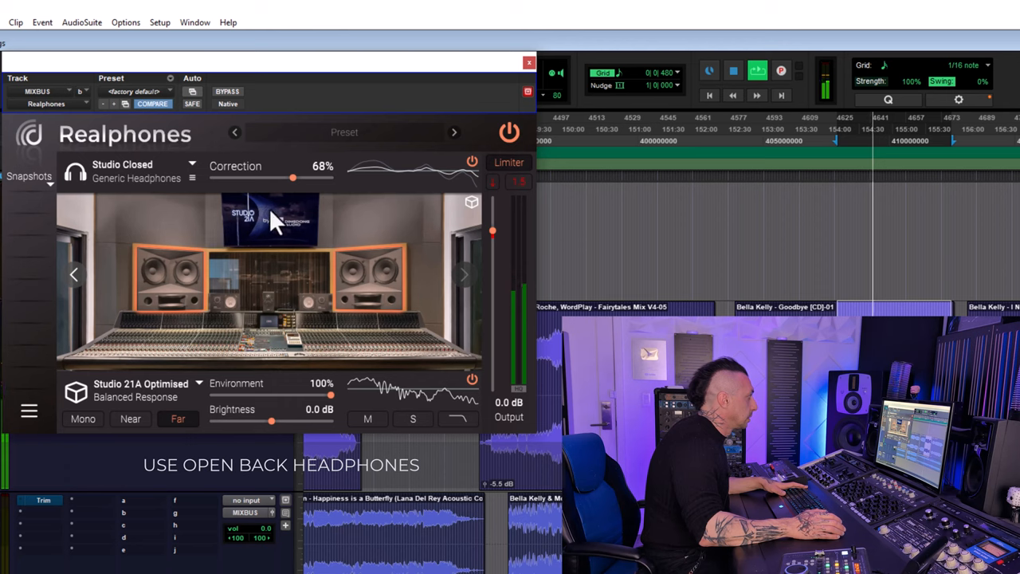
{"action": "left_click_drag", "start_coordinate": [292, 178], "coordinate": [311, 178]}
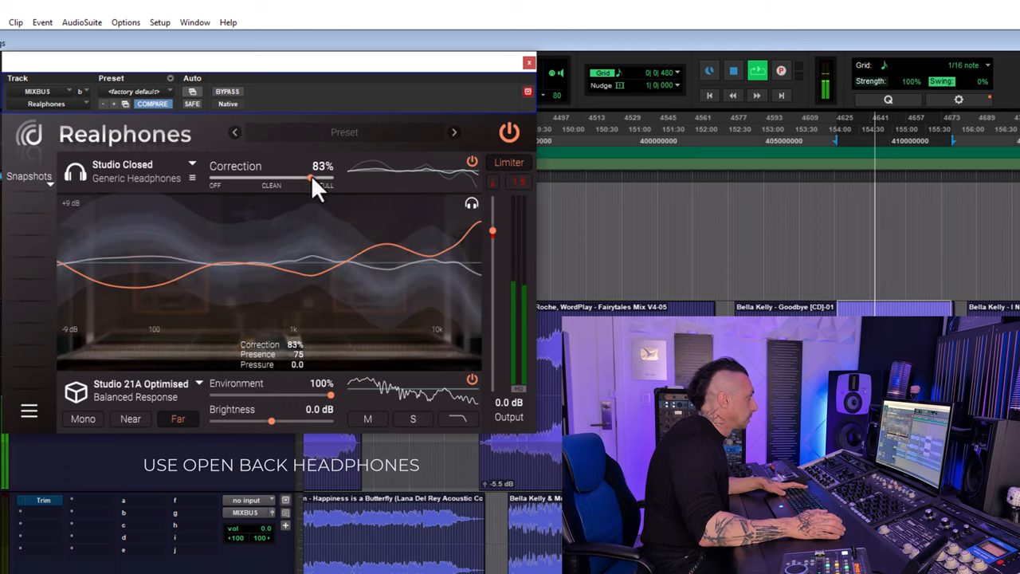
{"action": "left_click", "coordinate": [141, 390]}
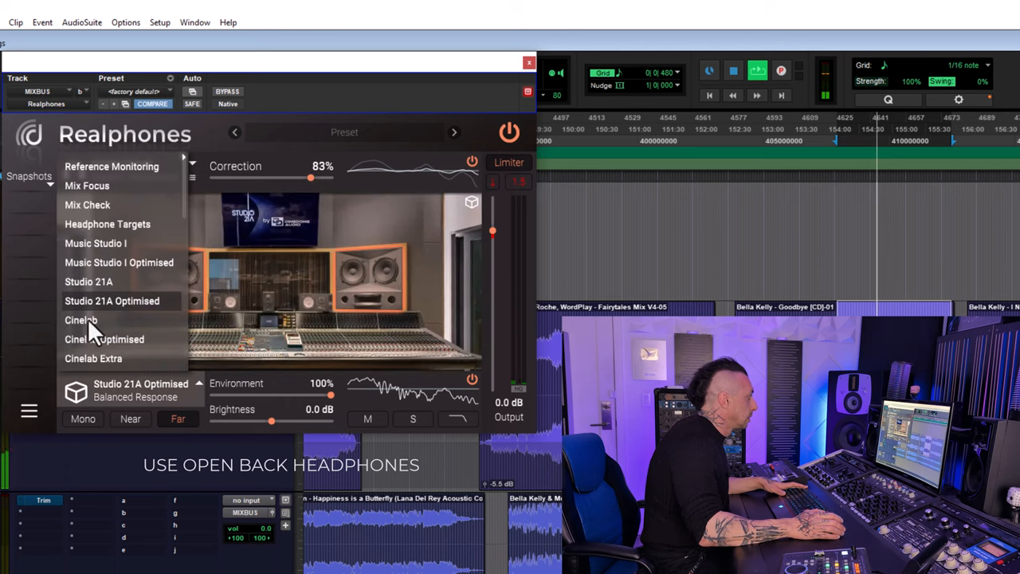
Step: Audition Cinelab at Near, then scroll the environment list toward the home studio
{"action": "left_click", "coordinate": [80, 319]}
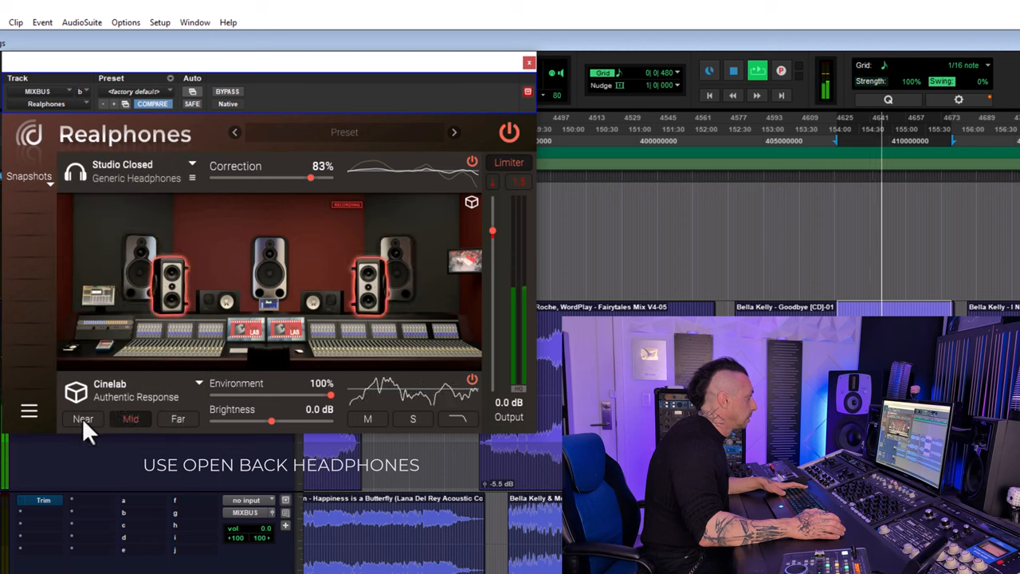
{"action": "left_click", "coordinate": [83, 419]}
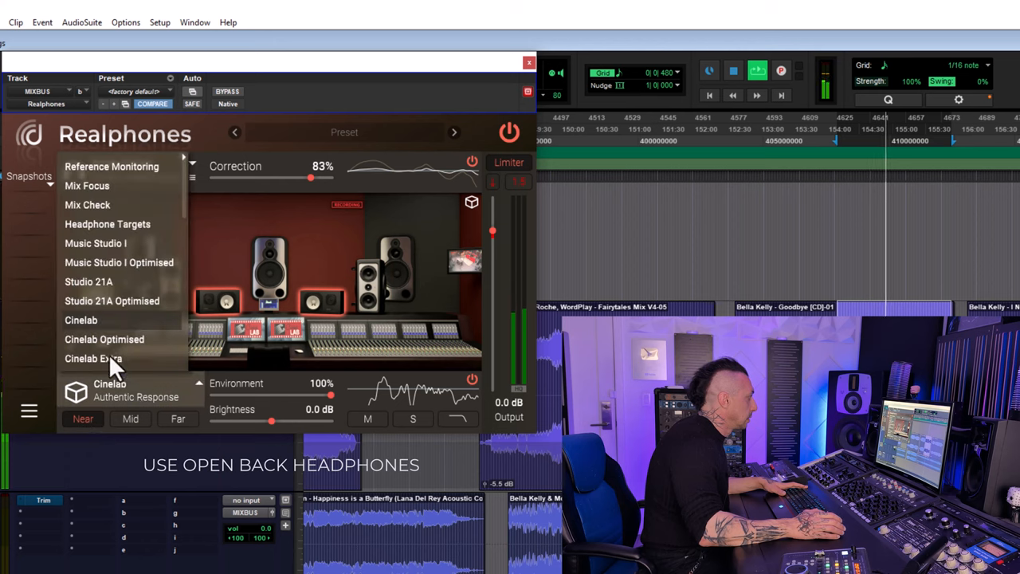
{"action": "scroll", "scroll_direction": "down", "scroll_amount": 3}
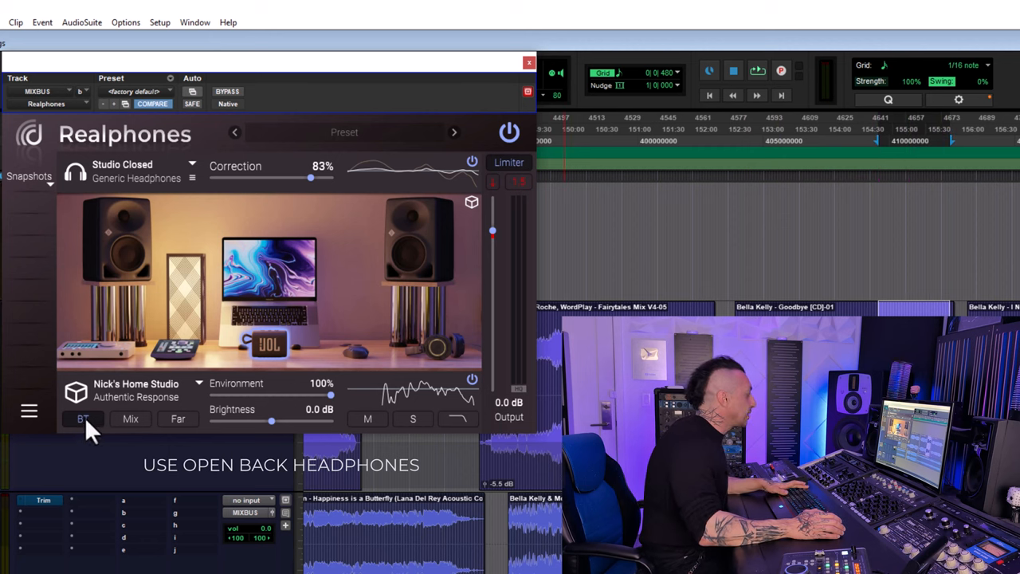
Step: Audition Nick's Home Studio at its BT, Mix and Far positions
{"action": "left_click", "coordinate": [756, 71]}
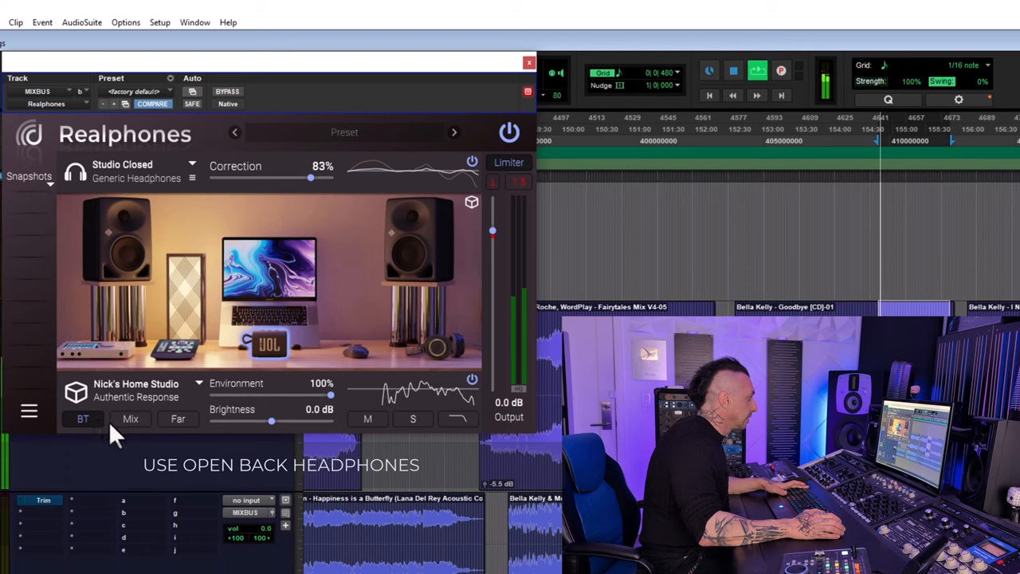
{"action": "left_click", "coordinate": [178, 419]}
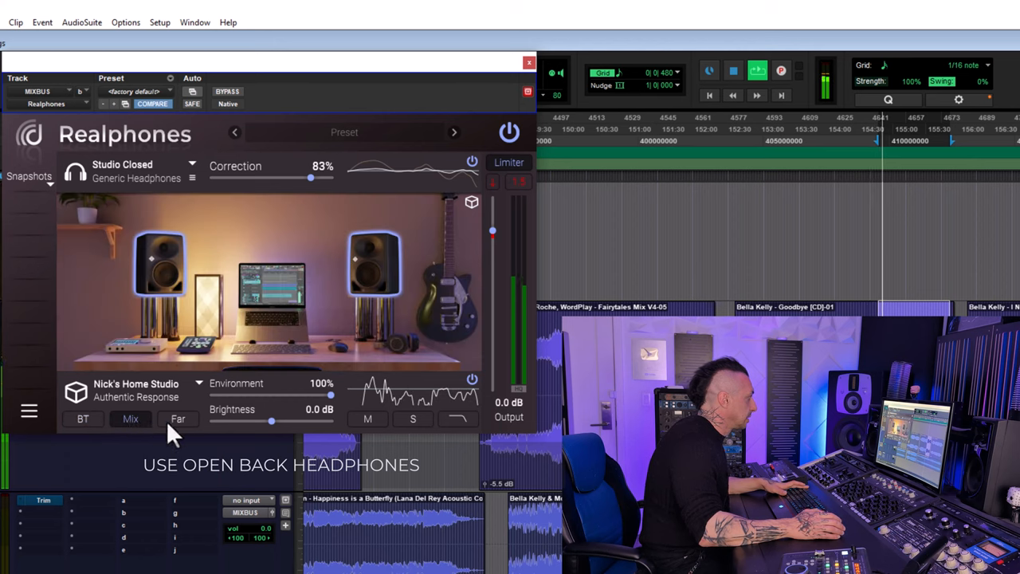
{"action": "left_click", "coordinate": [178, 418]}
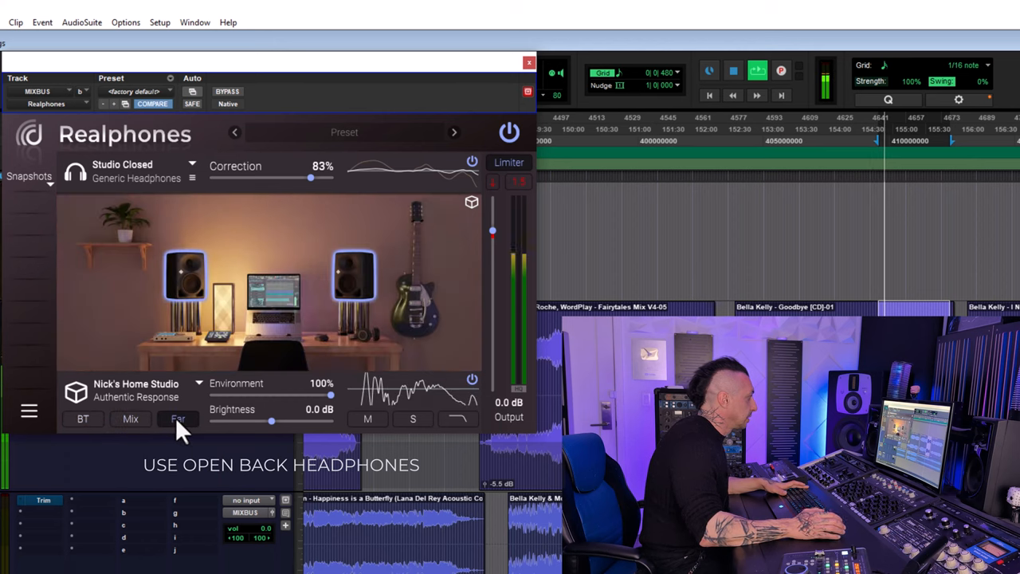
Step: Compare Bookshelf Speakers Mini and A7x 1, lower environment to 54%, and choose TV Sets
{"action": "left_click", "coordinate": [136, 391]}
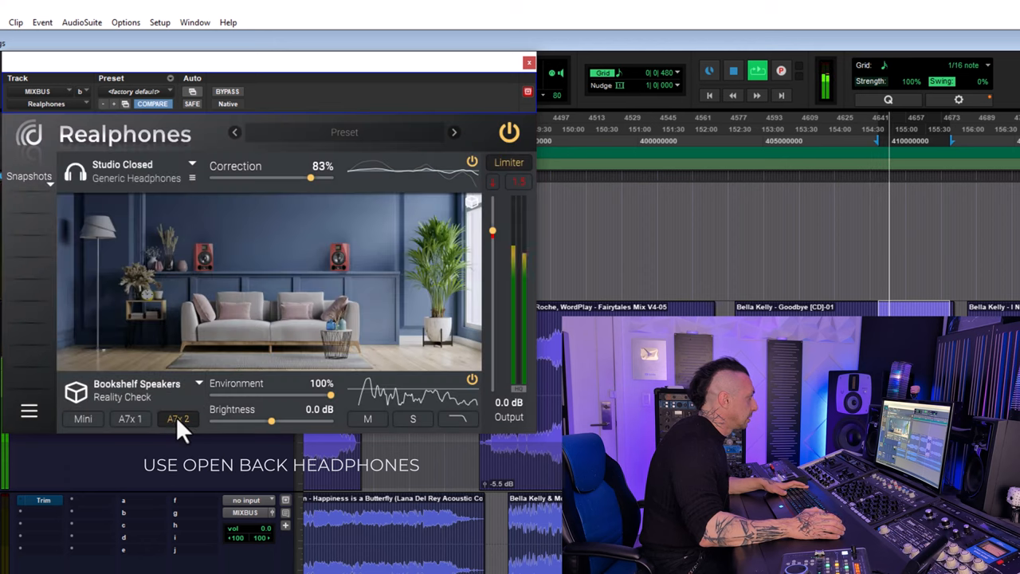
{"action": "left_click", "coordinate": [130, 419]}
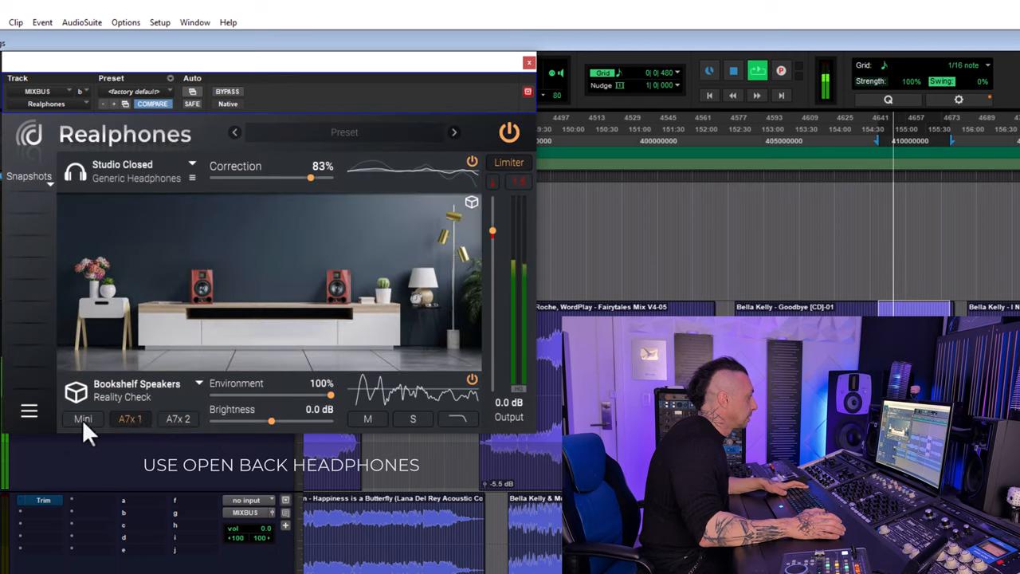
{"action": "left_click", "coordinate": [130, 418]}
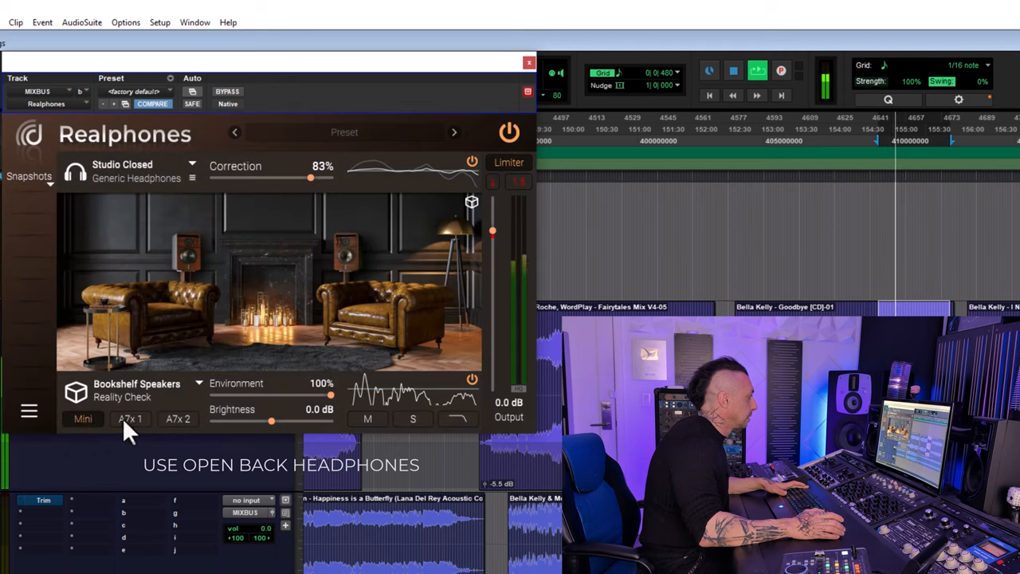
{"action": "left_click", "coordinate": [129, 418]}
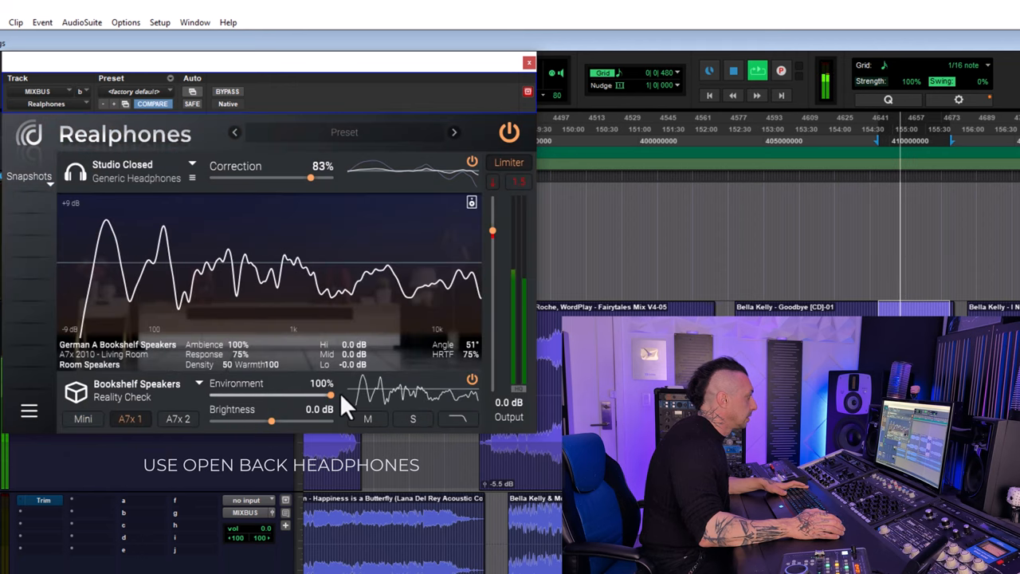
{"action": "left_click_drag", "start_coordinate": [330, 394], "coordinate": [276, 394]}
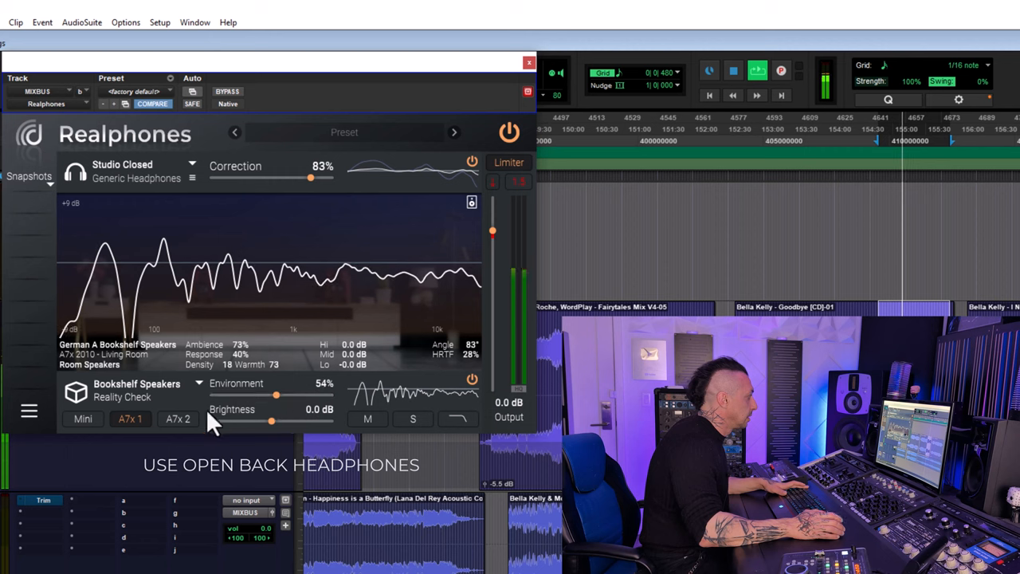
{"action": "left_click", "coordinate": [83, 418]}
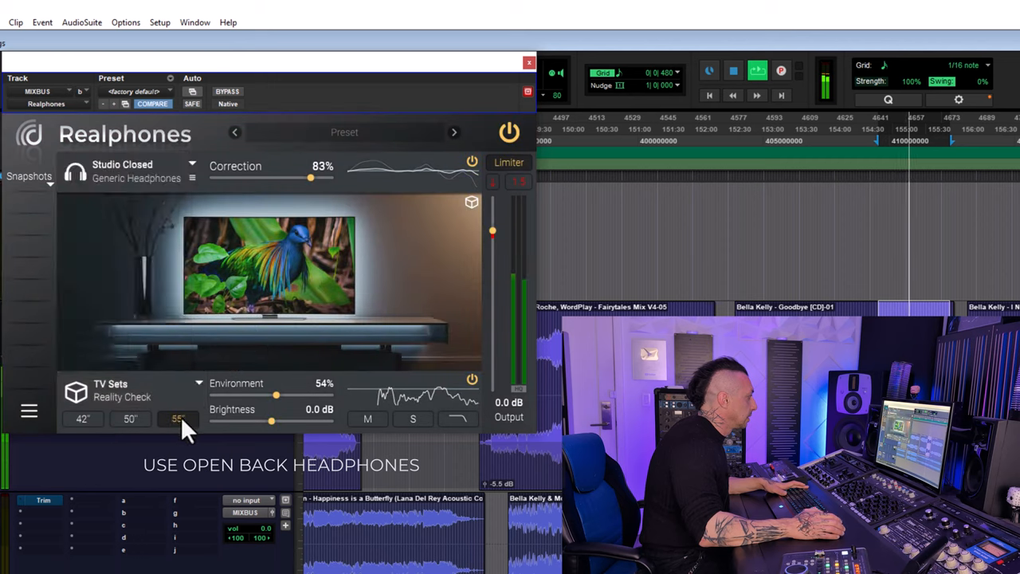
Step: Try 50" and 42" TVs, set environment to 100% and correction to 50%, then select Bluetooth Speakers
{"action": "left_click", "coordinate": [130, 418]}
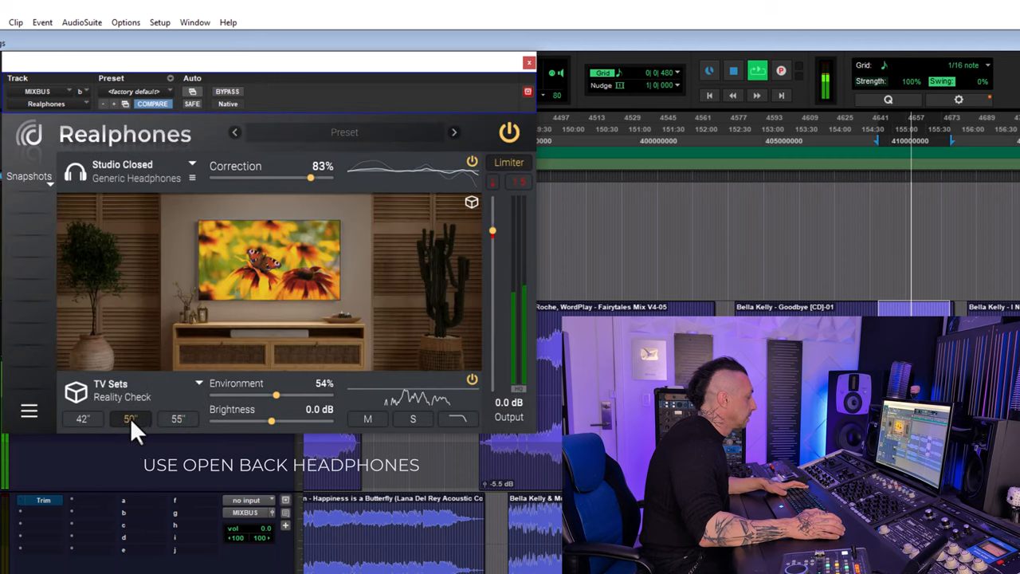
{"action": "left_click", "coordinate": [83, 418]}
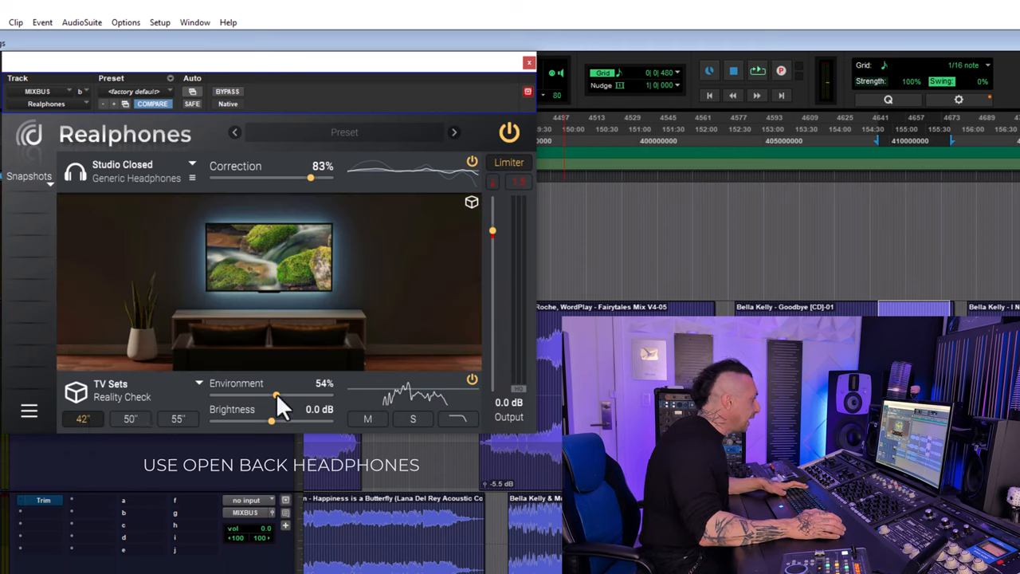
{"action": "left_click_drag", "start_coordinate": [276, 395], "coordinate": [329, 396]}
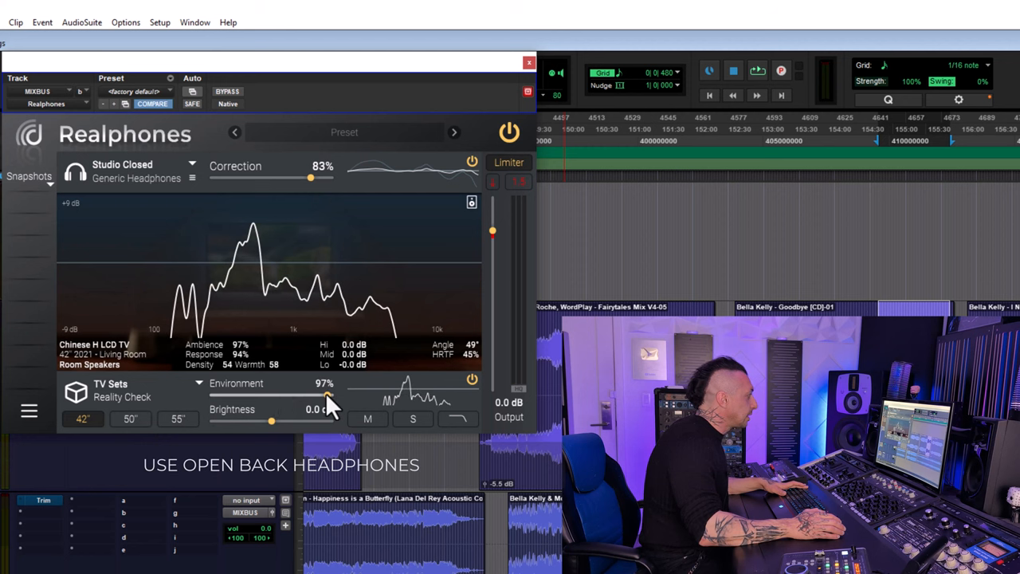
{"action": "left_click_drag", "start_coordinate": [311, 396], "coordinate": [331, 396]}
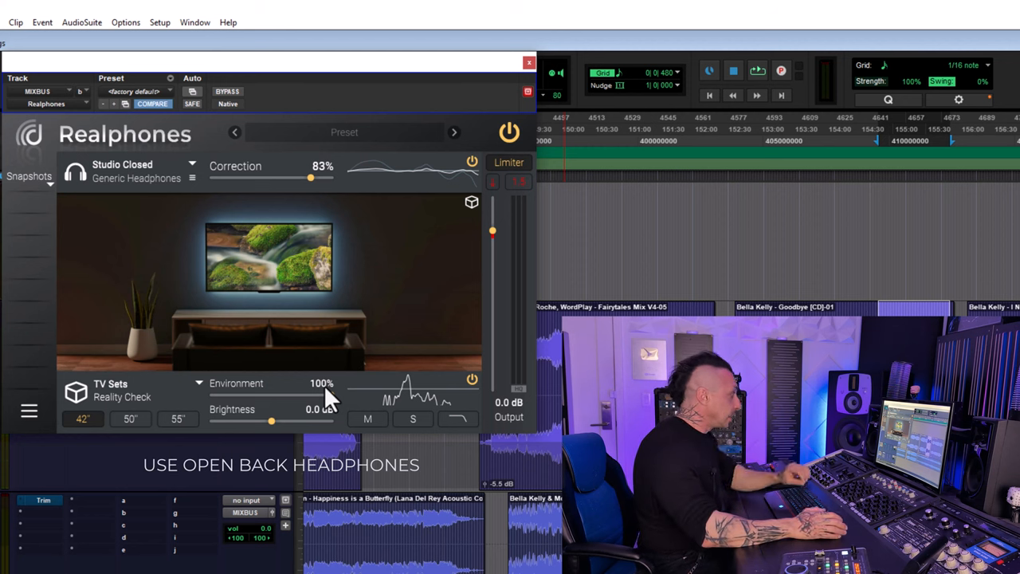
{"action": "left_click_drag", "start_coordinate": [311, 177], "coordinate": [271, 177]}
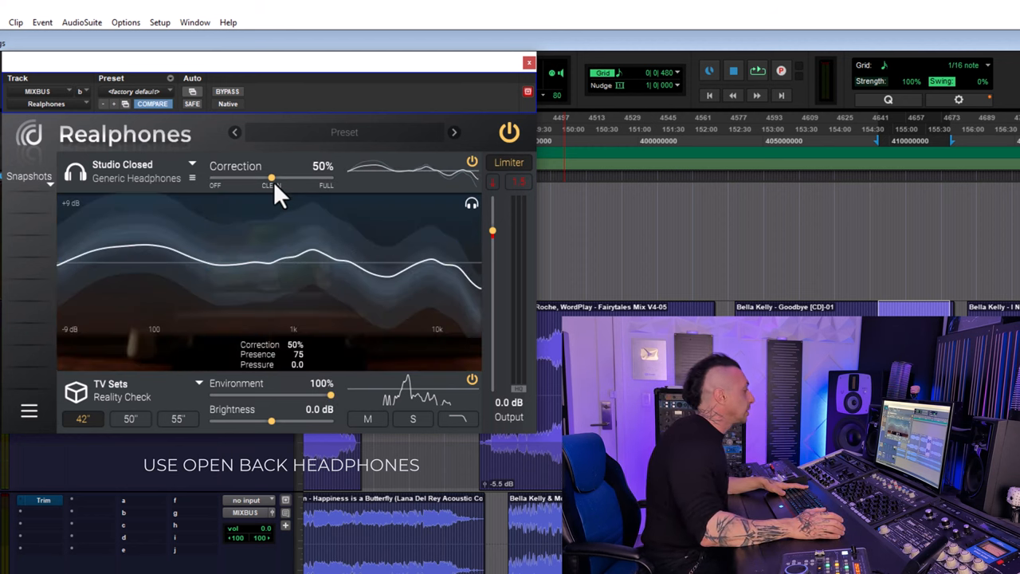
{"action": "left_click", "coordinate": [127, 170]}
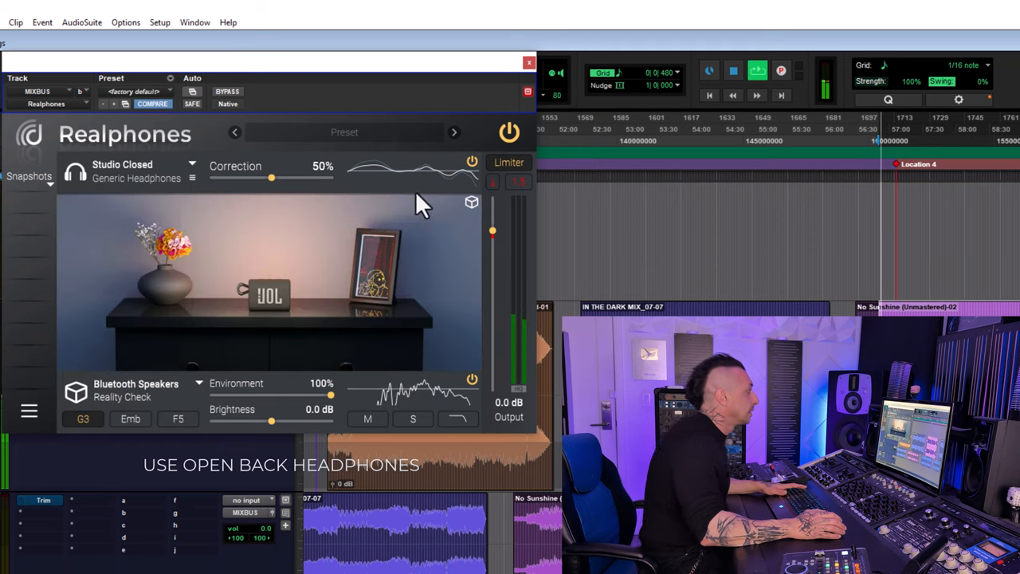
Step: Select the G3 model, adjust the environment amount, and sweep brightness to -4.3 dB and back to 0.0 dB
{"action": "left_click", "coordinate": [509, 133]}
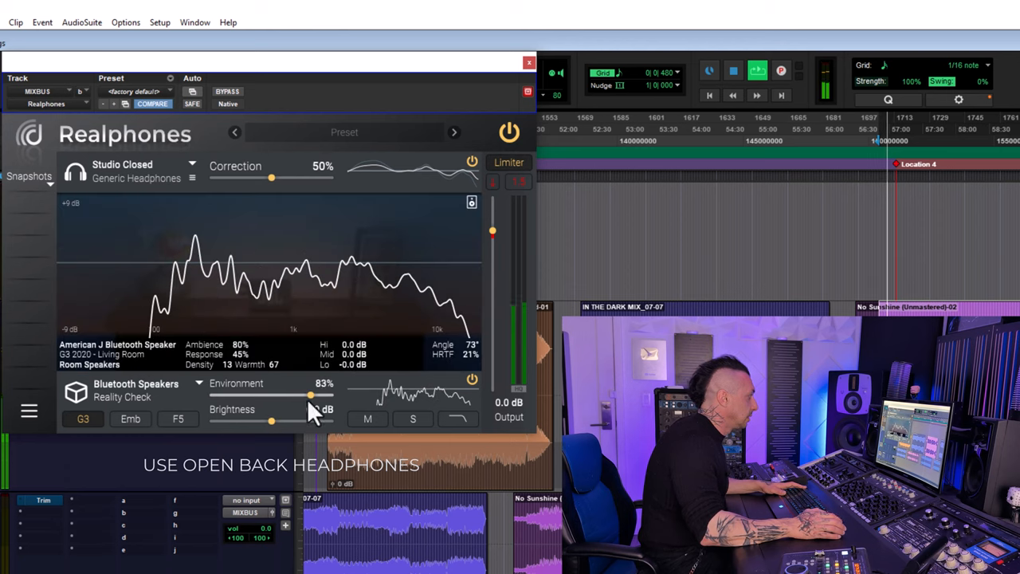
{"action": "left_click_drag", "start_coordinate": [288, 396], "coordinate": [331, 395]}
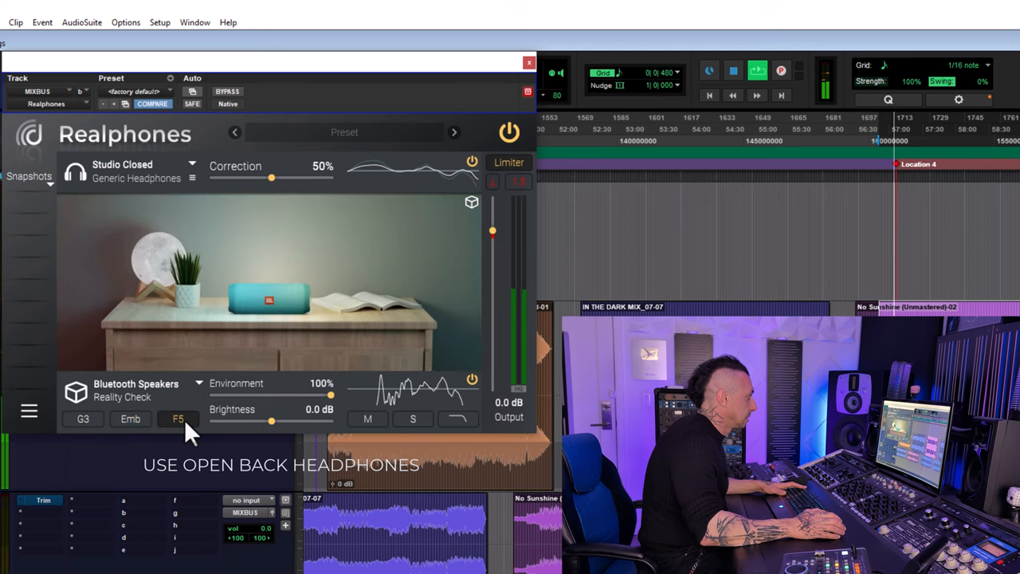
{"action": "left_click_drag", "start_coordinate": [271, 420], "coordinate": [234, 420]}
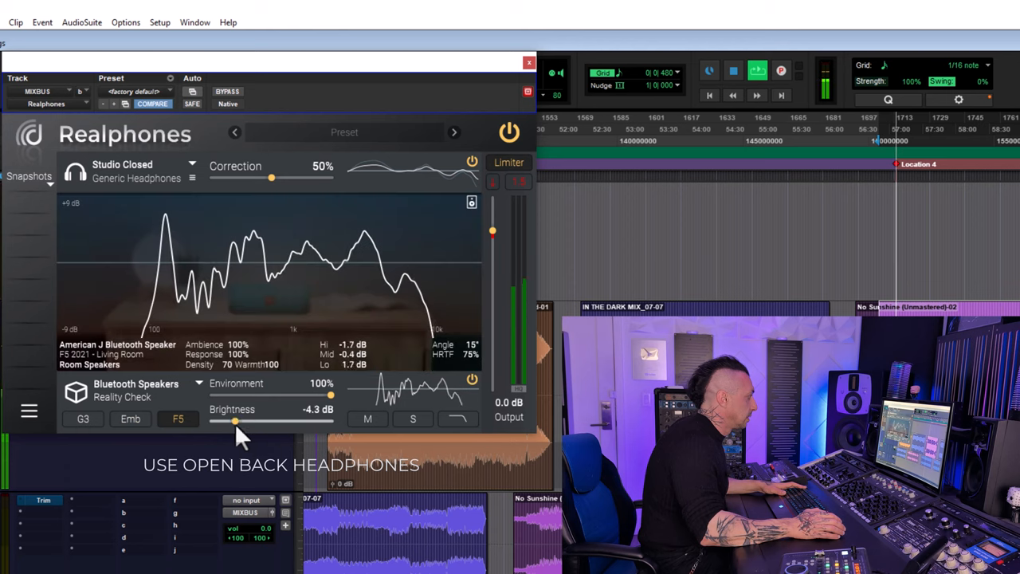
{"action": "left_click_drag", "start_coordinate": [235, 420], "coordinate": [267, 420]}
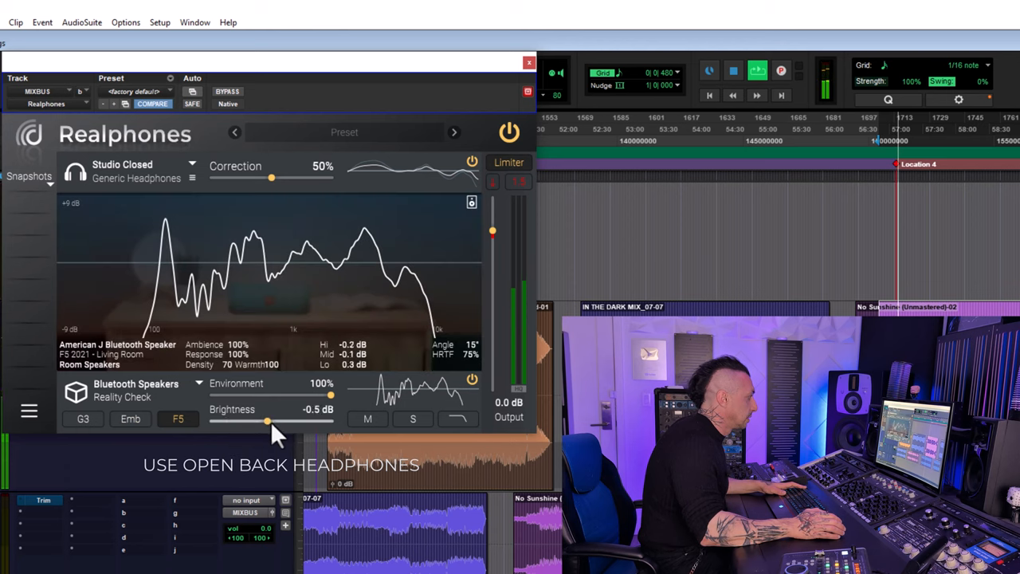
{"action": "left_click_drag", "start_coordinate": [267, 420], "coordinate": [330, 420]}
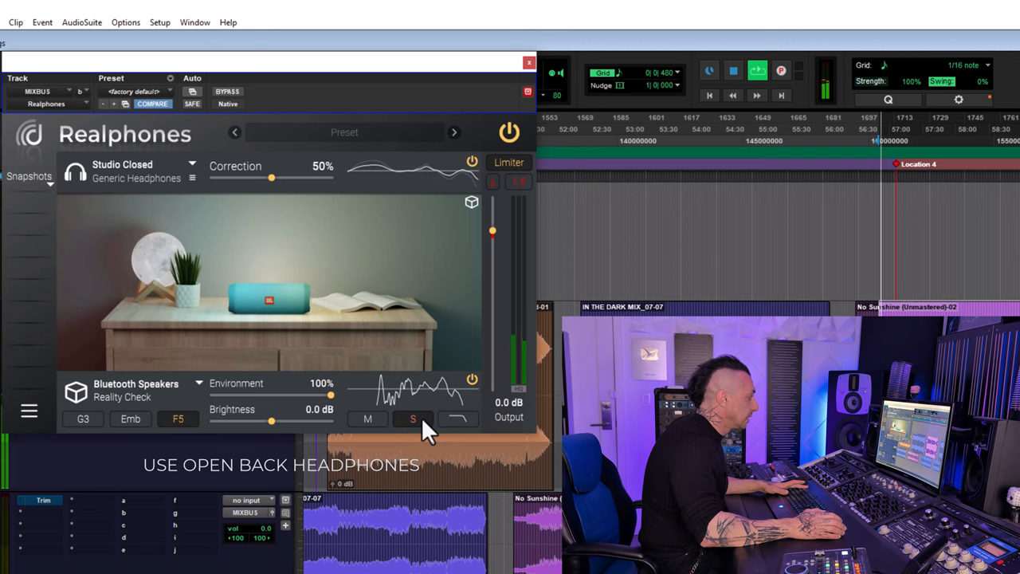
{"action": "mouse_move", "coordinate": [380, 426]}
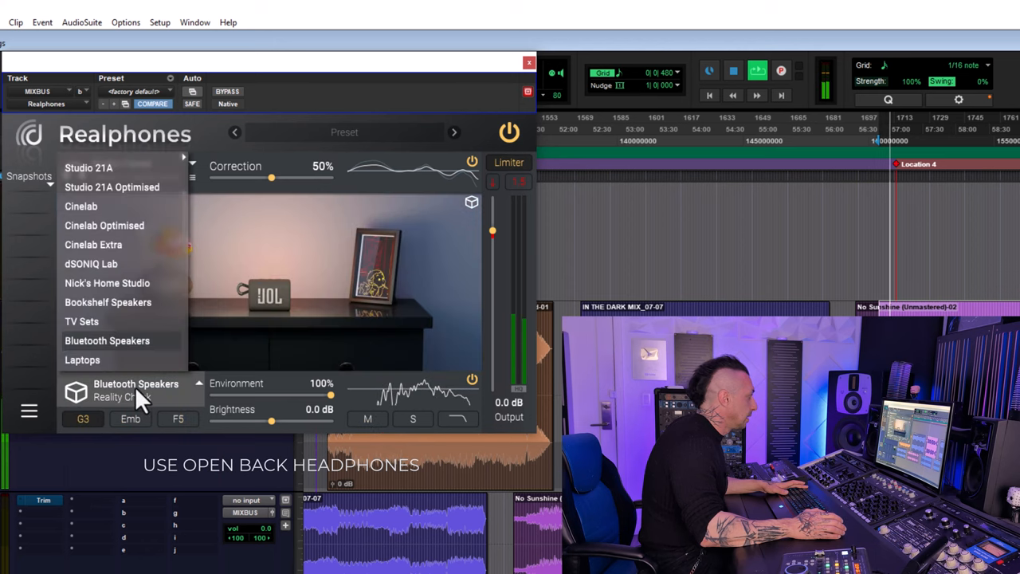
Step: Audition the Laptops models 13" Pro, 16" Vivo and 13.3" Air, then choose Smartphones
{"action": "left_click", "coordinate": [82, 359]}
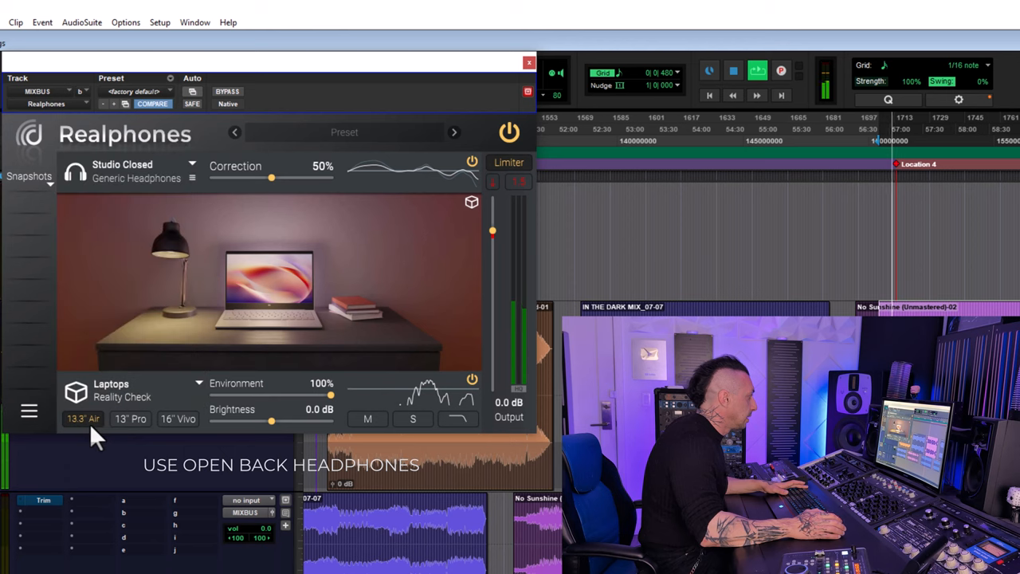
{"action": "left_click", "coordinate": [130, 418]}
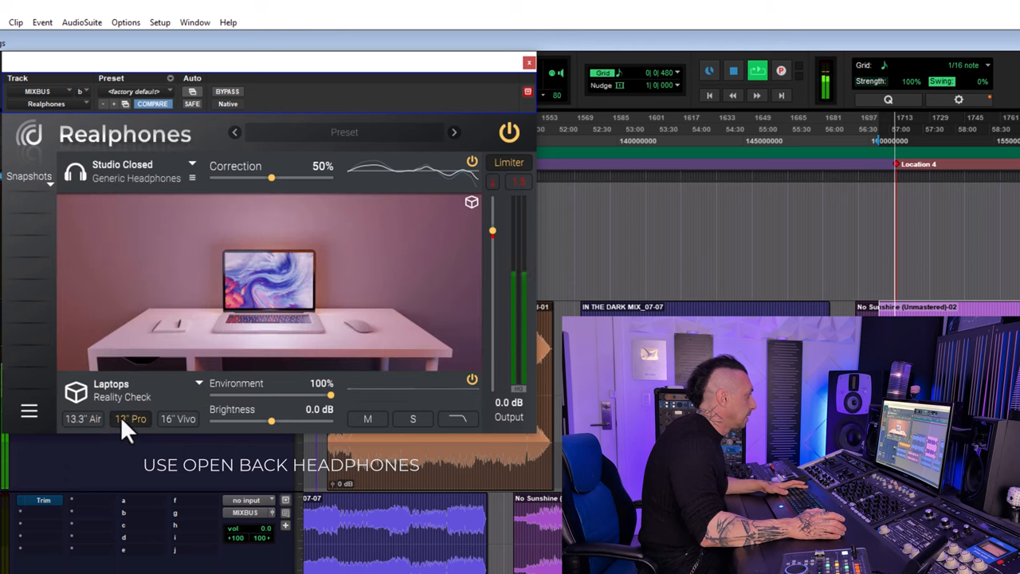
{"action": "left_click", "coordinate": [178, 418]}
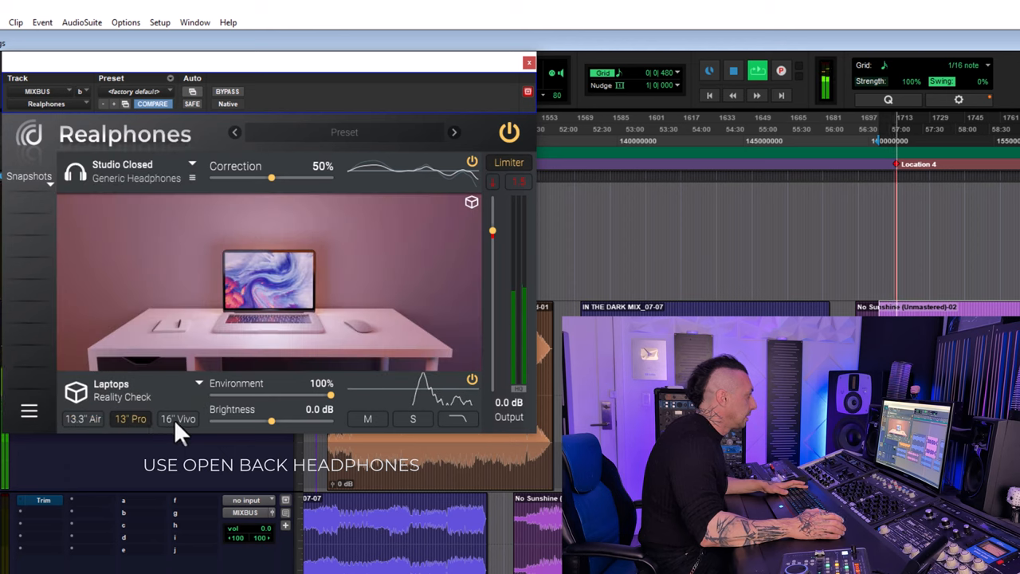
{"action": "left_click", "coordinate": [178, 419]}
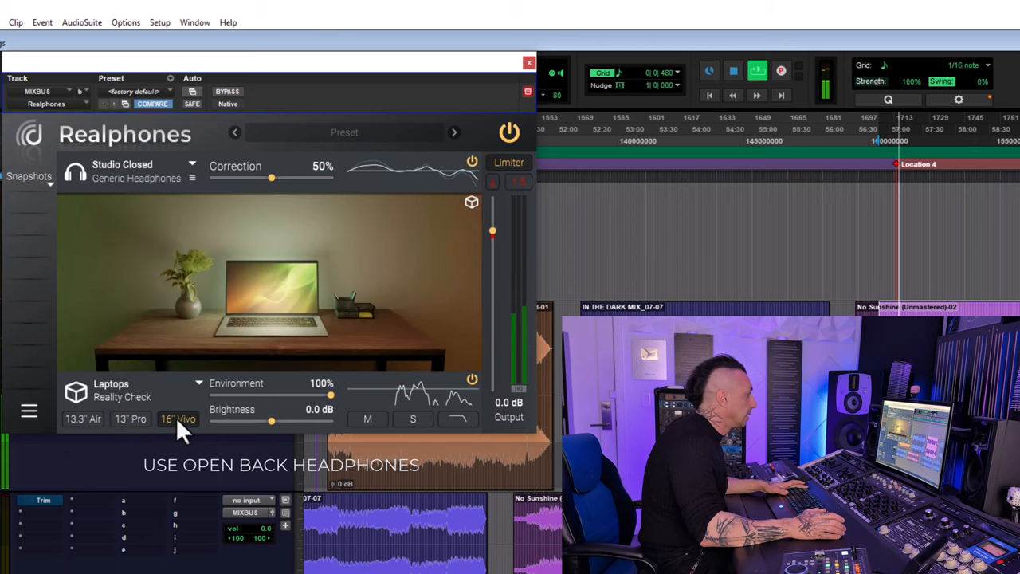
{"action": "left_click", "coordinate": [130, 419]}
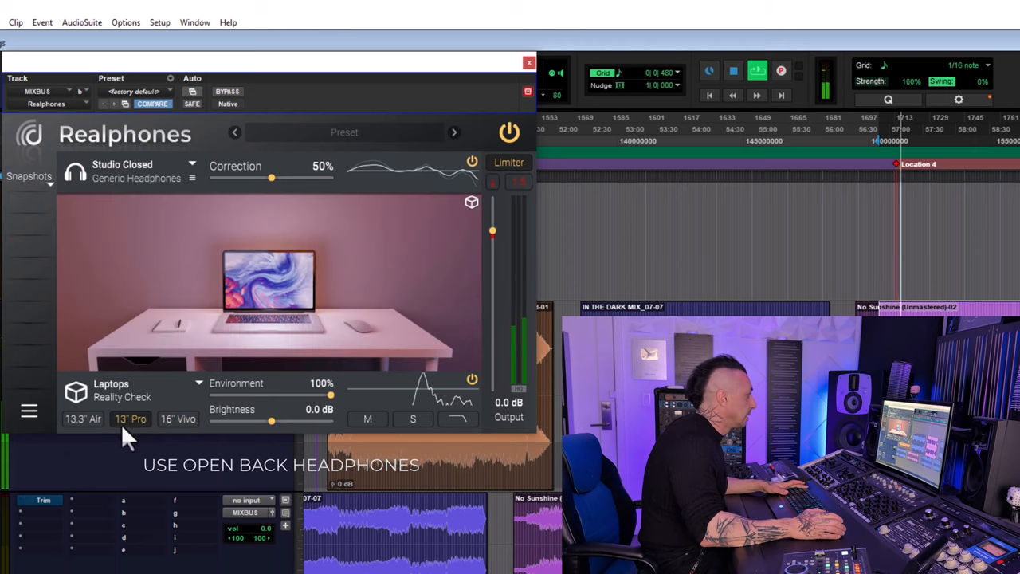
{"action": "left_click", "coordinate": [130, 419]}
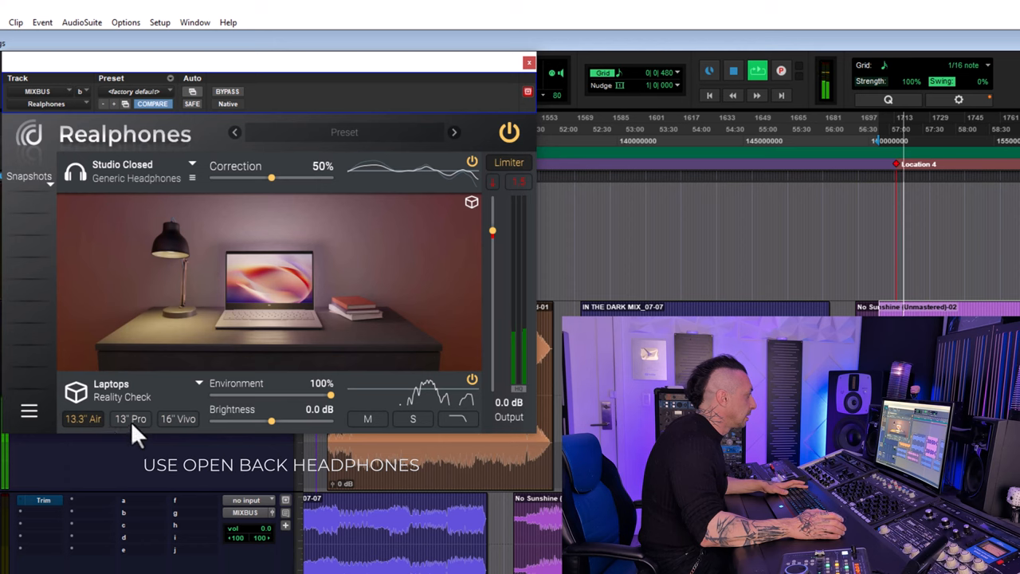
{"action": "left_click", "coordinate": [130, 418]}
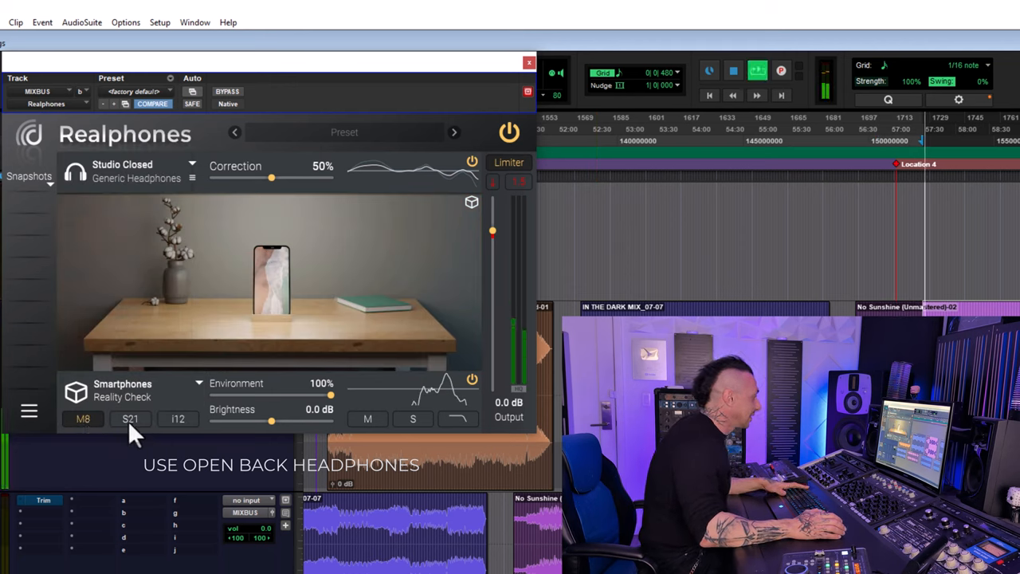
Step: Audition the S21 and i12 phone models and raise correction to 72%
{"action": "left_click", "coordinate": [129, 418]}
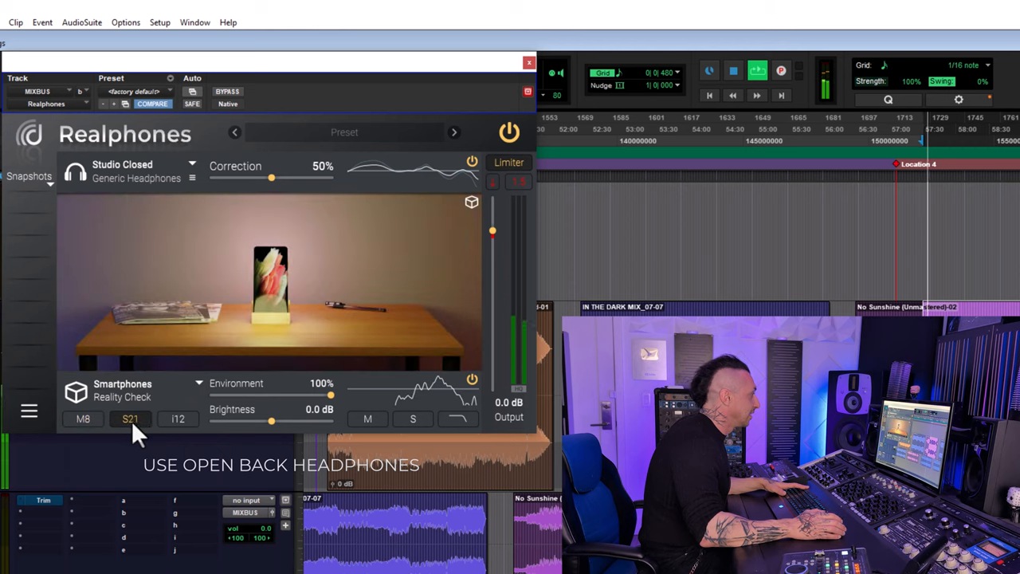
{"action": "left_click", "coordinate": [177, 419]}
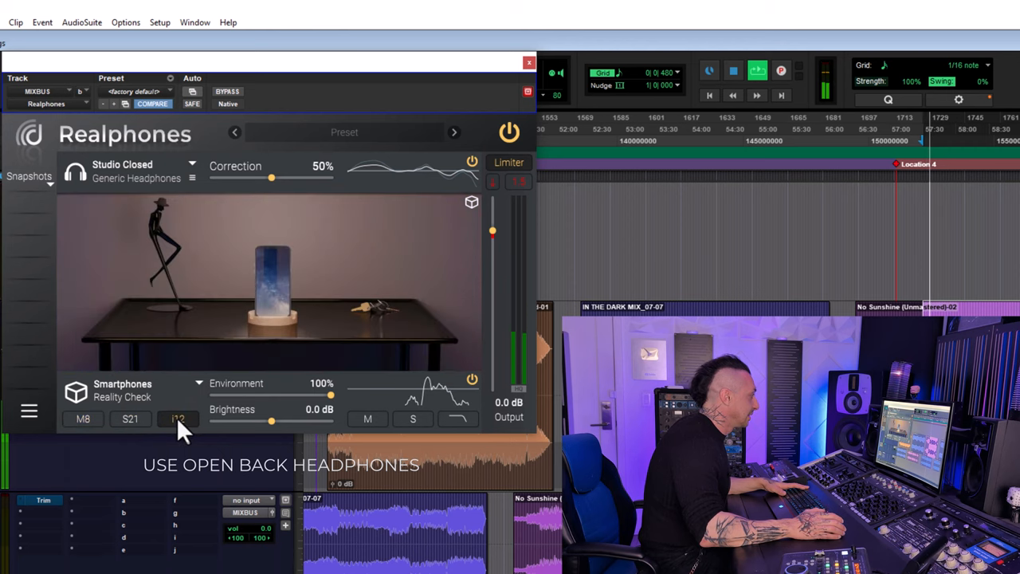
{"action": "left_click_drag", "start_coordinate": [271, 177], "coordinate": [307, 177]}
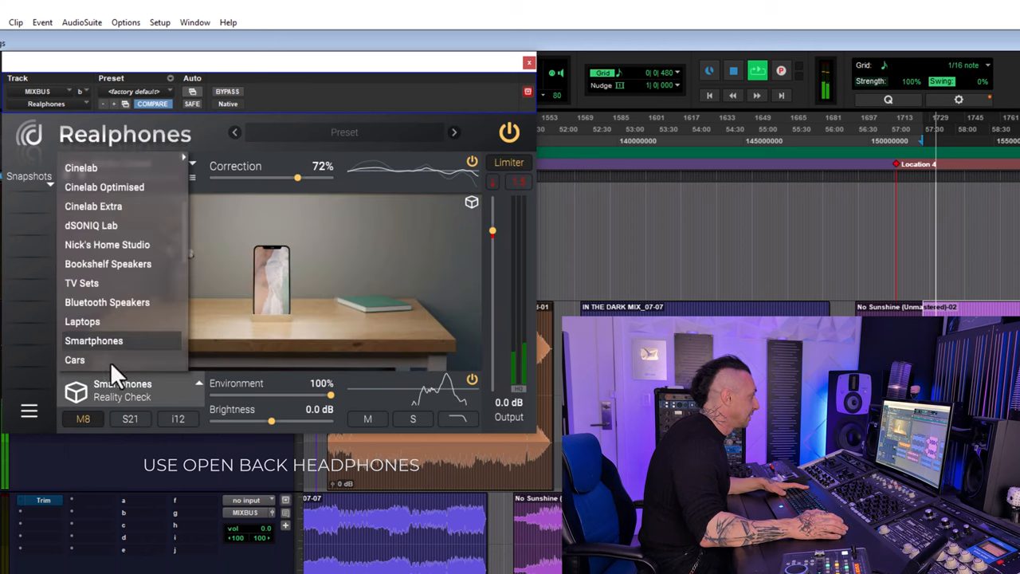
Step: Switch to Cars, turn Realphones processing back on, and select the B 520 model
{"action": "left_click", "coordinate": [74, 359]}
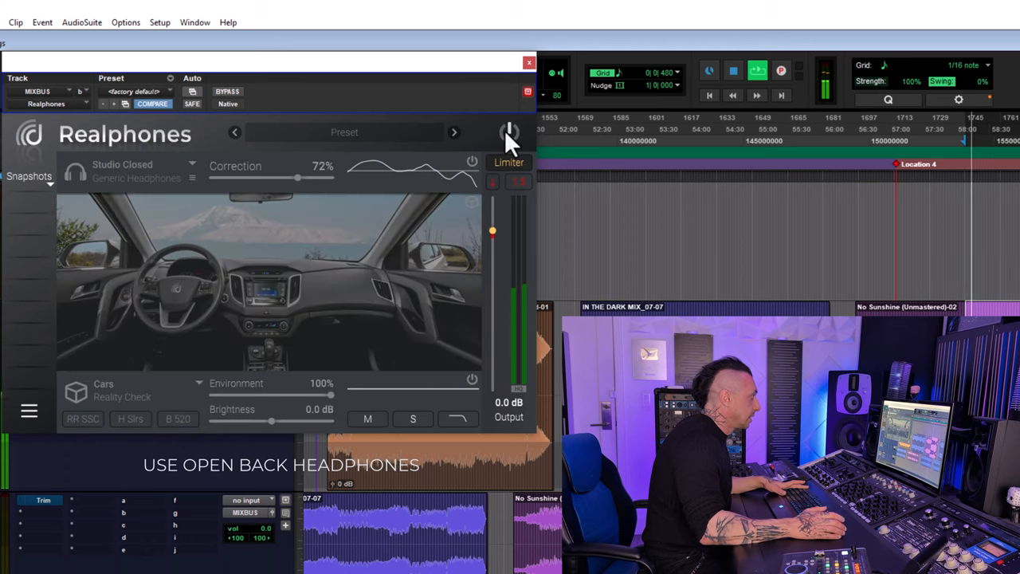
{"action": "left_click", "coordinate": [509, 132]}
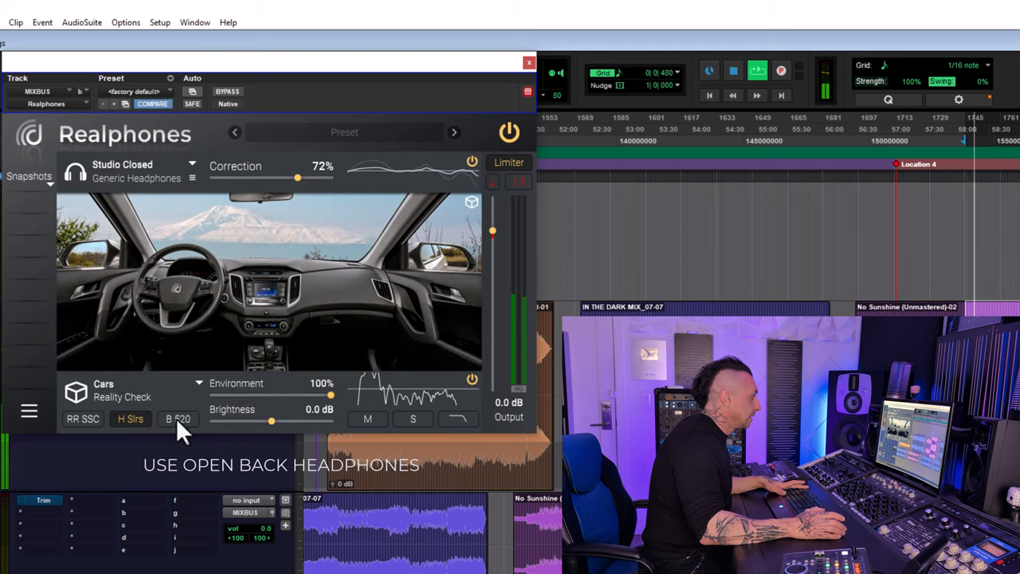
{"action": "left_click", "coordinate": [176, 418]}
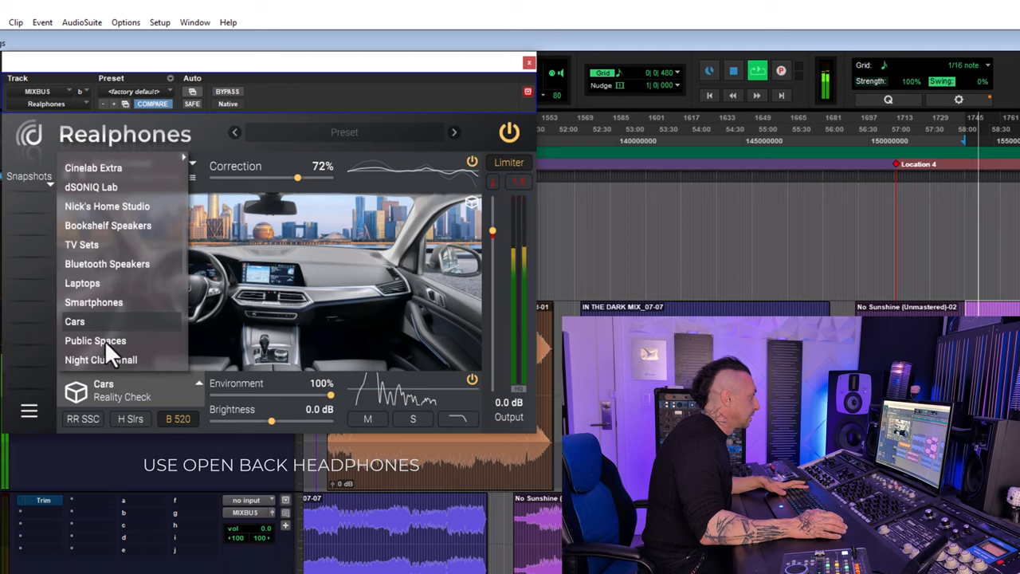
Step: Choose Public Spaces, try its Dance and Cafe variants, and reopen the environment list
{"action": "left_click", "coordinate": [95, 340]}
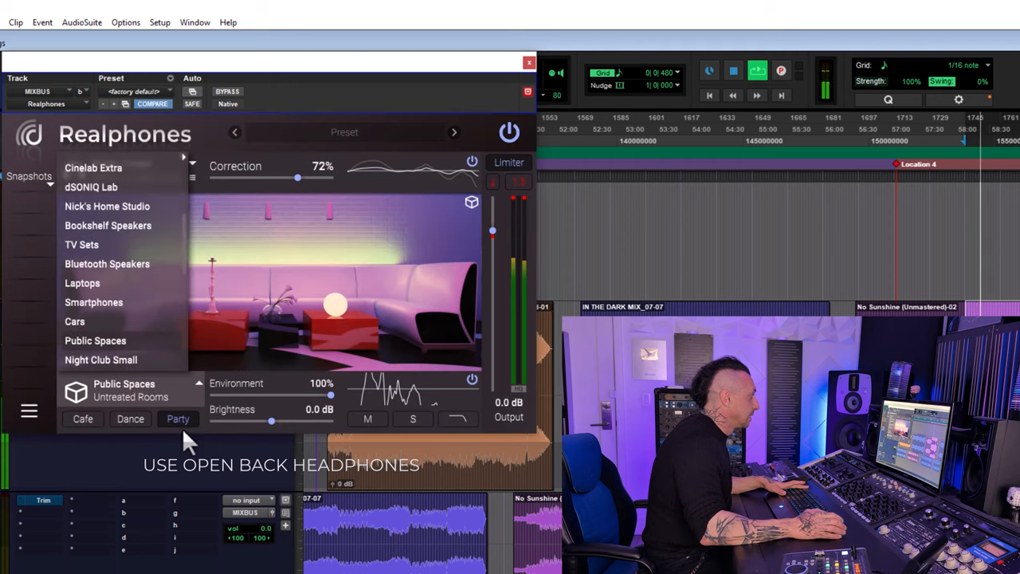
{"action": "left_click", "coordinate": [130, 419]}
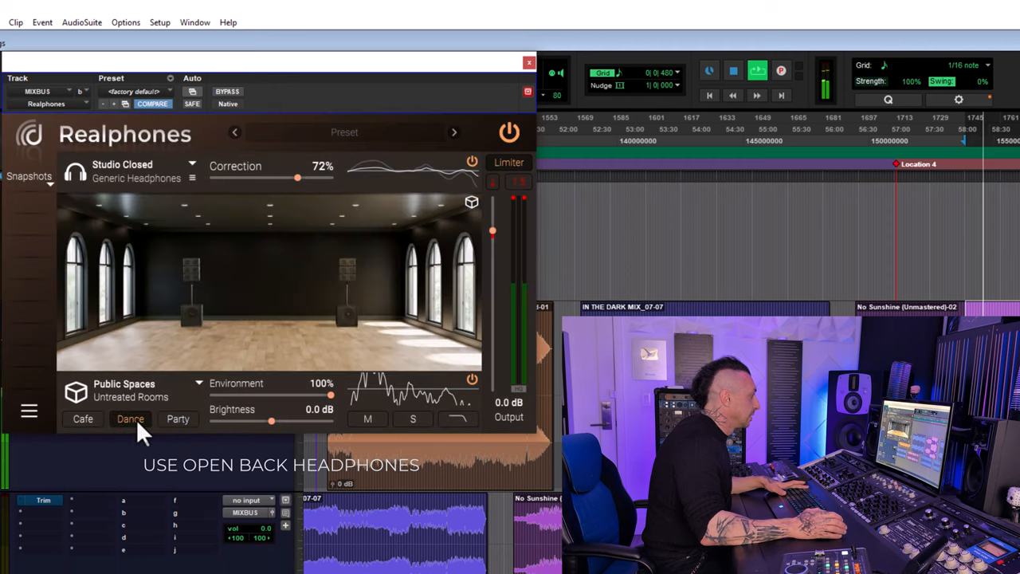
{"action": "left_click", "coordinate": [83, 418]}
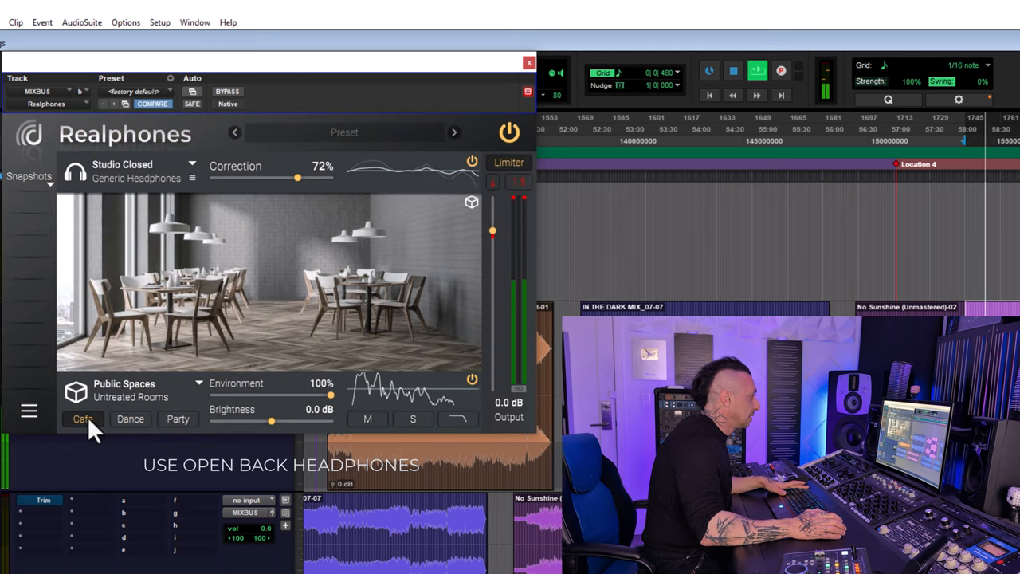
{"action": "mouse_move", "coordinate": [211, 442]}
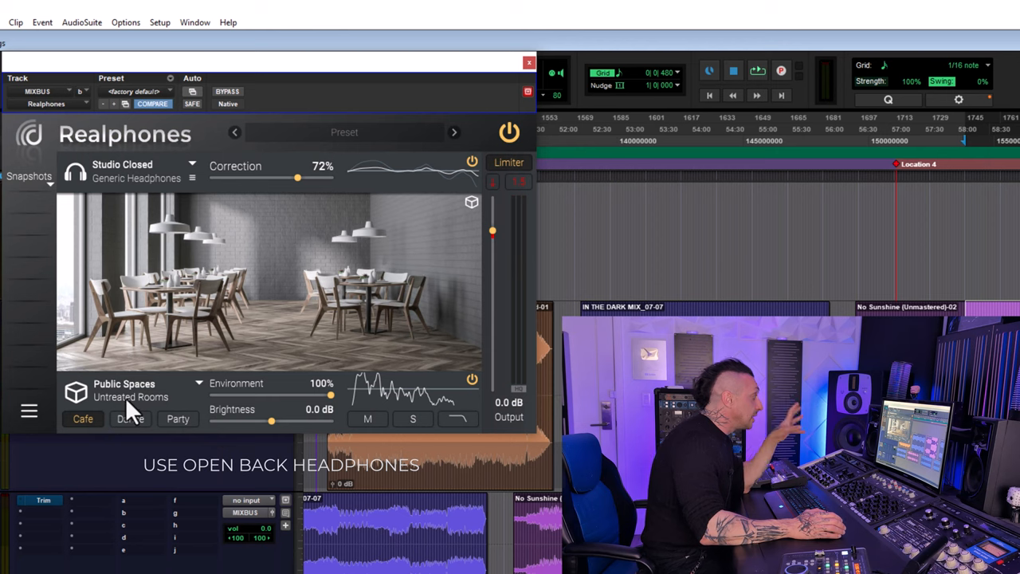
{"action": "left_click", "coordinate": [127, 391]}
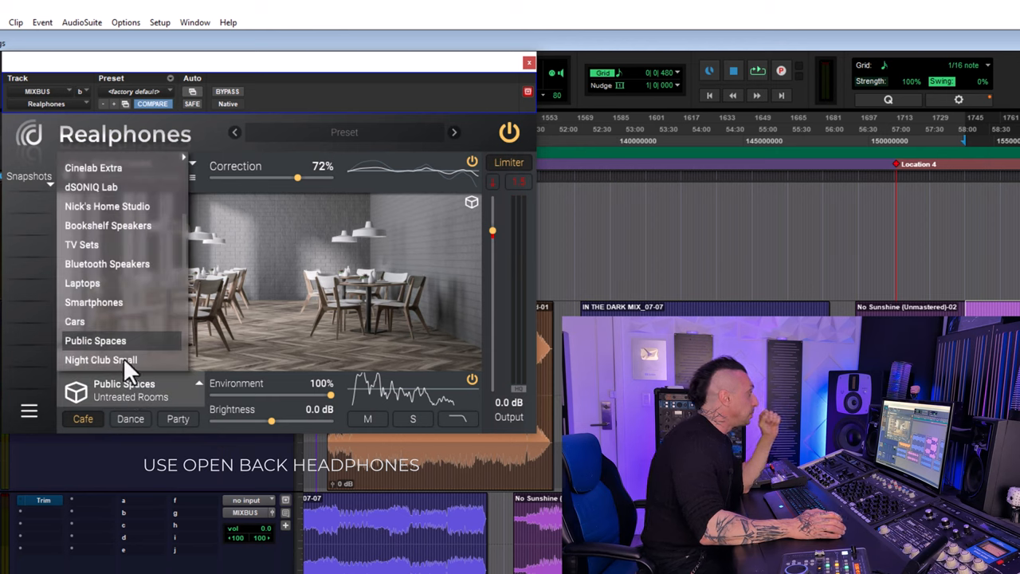
Step: Try Night Club Small at FOH and Tight, dipping environment to half and back to 100%
{"action": "left_click", "coordinate": [101, 360]}
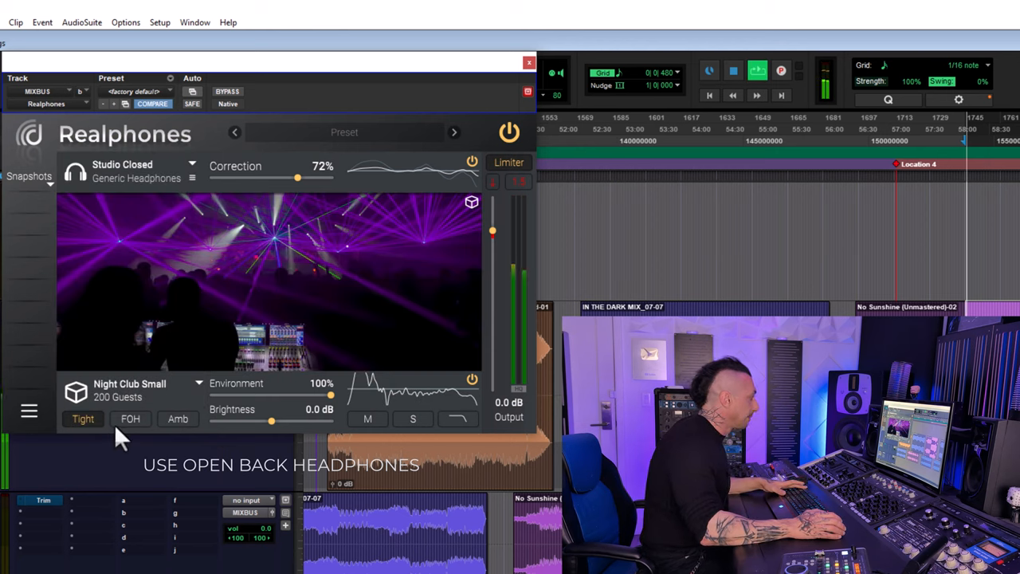
{"action": "left_click", "coordinate": [131, 418]}
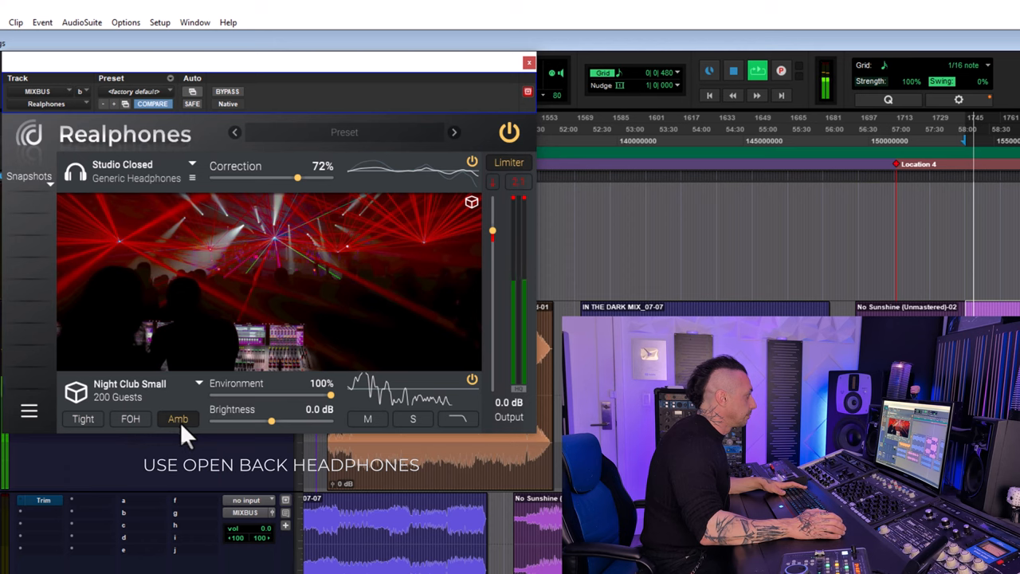
{"action": "left_click_drag", "start_coordinate": [298, 177], "coordinate": [293, 177]}
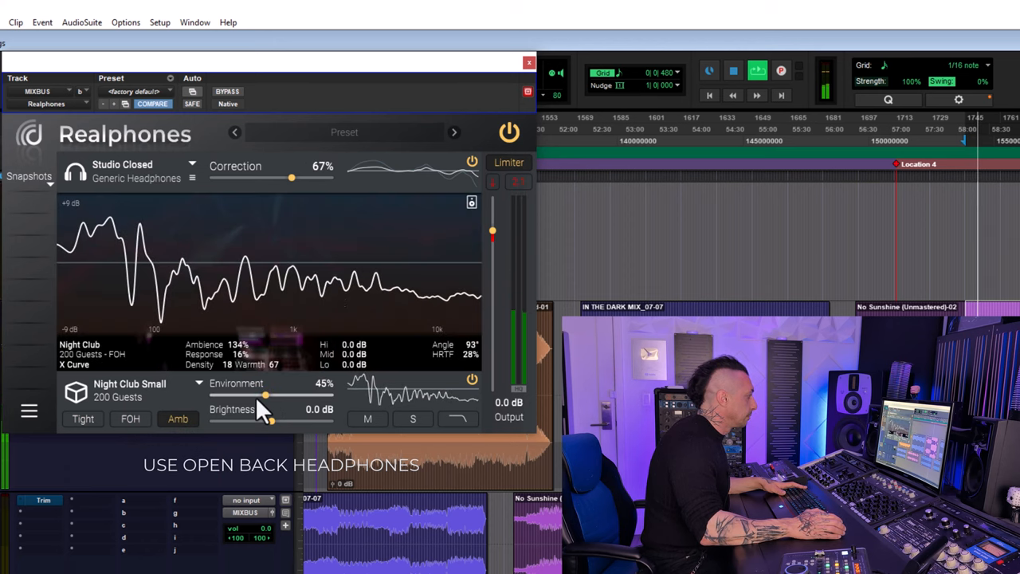
{"action": "left_click_drag", "start_coordinate": [265, 396], "coordinate": [330, 395]}
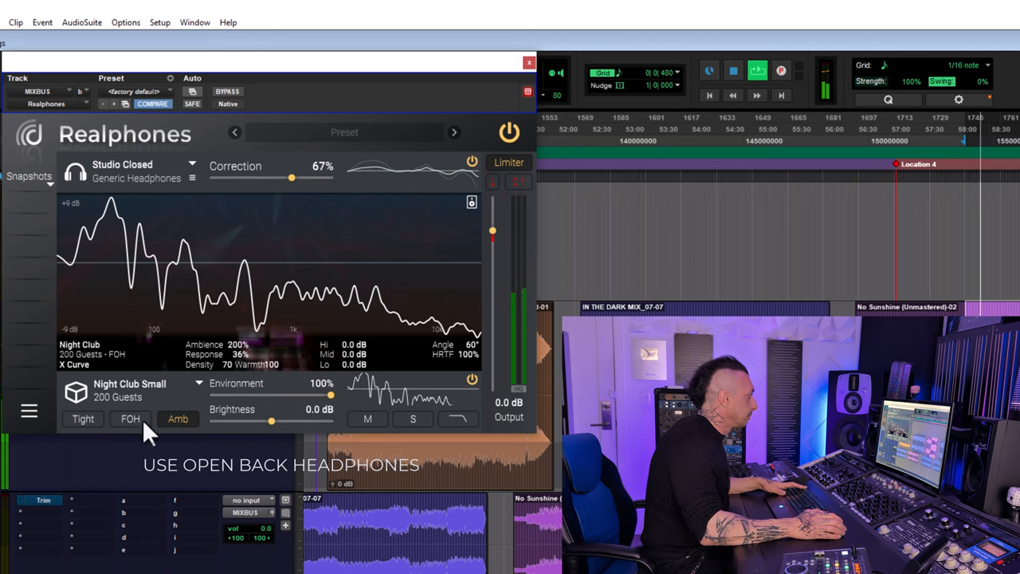
{"action": "left_click", "coordinate": [83, 418]}
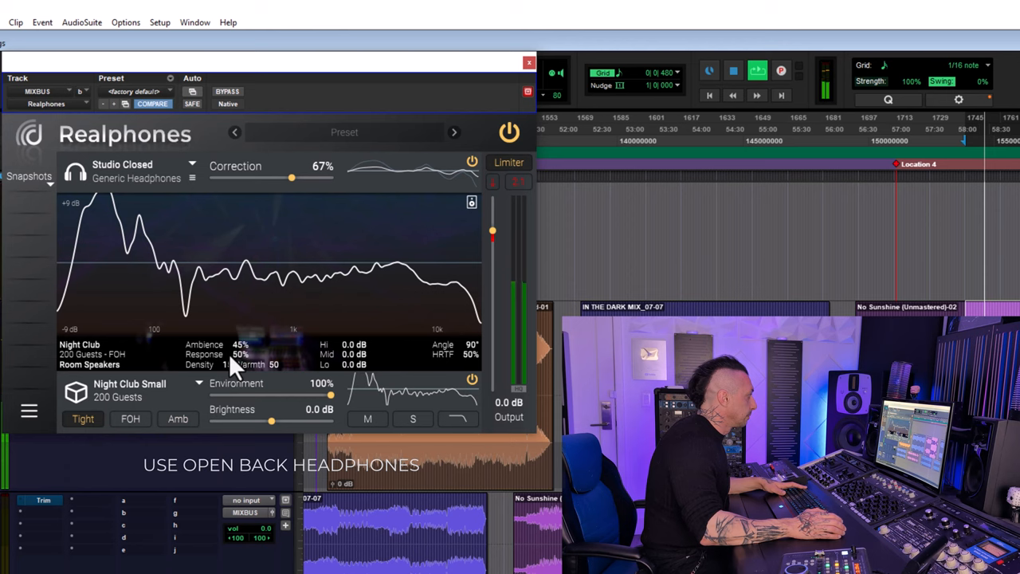
{"action": "left_click", "coordinate": [191, 171]}
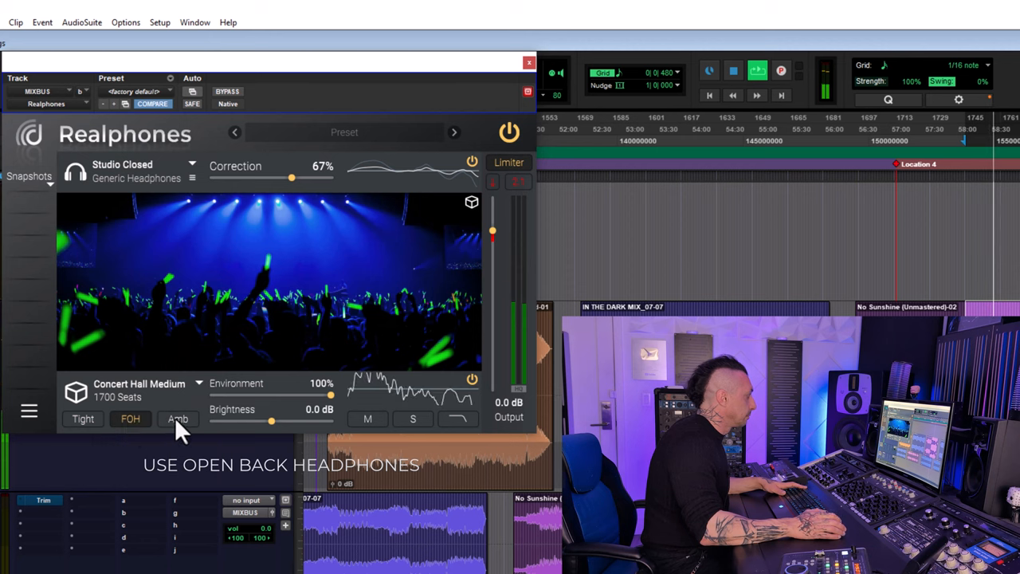
Step: Audition the Amb variant, then select the Concert Hall Large environment
{"action": "left_click", "coordinate": [178, 418]}
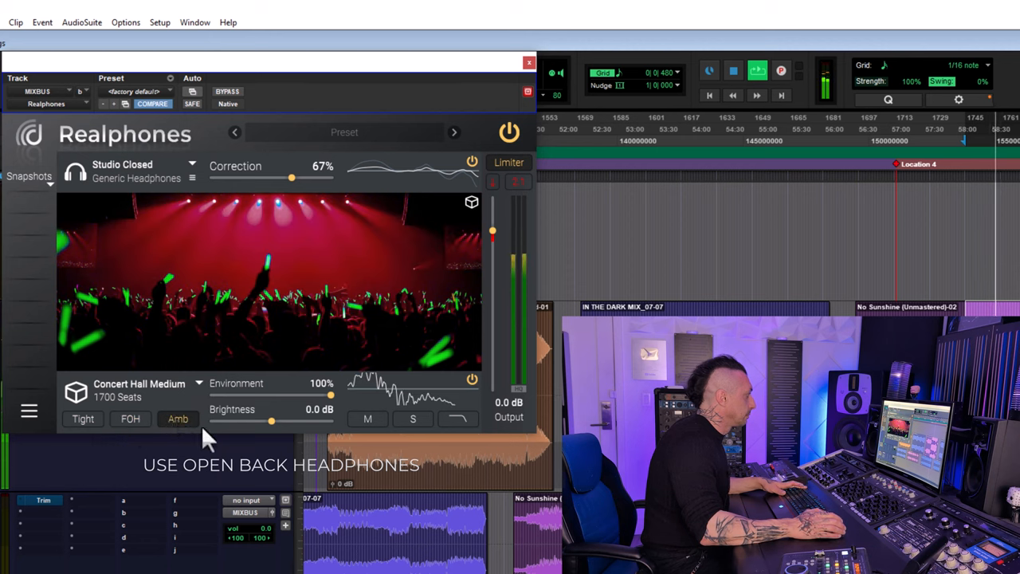
{"action": "left_click", "coordinate": [130, 418]}
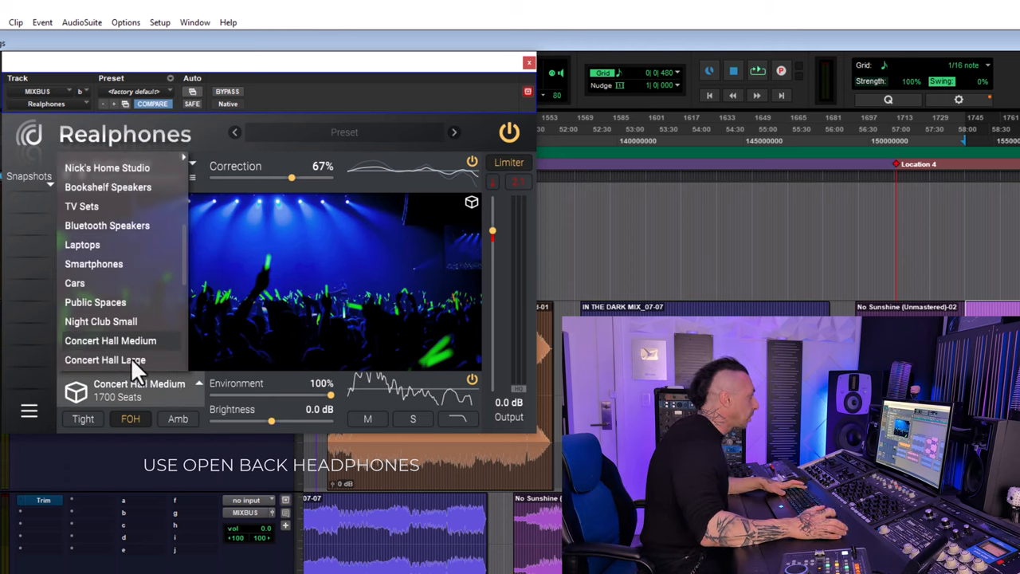
{"action": "left_click", "coordinate": [105, 359]}
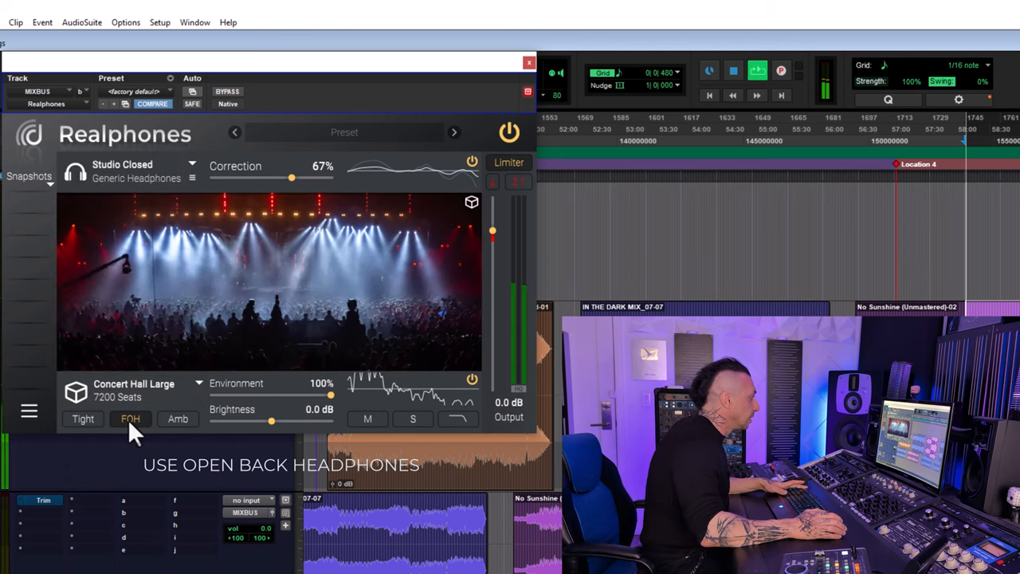
Step: Try Concert Hall Large's FOH and Amb, then Relaxed Listening's Comfort and Warm variants
{"action": "left_click", "coordinate": [178, 419]}
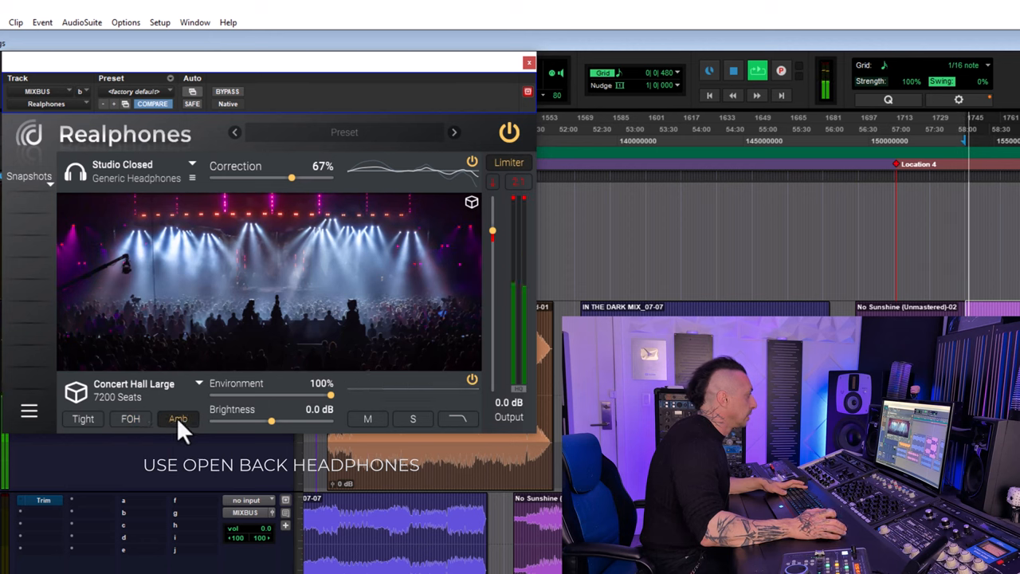
{"action": "left_click", "coordinate": [83, 418]}
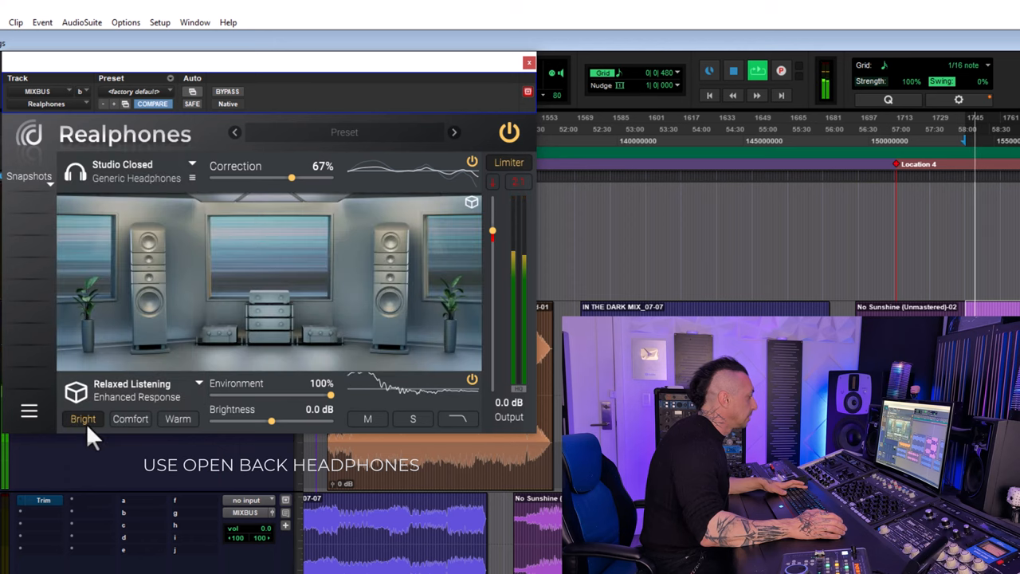
{"action": "left_click", "coordinate": [177, 418]}
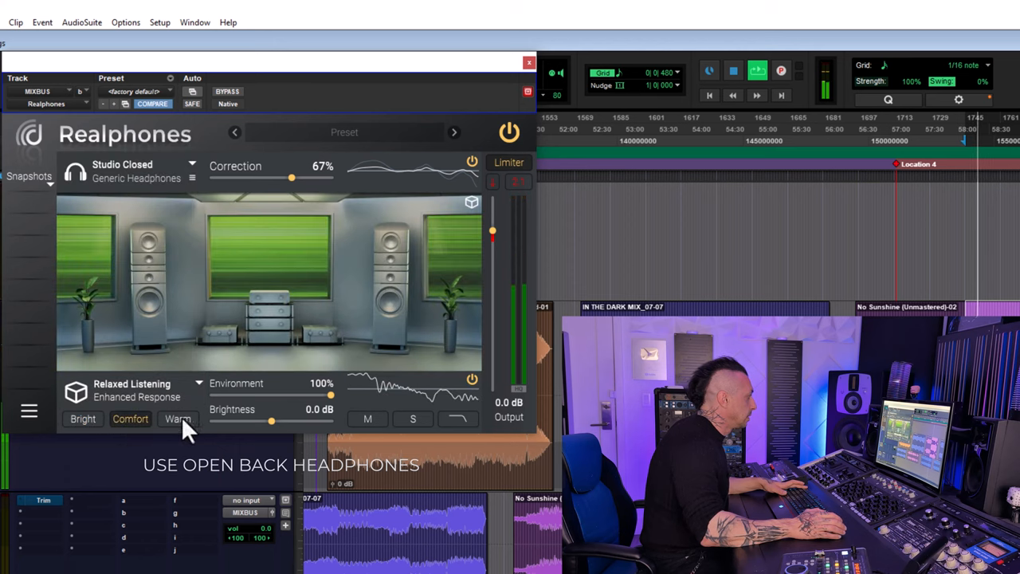
{"action": "left_click", "coordinate": [177, 418]}
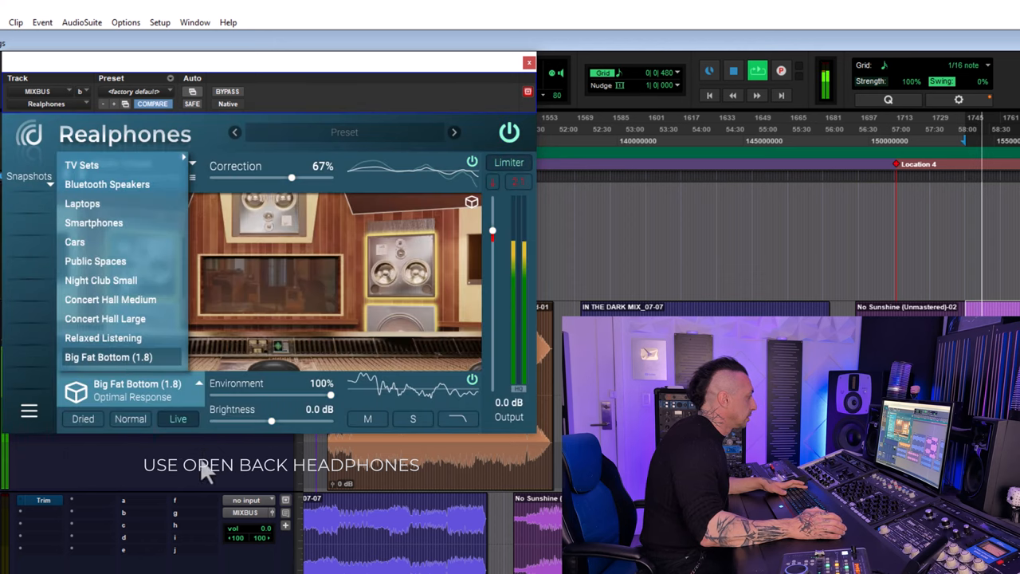
Step: Settle on Big Fat Bottom (1.8) and audition its Live and Dried variants
{"action": "left_click", "coordinate": [123, 164]}
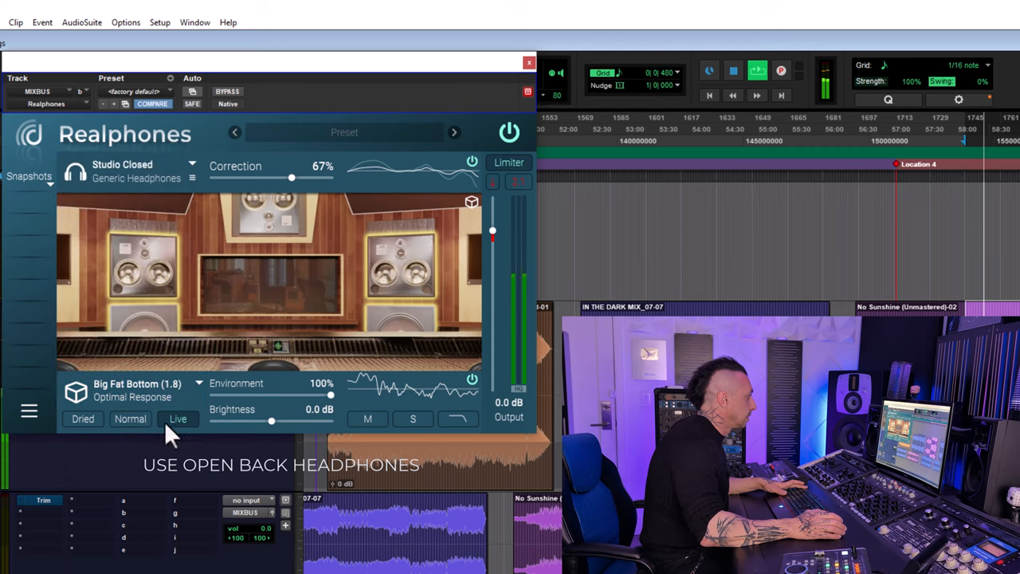
{"action": "left_click", "coordinate": [82, 418]}
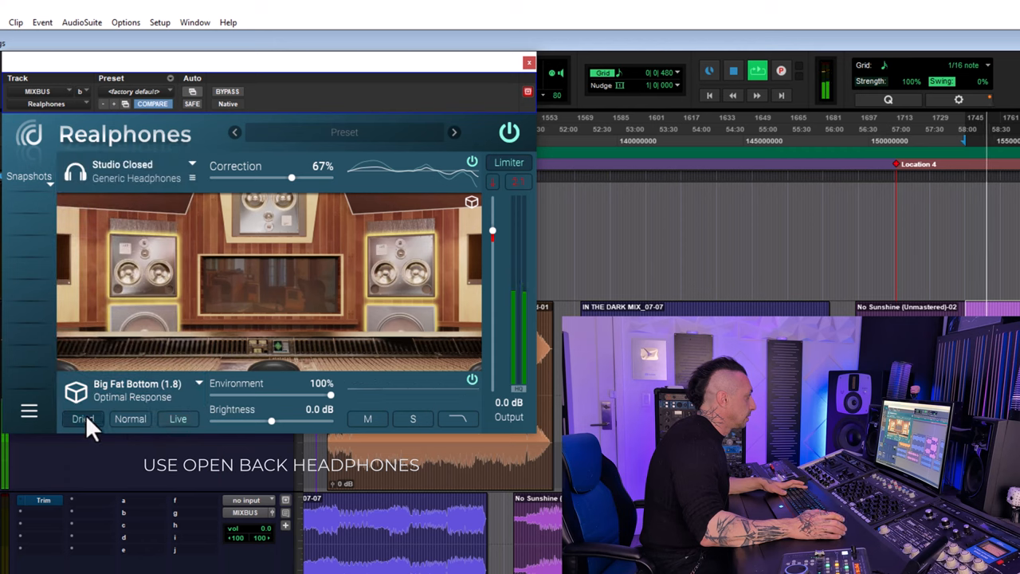
{"action": "left_click", "coordinate": [29, 411]}
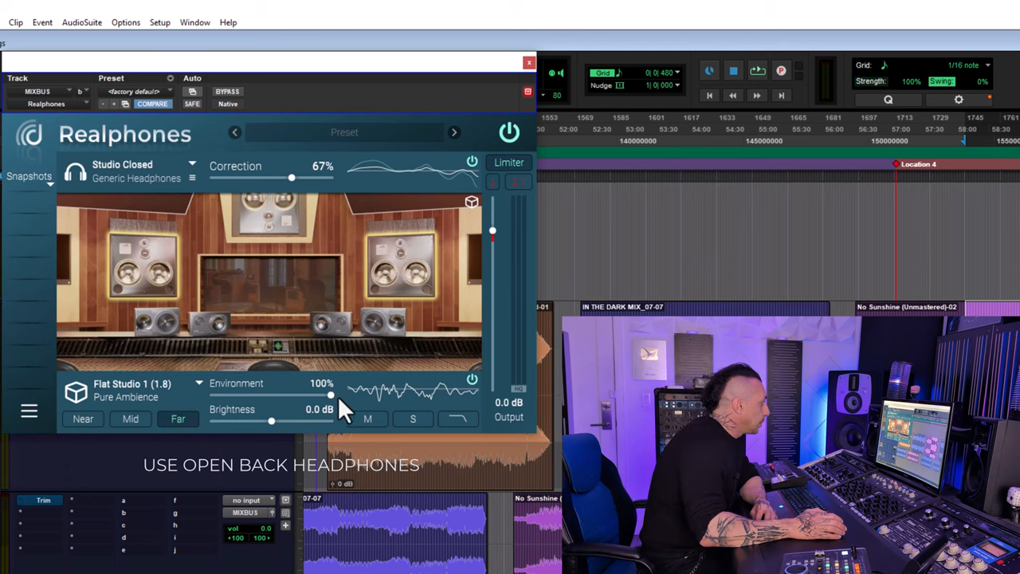
Step: Pull the Environment amount down to about 80%, then back to 100%
{"action": "left_click_drag", "start_coordinate": [323, 394], "coordinate": [309, 395]}
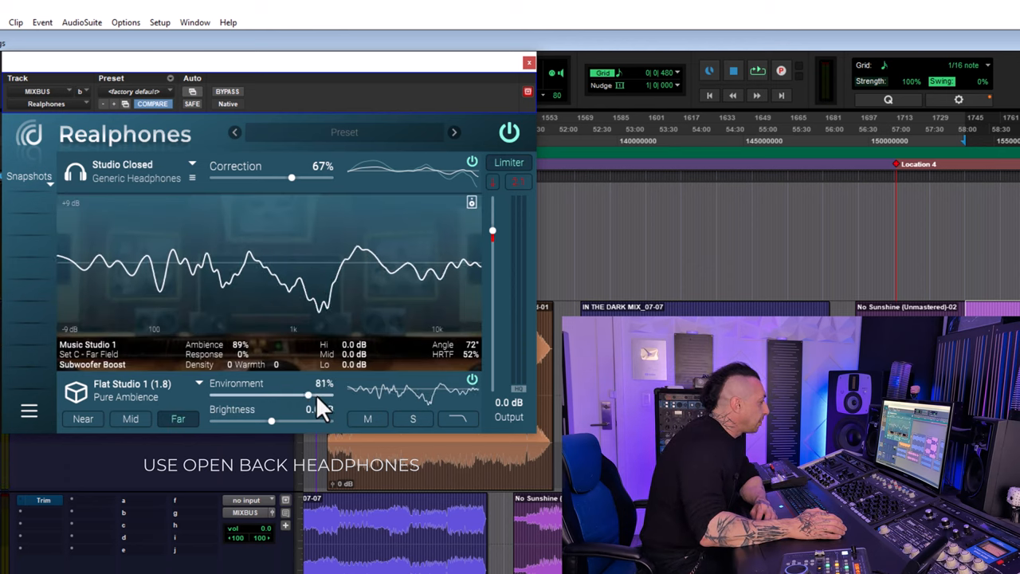
{"action": "left_click_drag", "start_coordinate": [306, 396], "coordinate": [326, 396]}
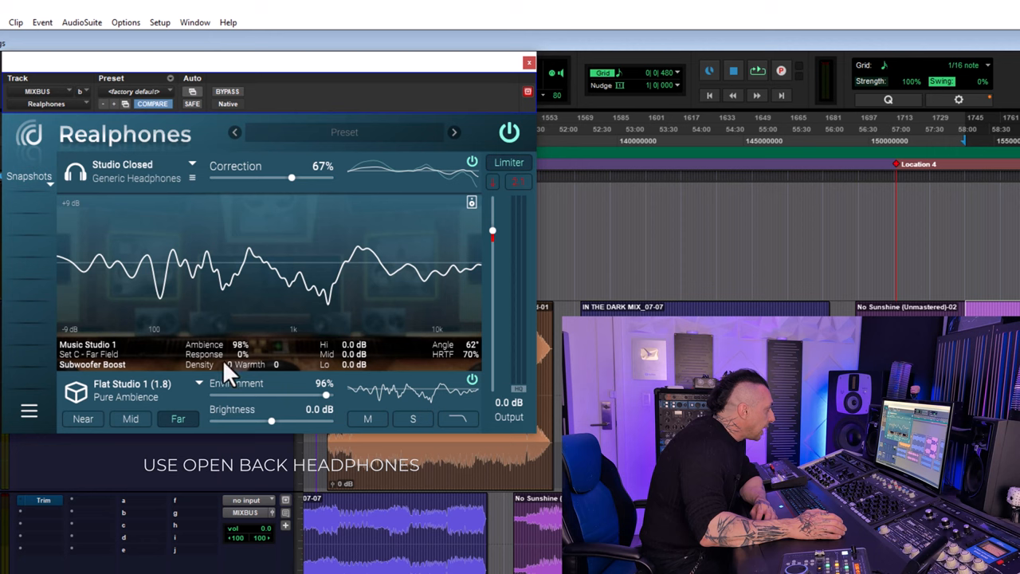
{"action": "left_click_drag", "start_coordinate": [318, 396], "coordinate": [327, 396]}
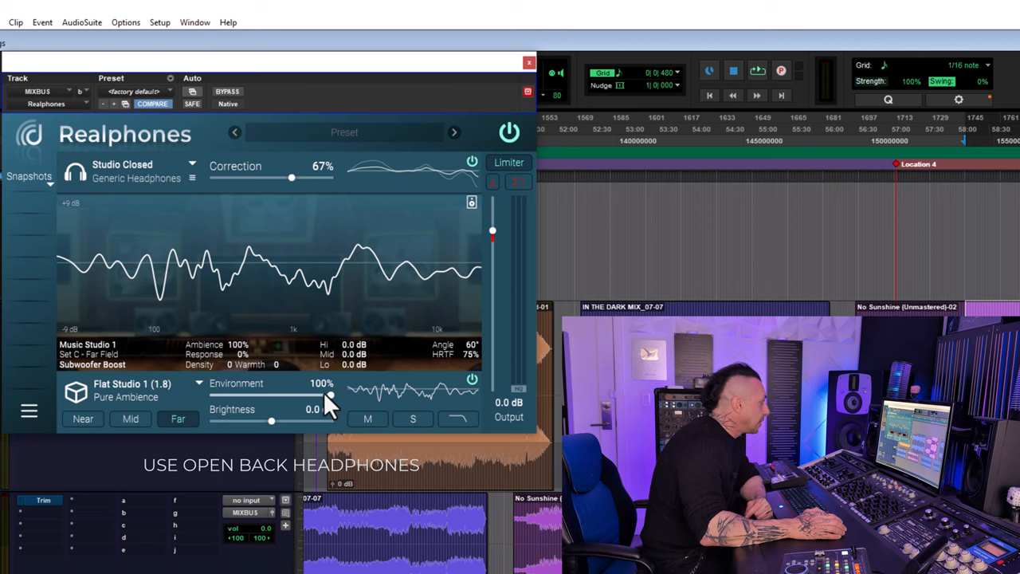
Step: Choose the Modern Car (1.8) environment and switch to advanced mode
{"action": "left_click", "coordinate": [131, 391]}
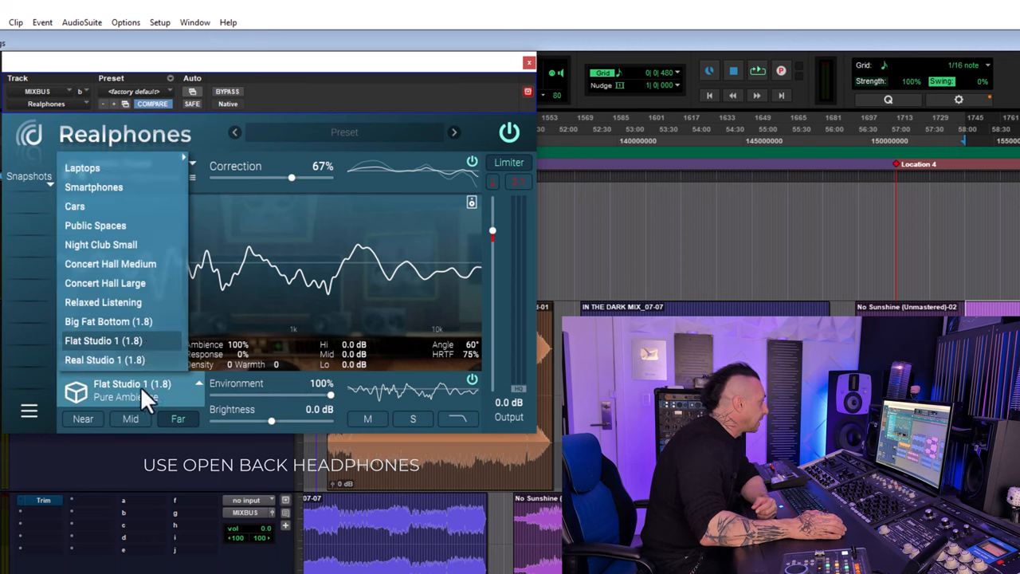
{"action": "left_click", "coordinate": [101, 342]}
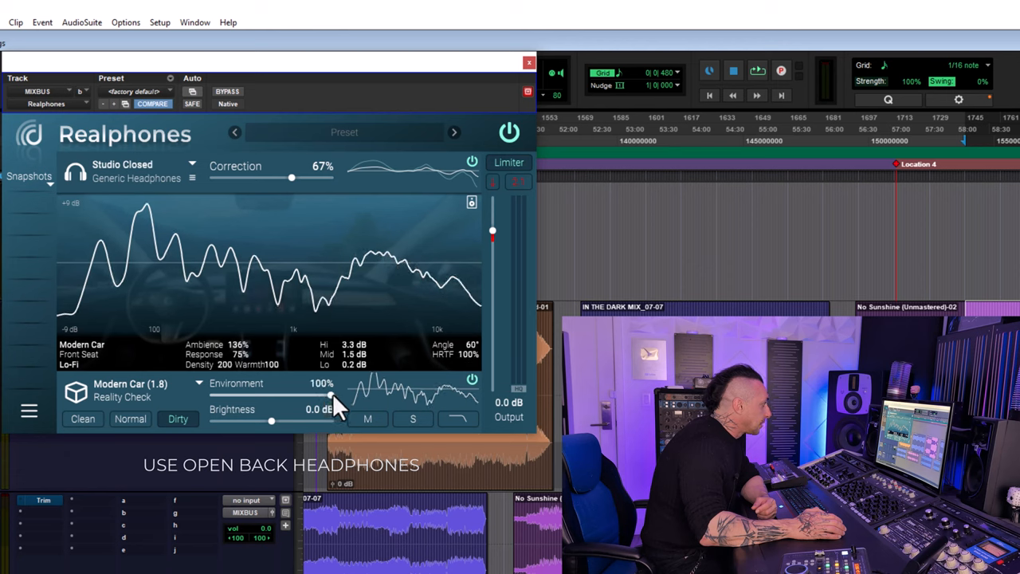
{"action": "left_click", "coordinate": [29, 409]}
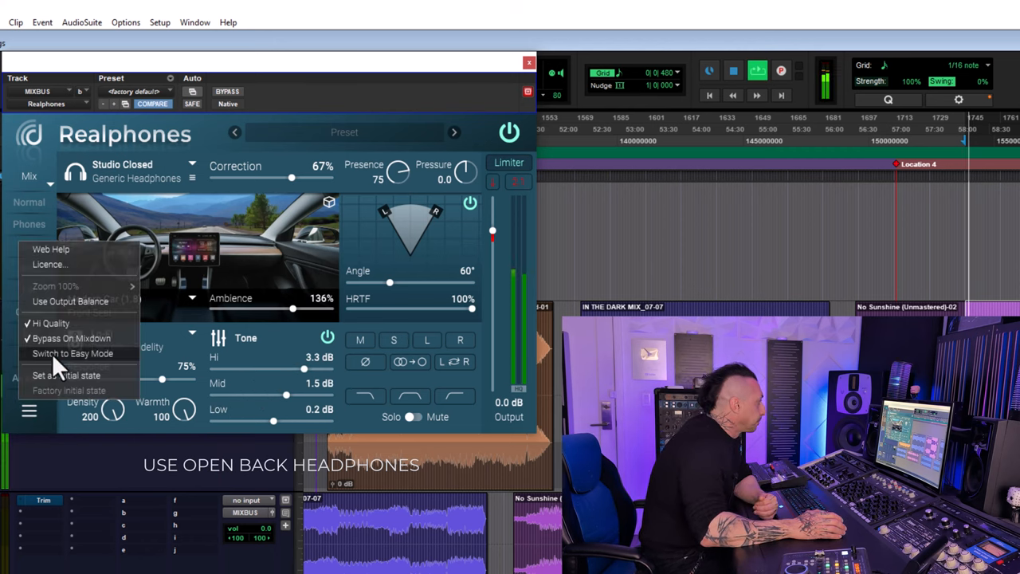
Step: Return to Easy Mode, confirming loss of changes, and pick Modern Car's Normal variant
{"action": "left_click", "coordinate": [72, 352]}
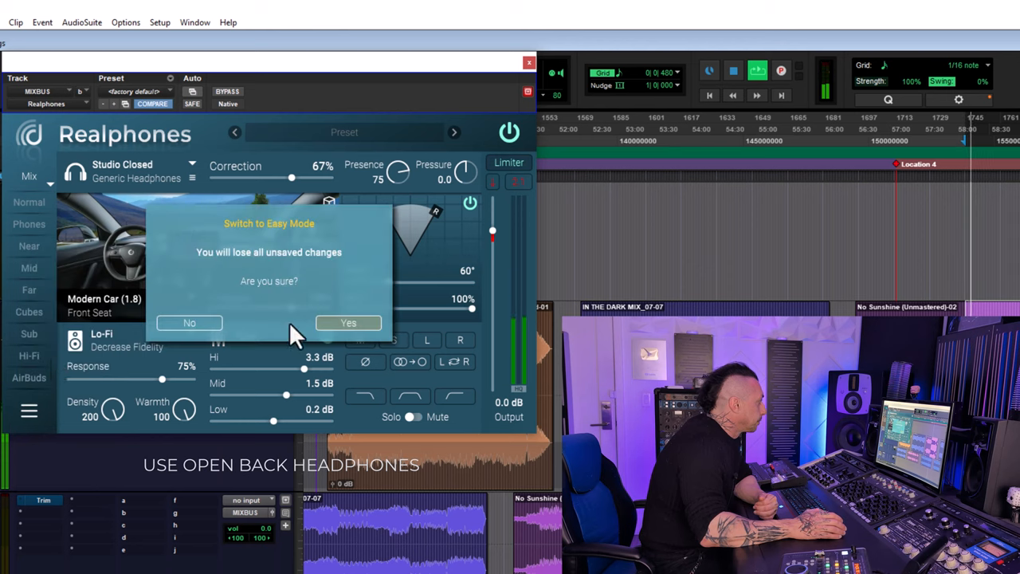
{"action": "left_click", "coordinate": [348, 323]}
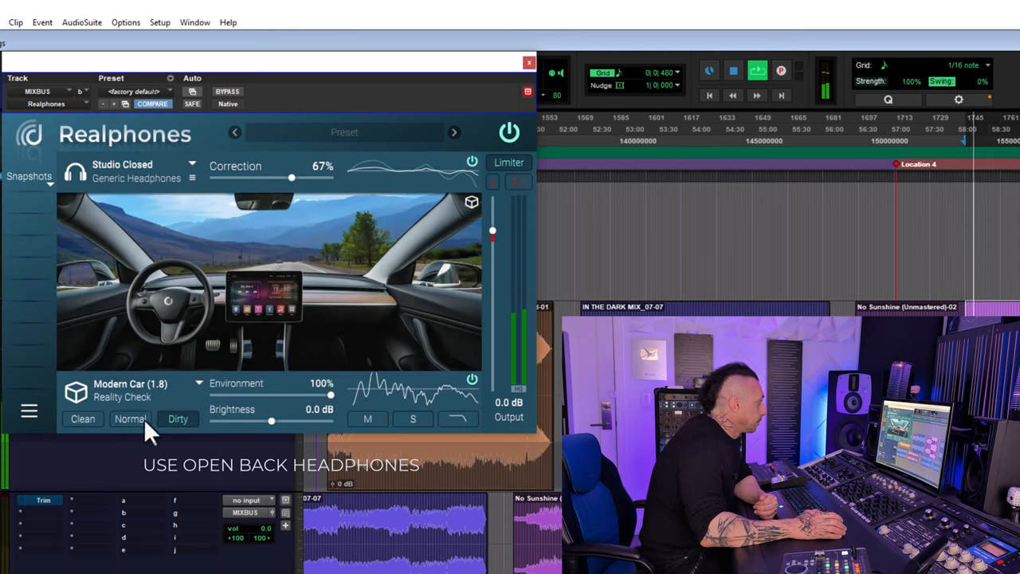
{"action": "left_click", "coordinate": [83, 418]}
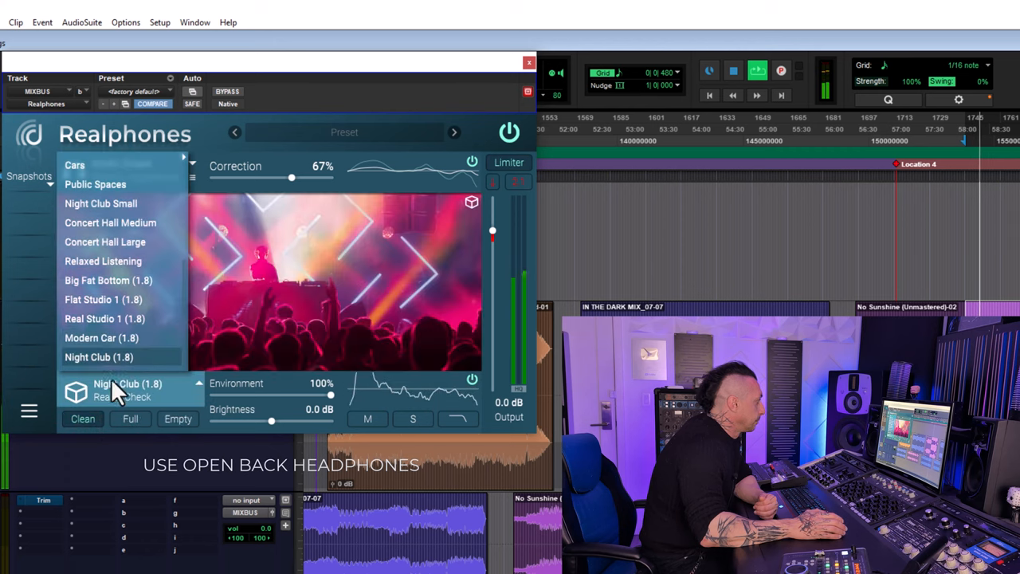
Step: Try Night Club (1.8), Affordable Monitors (1.8), then Stereo Field's 1 Mon and Phones variants
{"action": "left_click", "coordinate": [122, 170]}
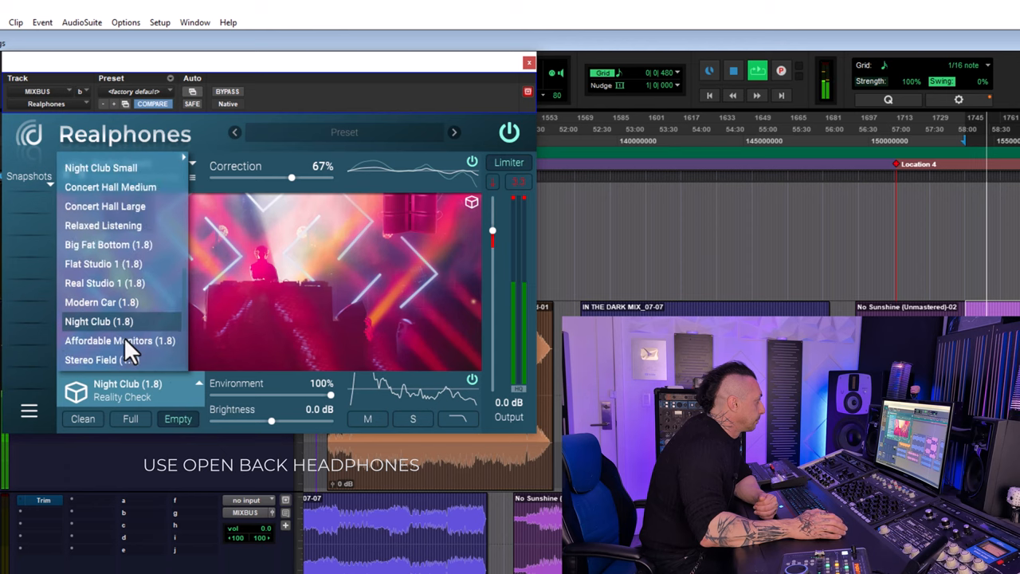
{"action": "left_click", "coordinate": [120, 340]}
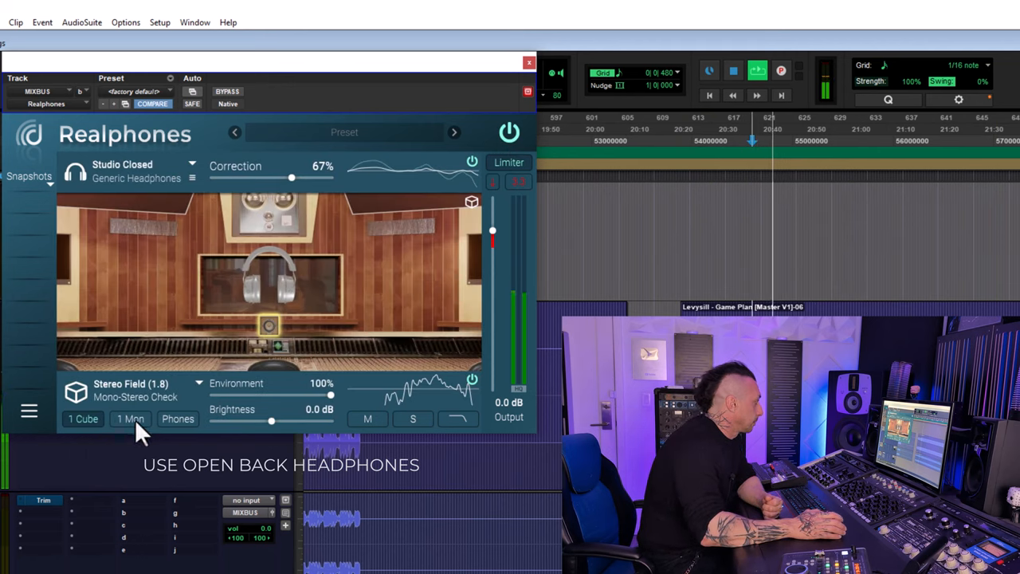
{"action": "left_click", "coordinate": [129, 418]}
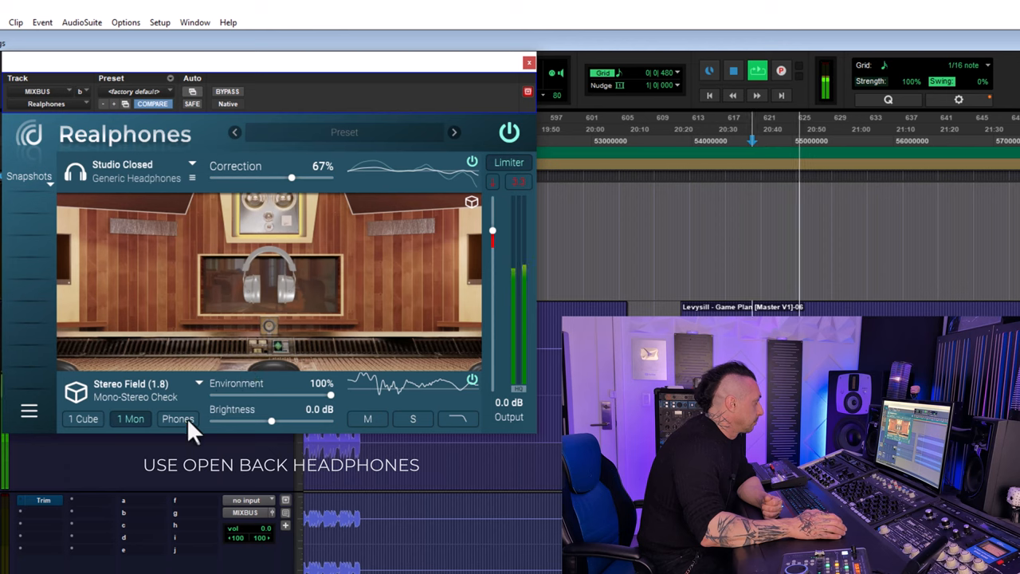
{"action": "left_click", "coordinate": [130, 418]}
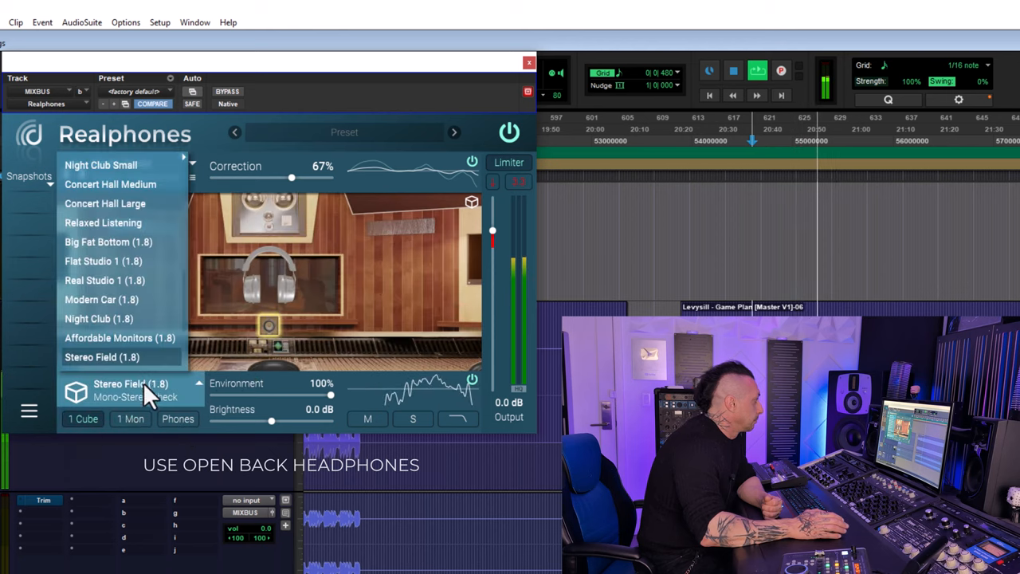
Step: Audition Mix Elements (1.8) on Vocal, then Spectrum (1.8) on its Sub variant
{"action": "left_click", "coordinate": [105, 340]}
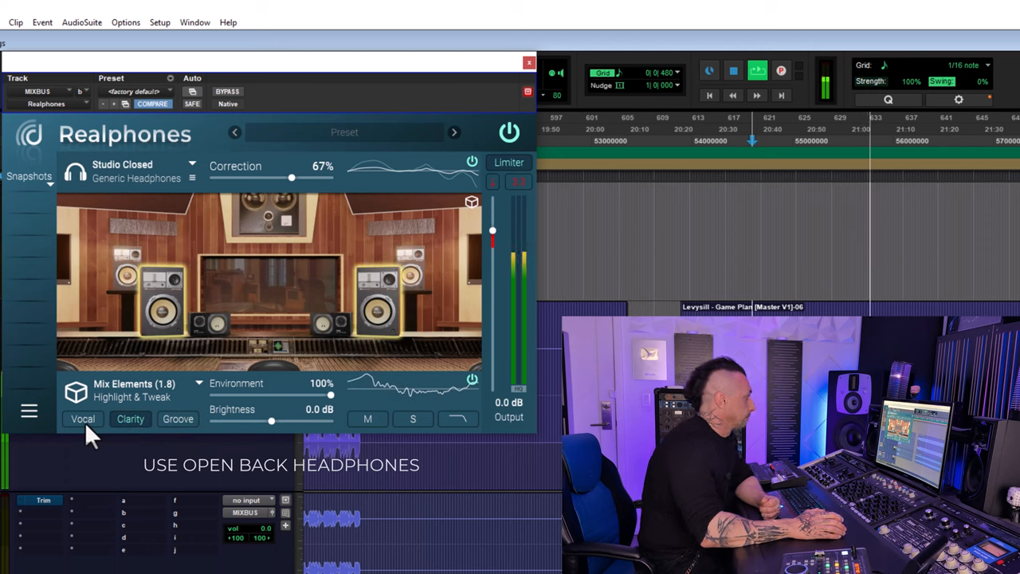
{"action": "left_click", "coordinate": [130, 418]}
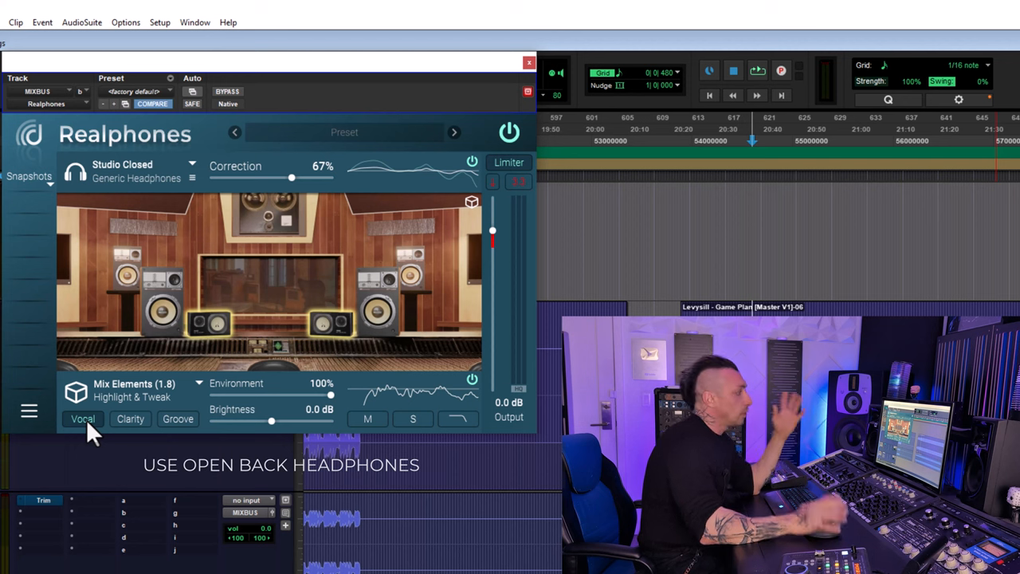
{"action": "mouse_move", "coordinate": [130, 423]}
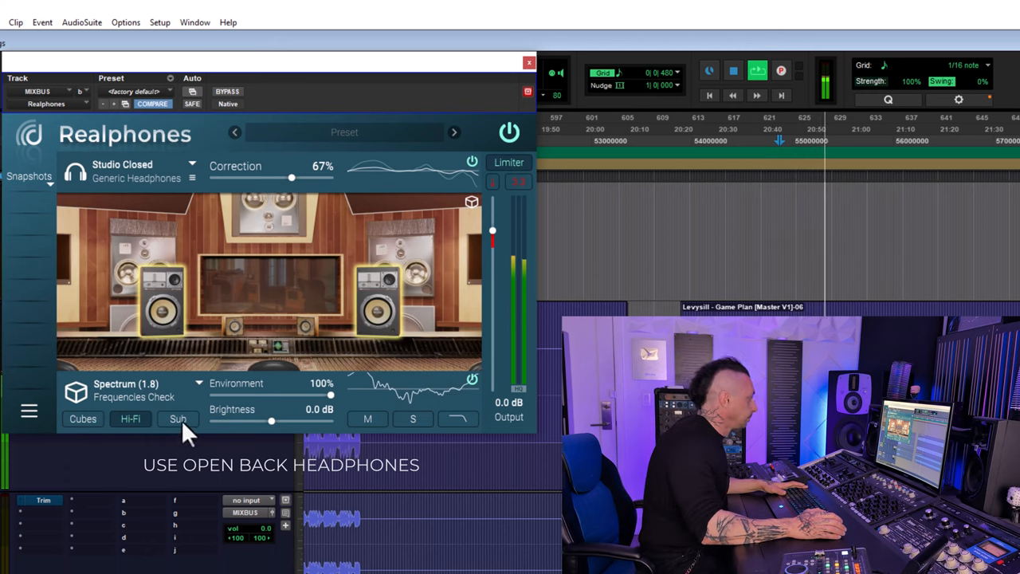
{"action": "left_click", "coordinate": [178, 418]}
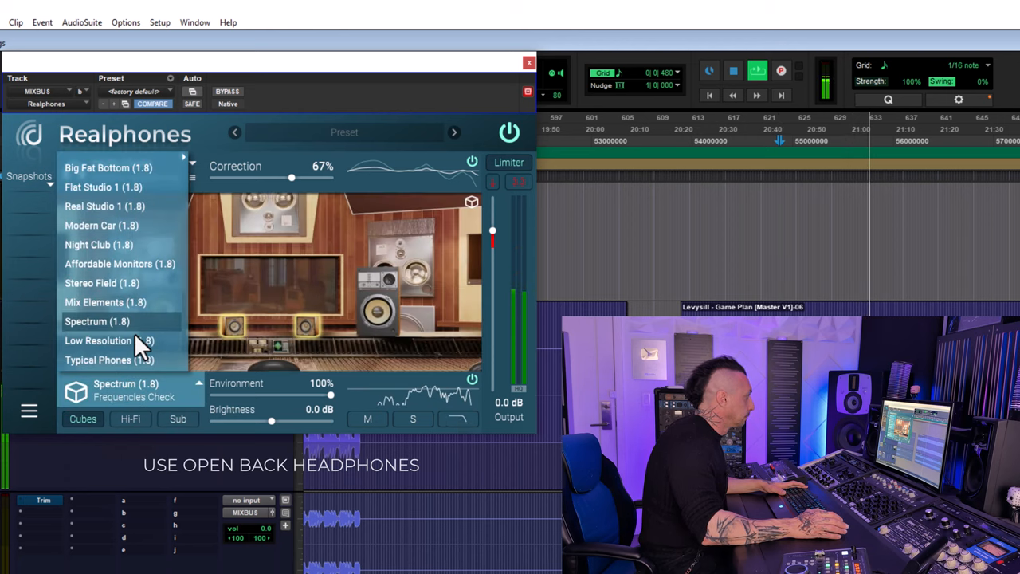
Step: Audition Low Resolution (1.8) with its Desktop and Roomy variants
{"action": "left_click", "coordinate": [97, 340]}
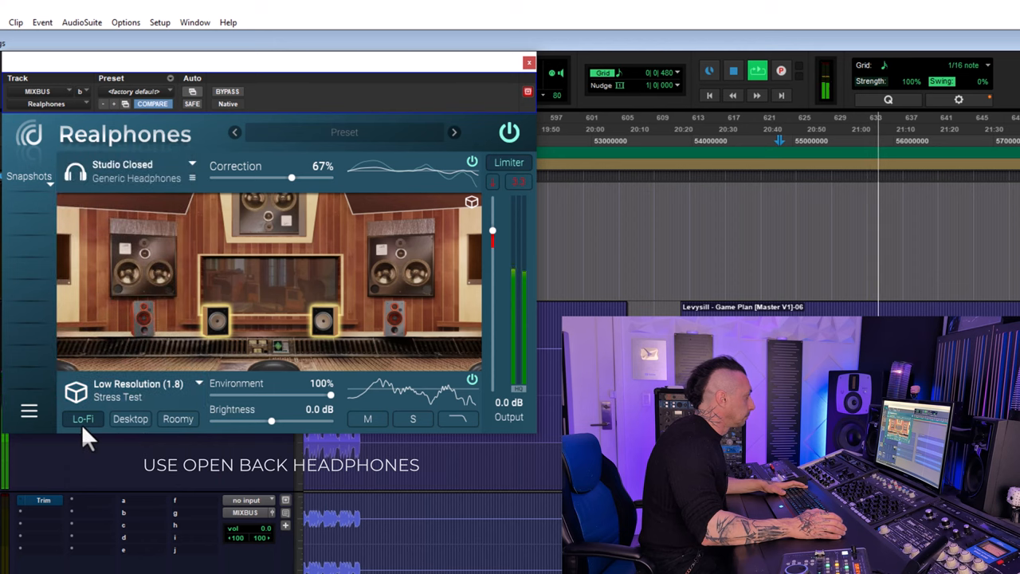
{"action": "left_click", "coordinate": [129, 418]}
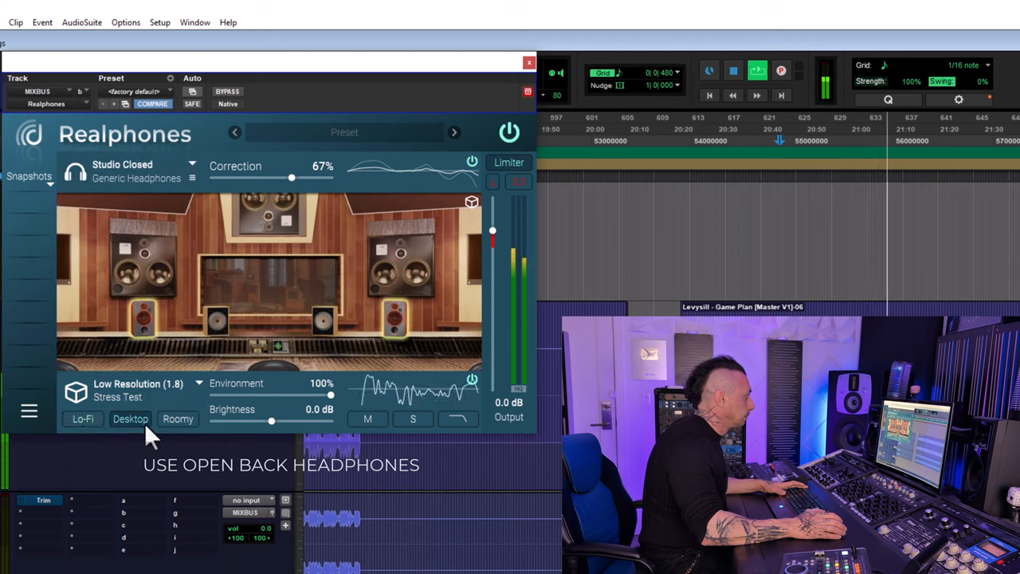
{"action": "left_click", "coordinate": [178, 418]}
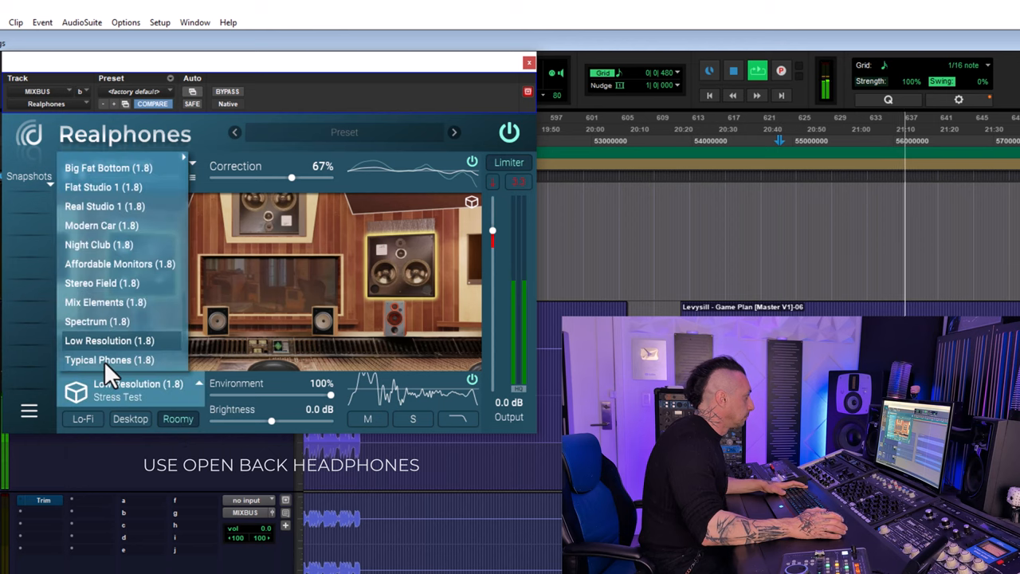
Step: Switch to Typical Phones (1.8), trying Open and then the Airbuds variant
{"action": "left_click", "coordinate": [109, 359]}
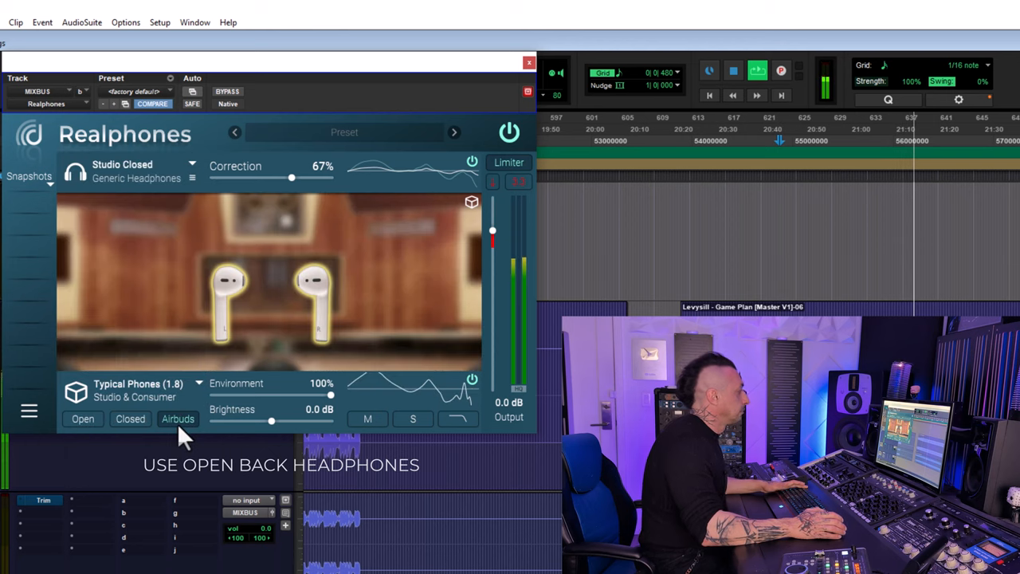
{"action": "left_click", "coordinate": [83, 418]}
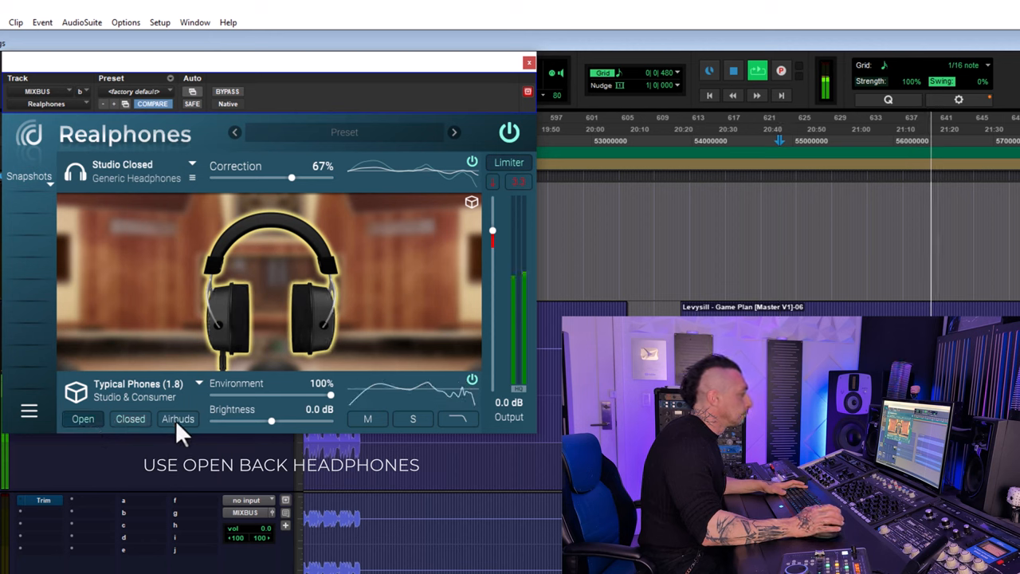
{"action": "left_click", "coordinate": [178, 419]}
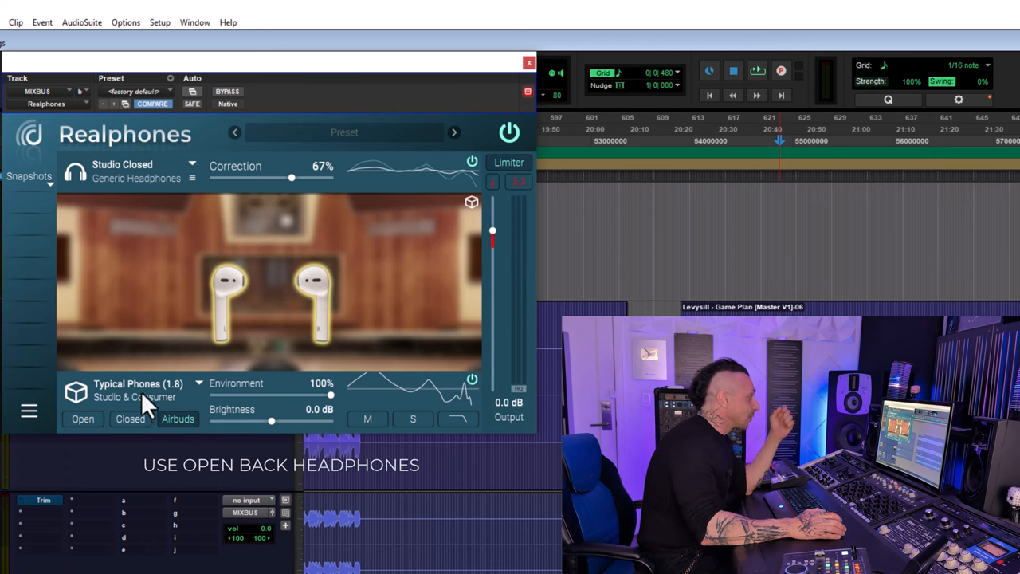
{"action": "left_click", "coordinate": [140, 390]}
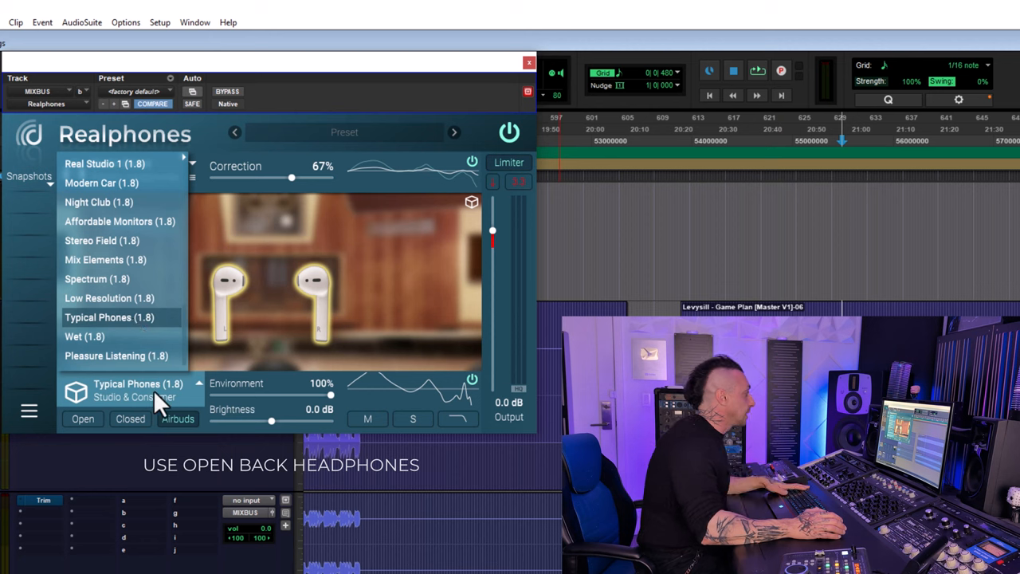
Step: Audition Wet (1.8), inspect a variant's detailed curve, then set the Car variant
{"action": "left_click", "coordinate": [95, 336]}
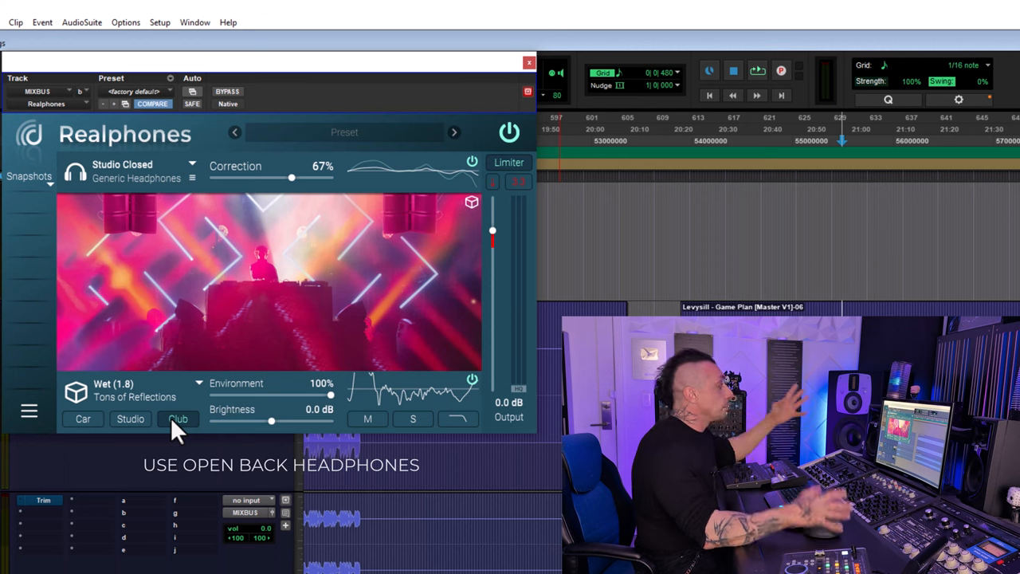
{"action": "mouse_move", "coordinate": [132, 434]}
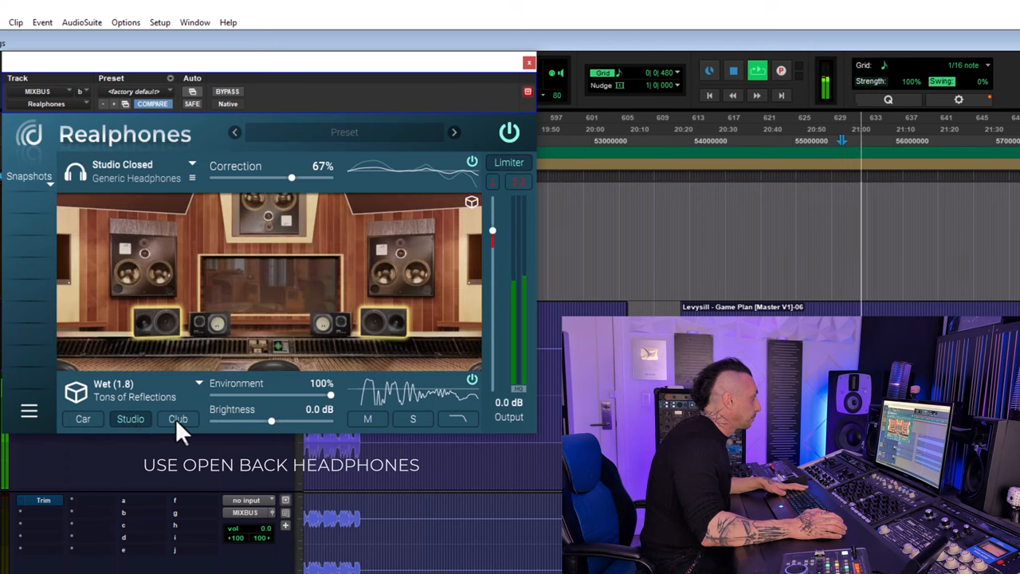
{"action": "left_click", "coordinate": [177, 418]}
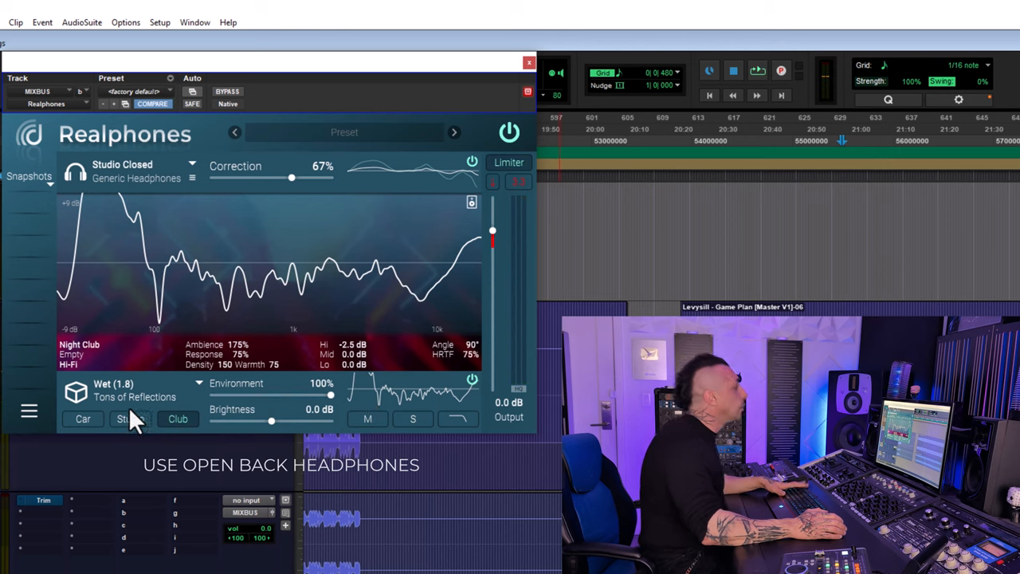
{"action": "mouse_move", "coordinate": [134, 411]}
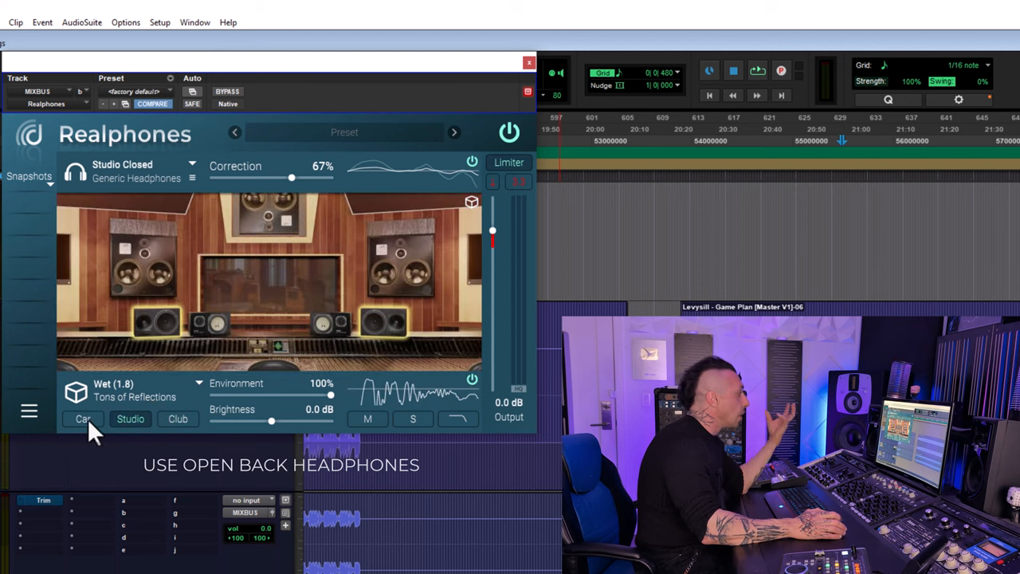
{"action": "left_click", "coordinate": [82, 418]}
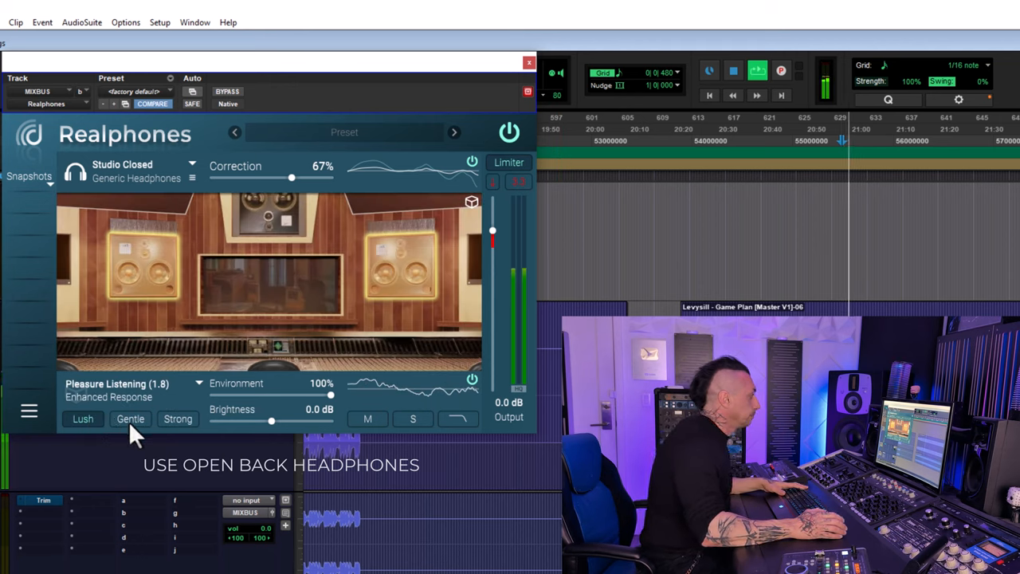
Step: Set Pleasure Listening to Strong, lower correction to 54%, and pick Mix Check
{"action": "left_click", "coordinate": [177, 418]}
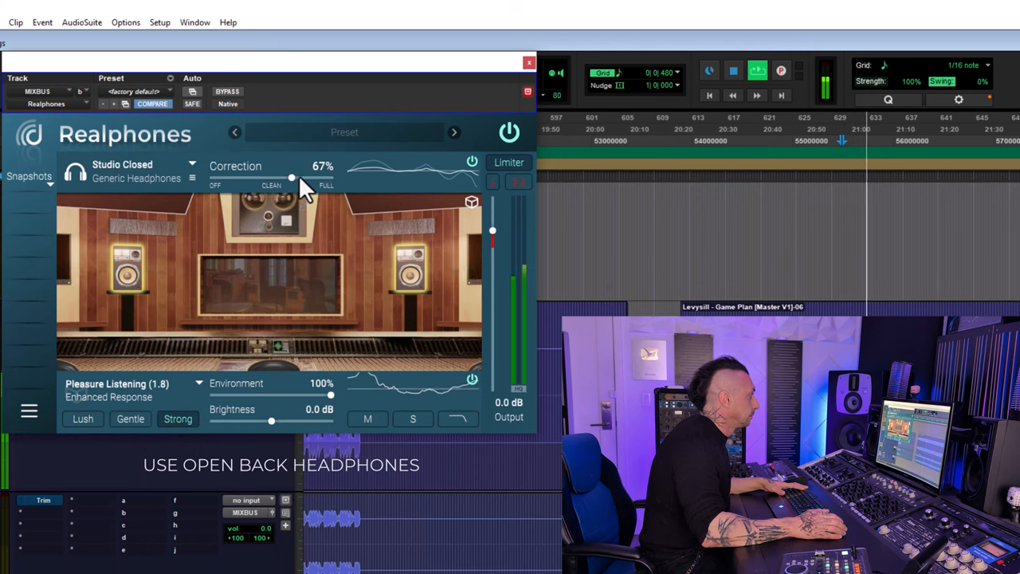
{"action": "left_click_drag", "start_coordinate": [291, 177], "coordinate": [275, 177]}
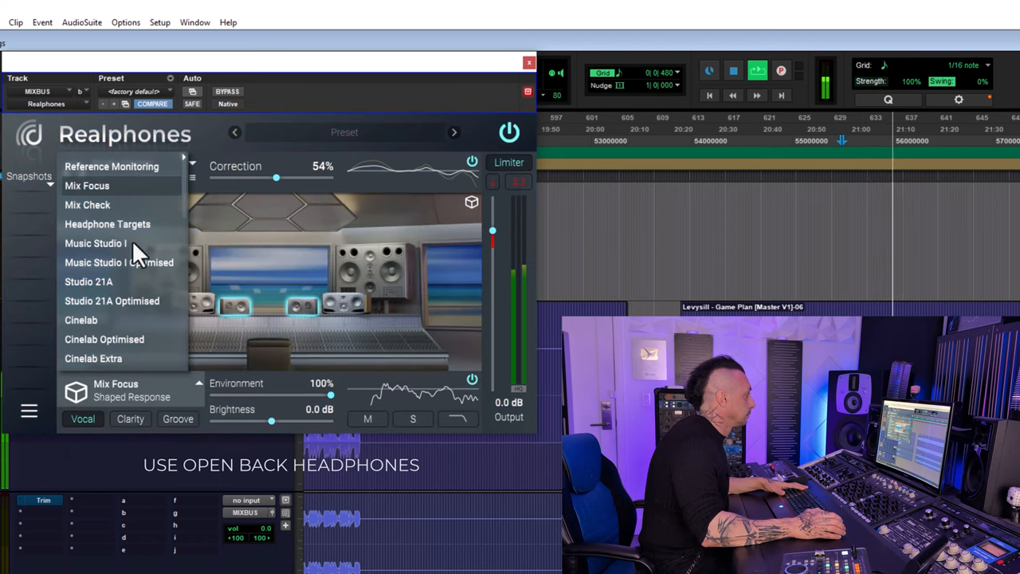
{"action": "left_click", "coordinate": [87, 204]}
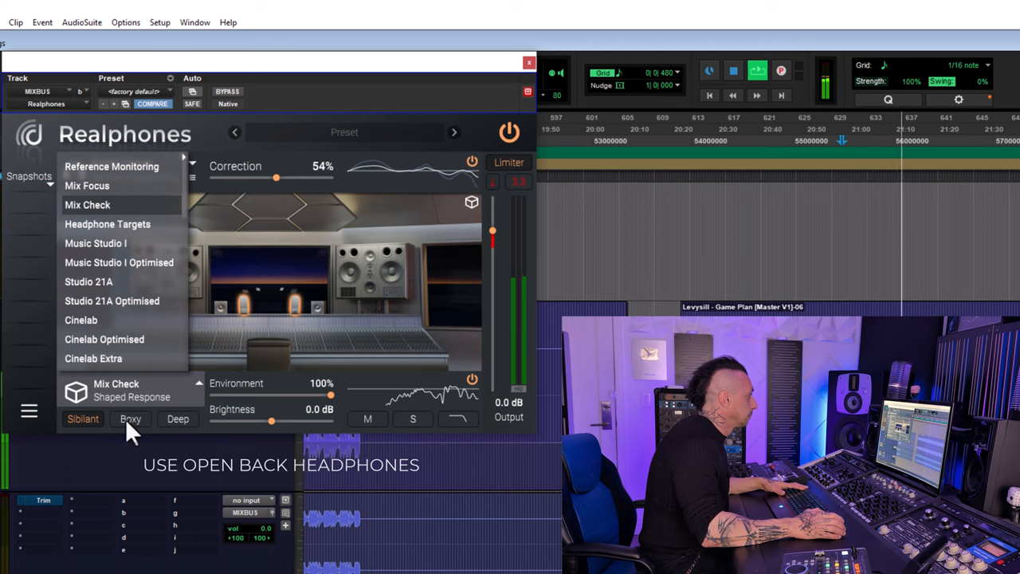